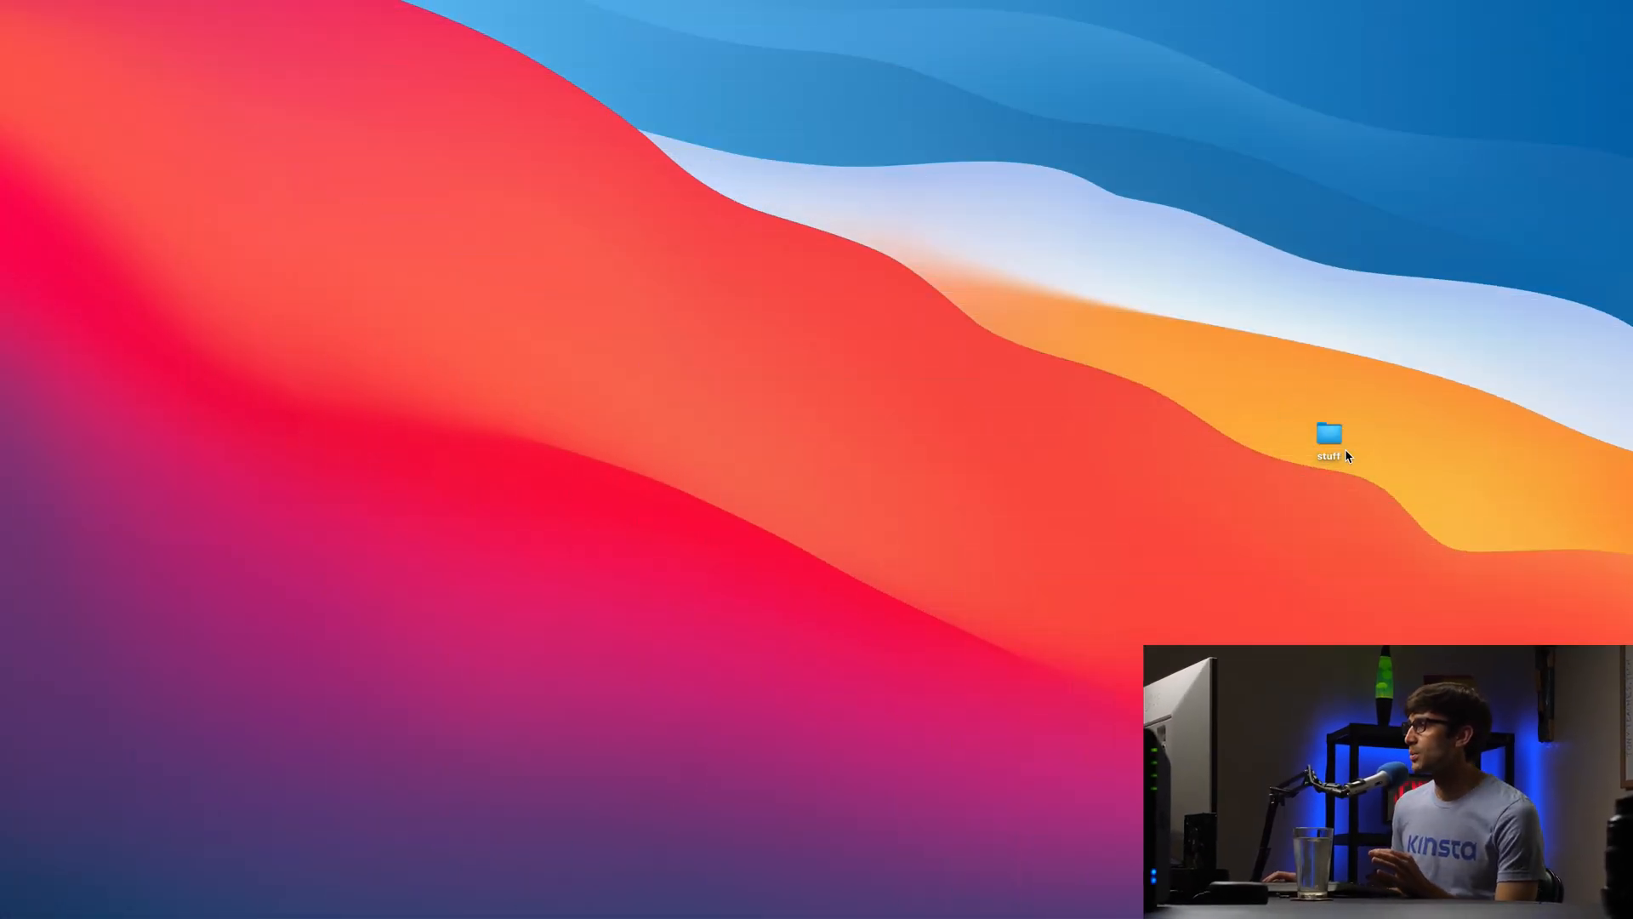
Open the Desktop's stuff folder in Finder, peek inside assets, and return to stuff
double_click(1329, 436)
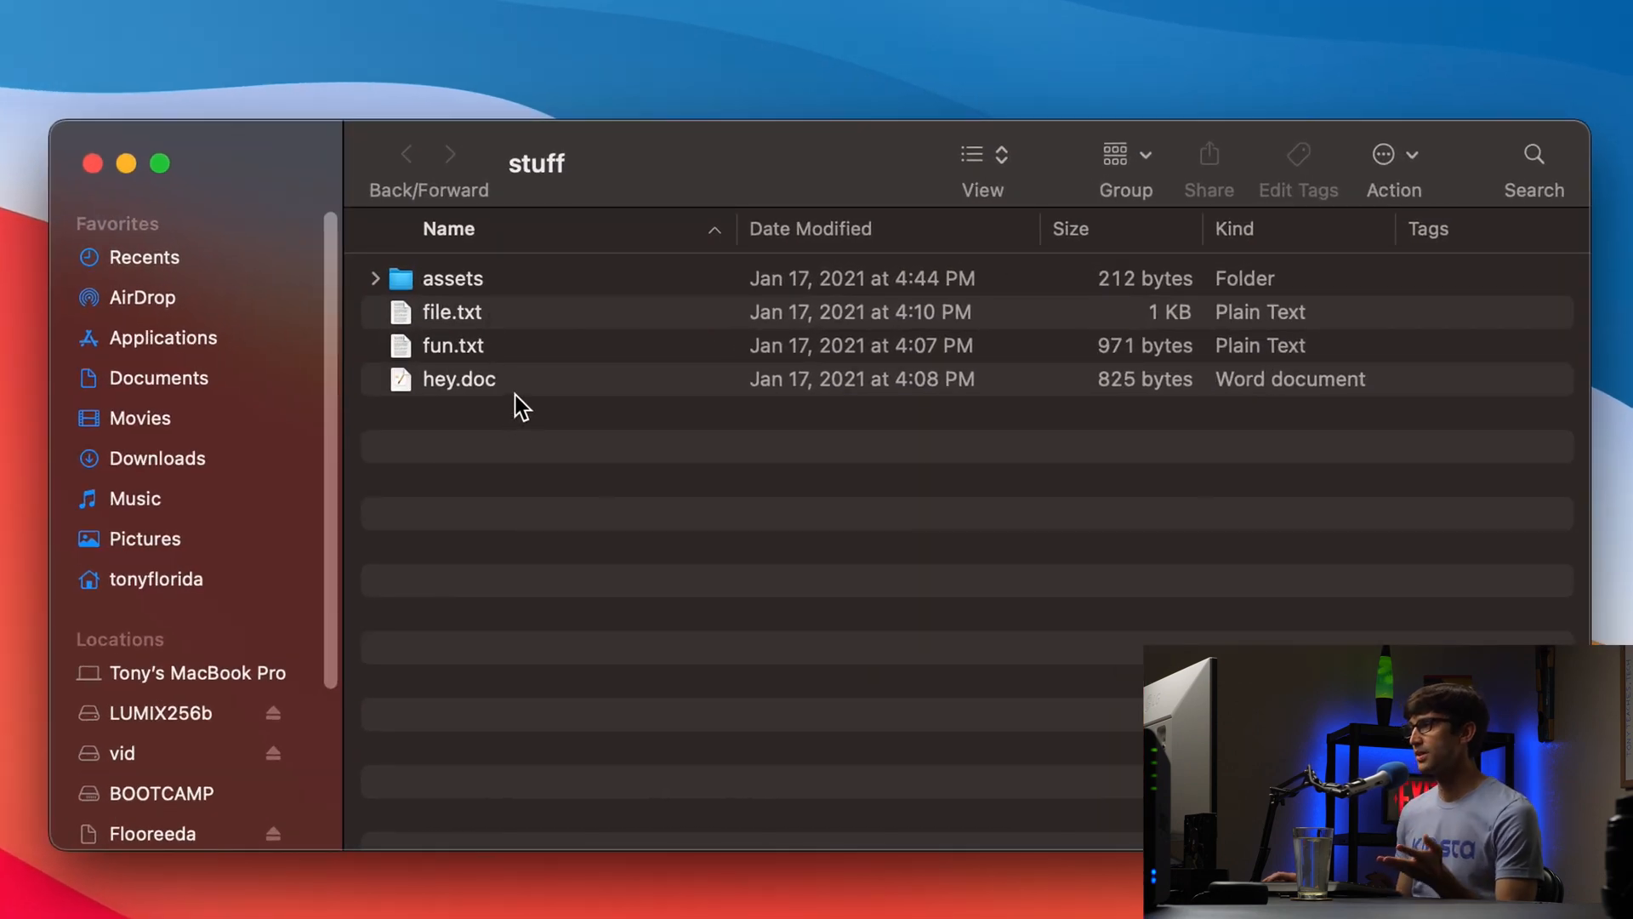
double_click(452, 277)
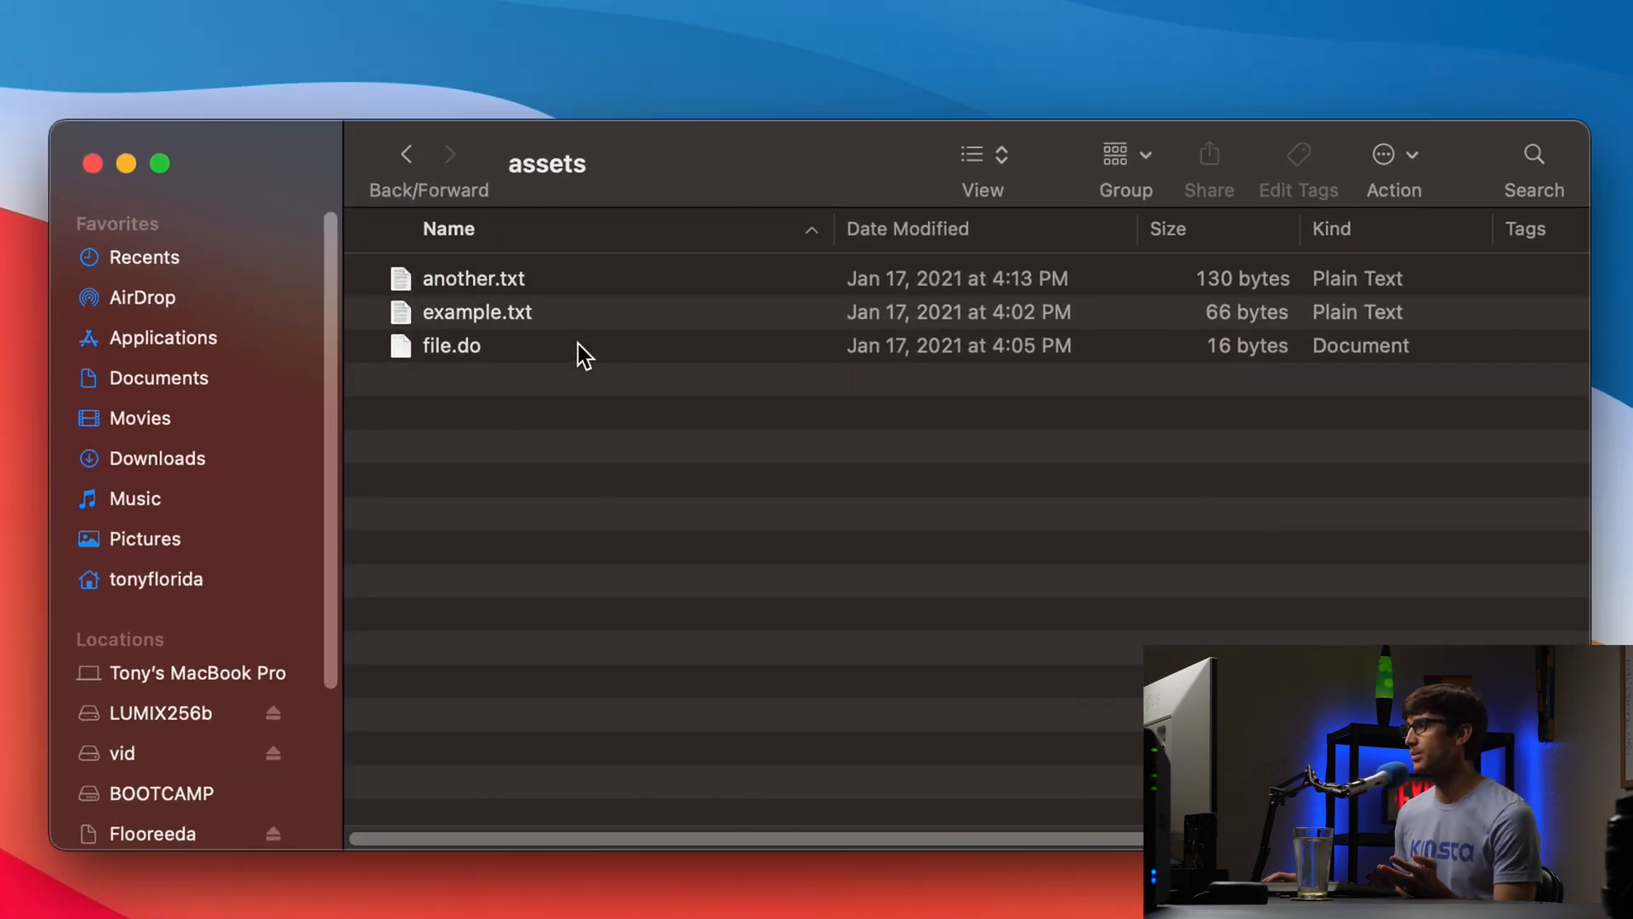
left_click(407, 155)
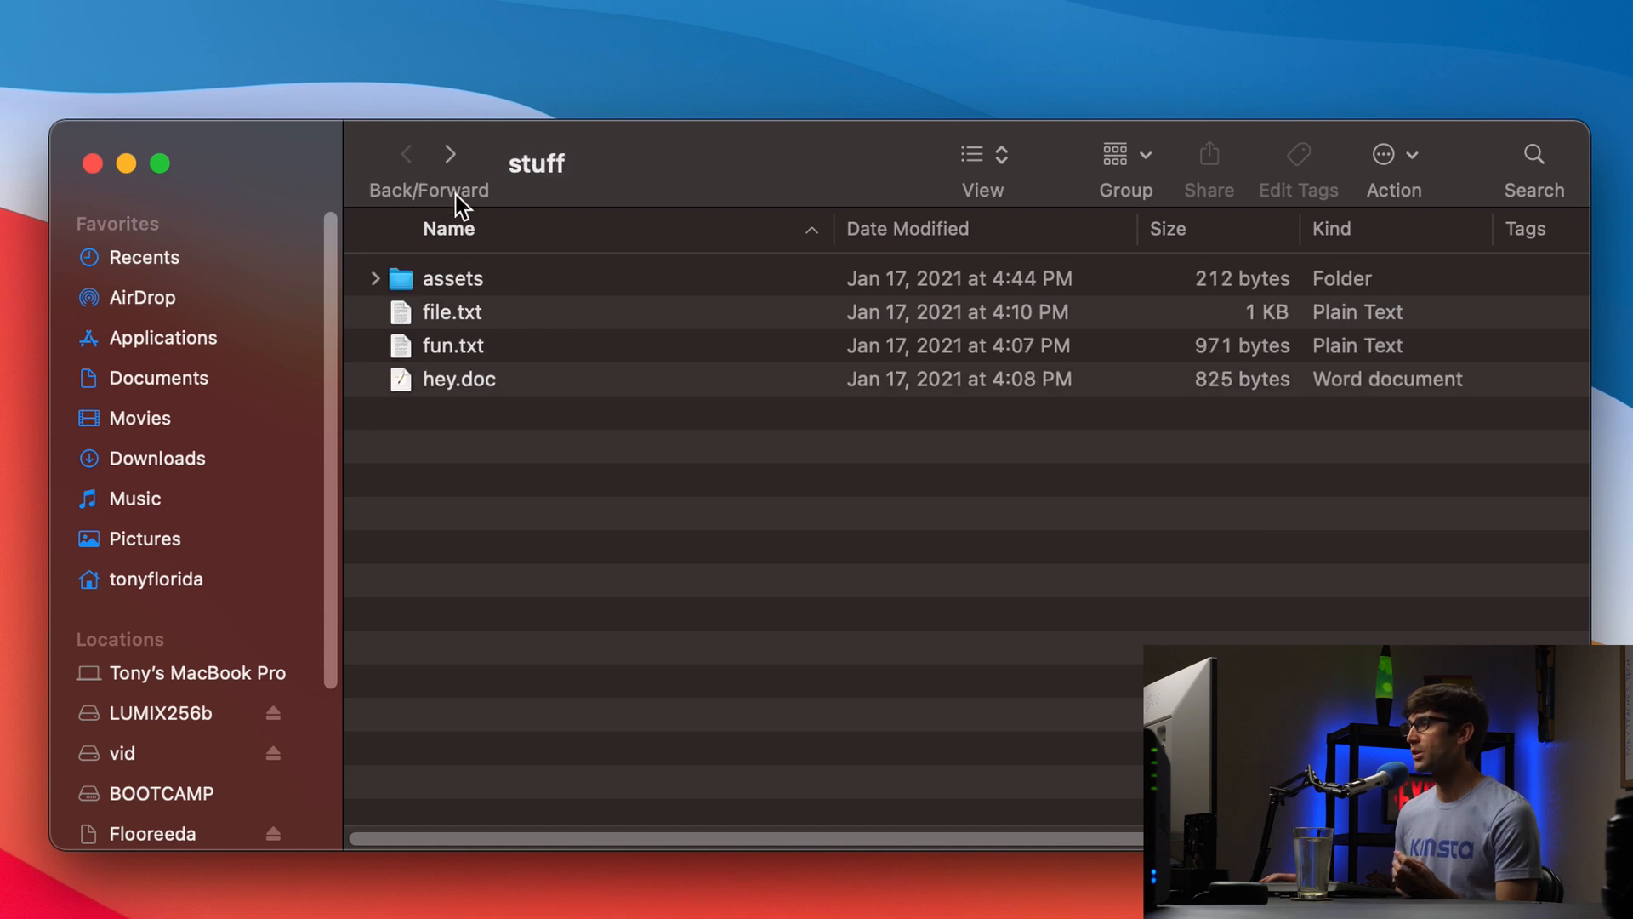
mouse_move(550, 611)
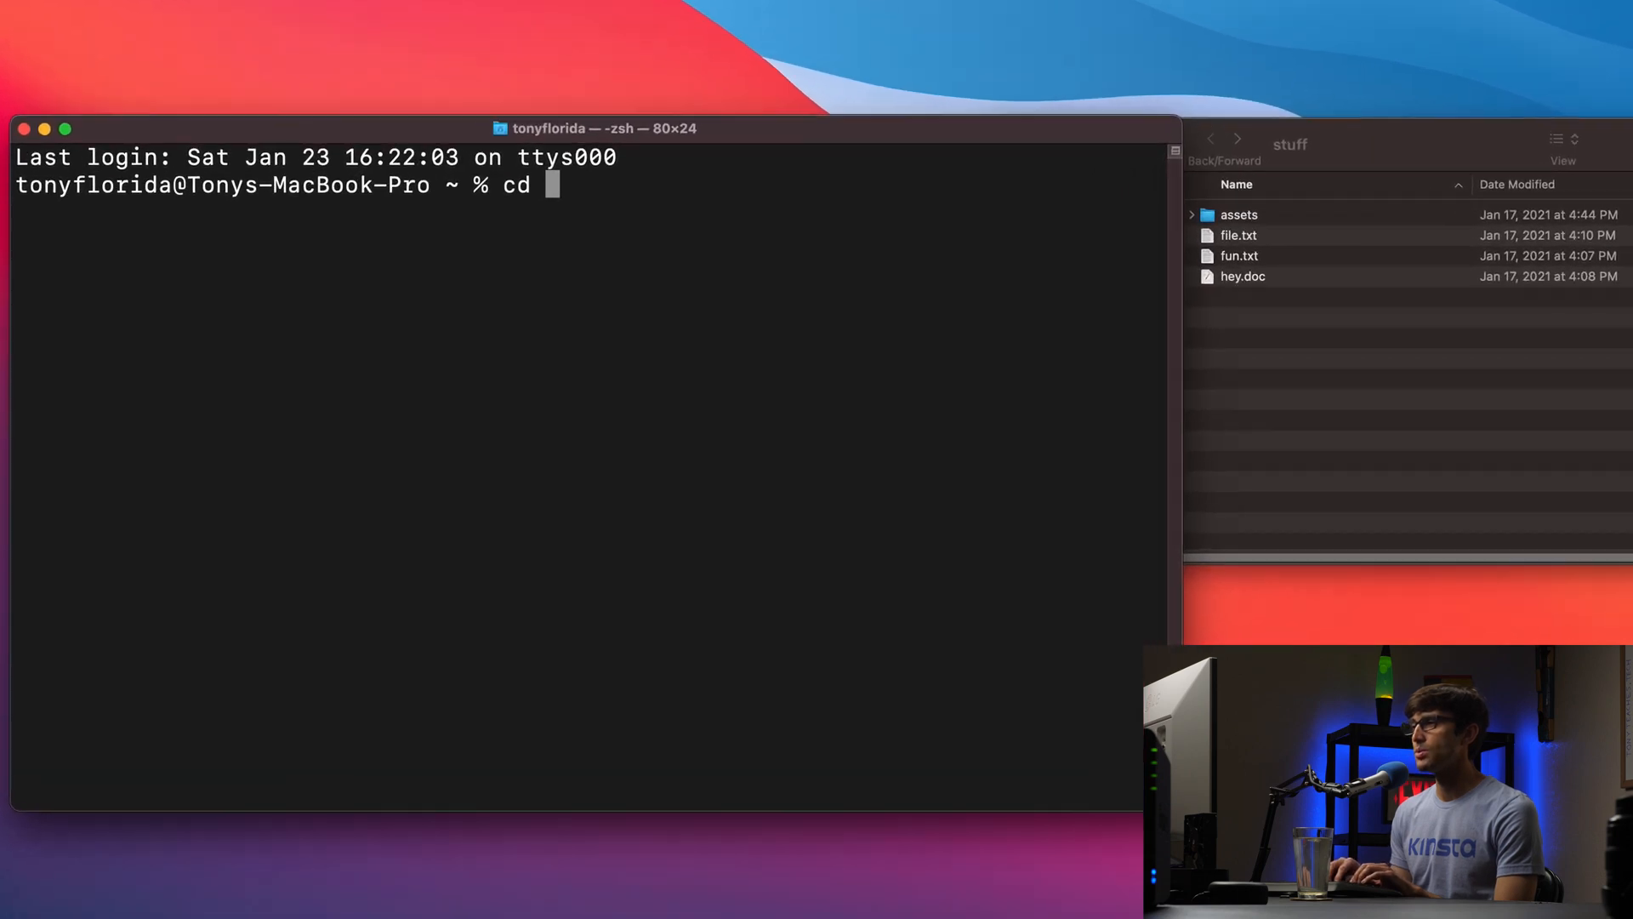
Change into ~/Desktop/stuff and list its items: assets, file.txt, fun.txt, hey.doc
type("~/Desktop/stuff")
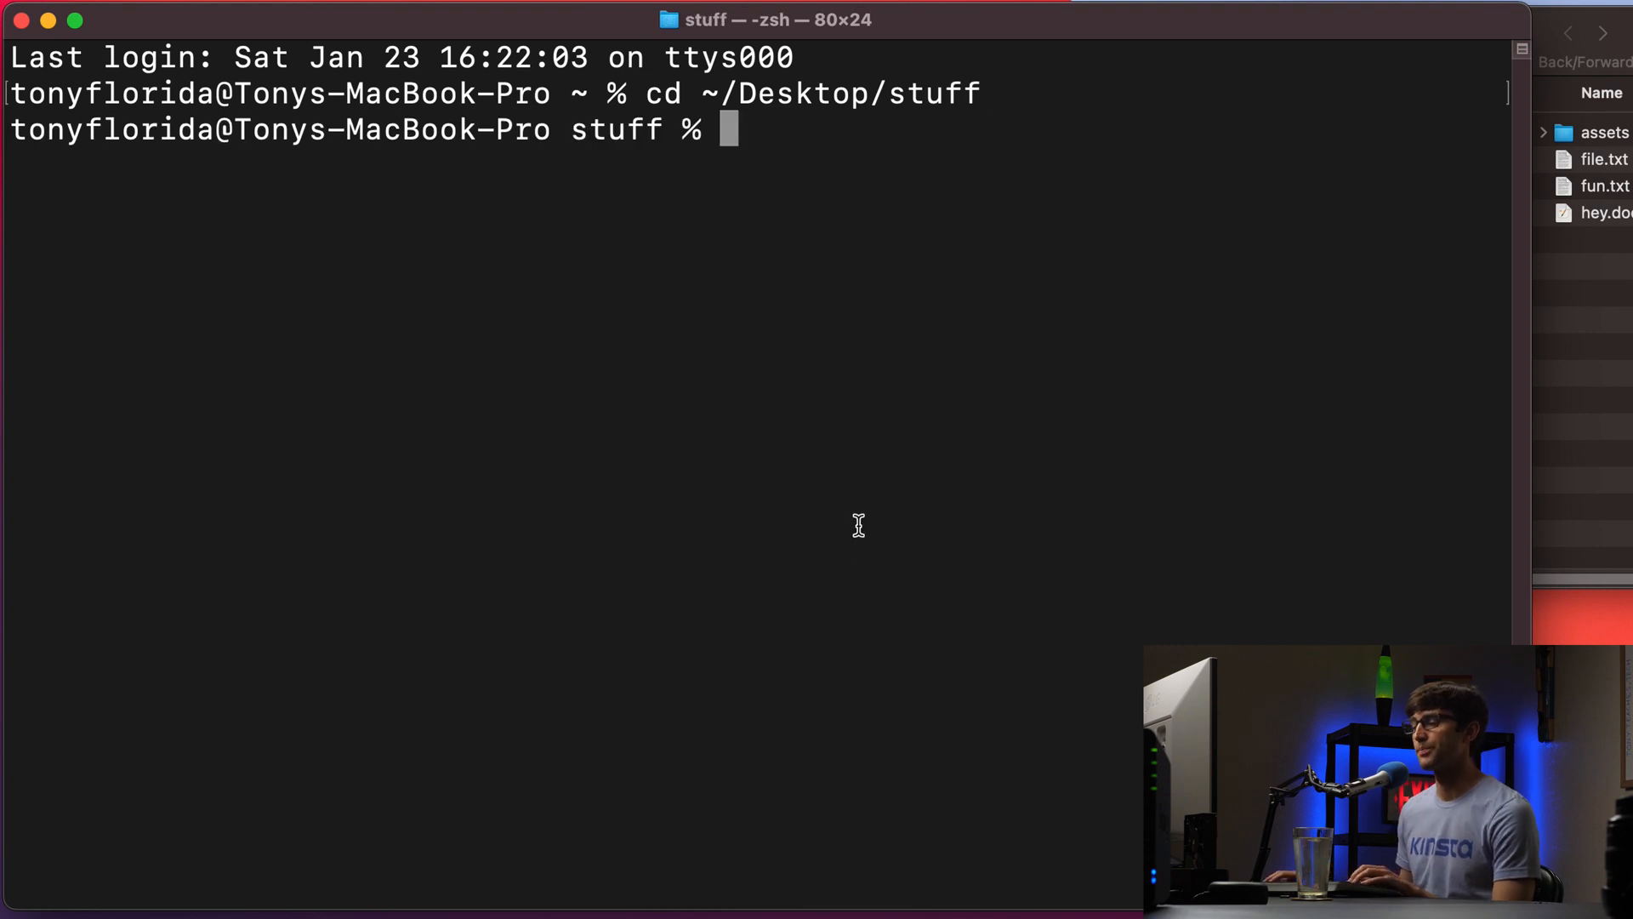
type("ls")
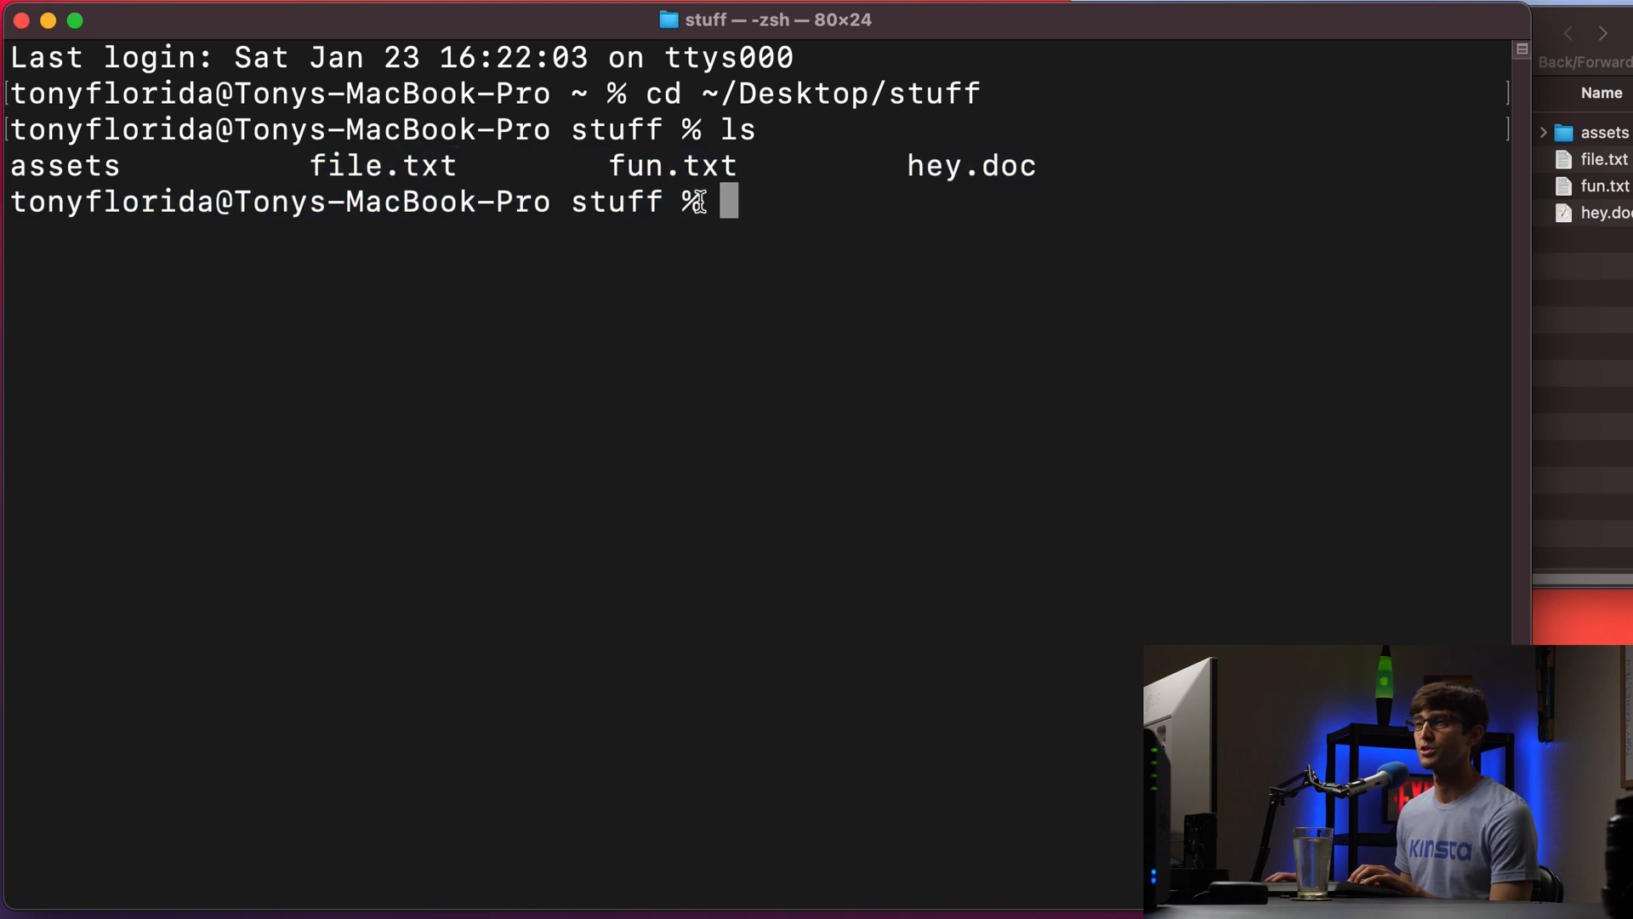
Run grep Tony file.txt, returning the one line mentioning Tony
type("grep To")
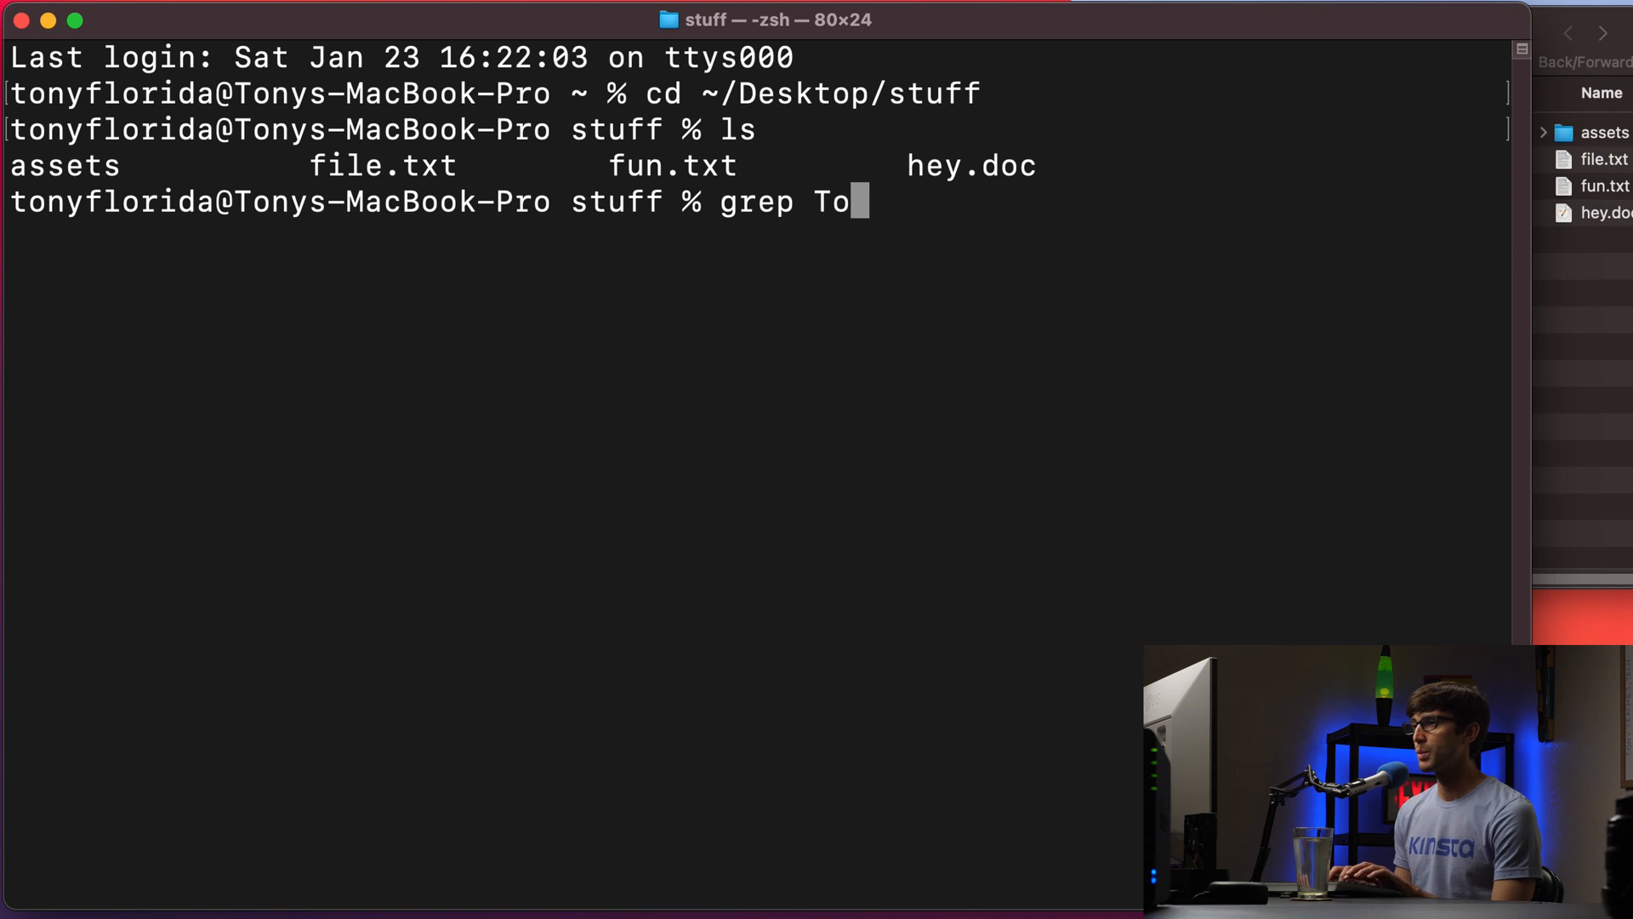
type("ny")
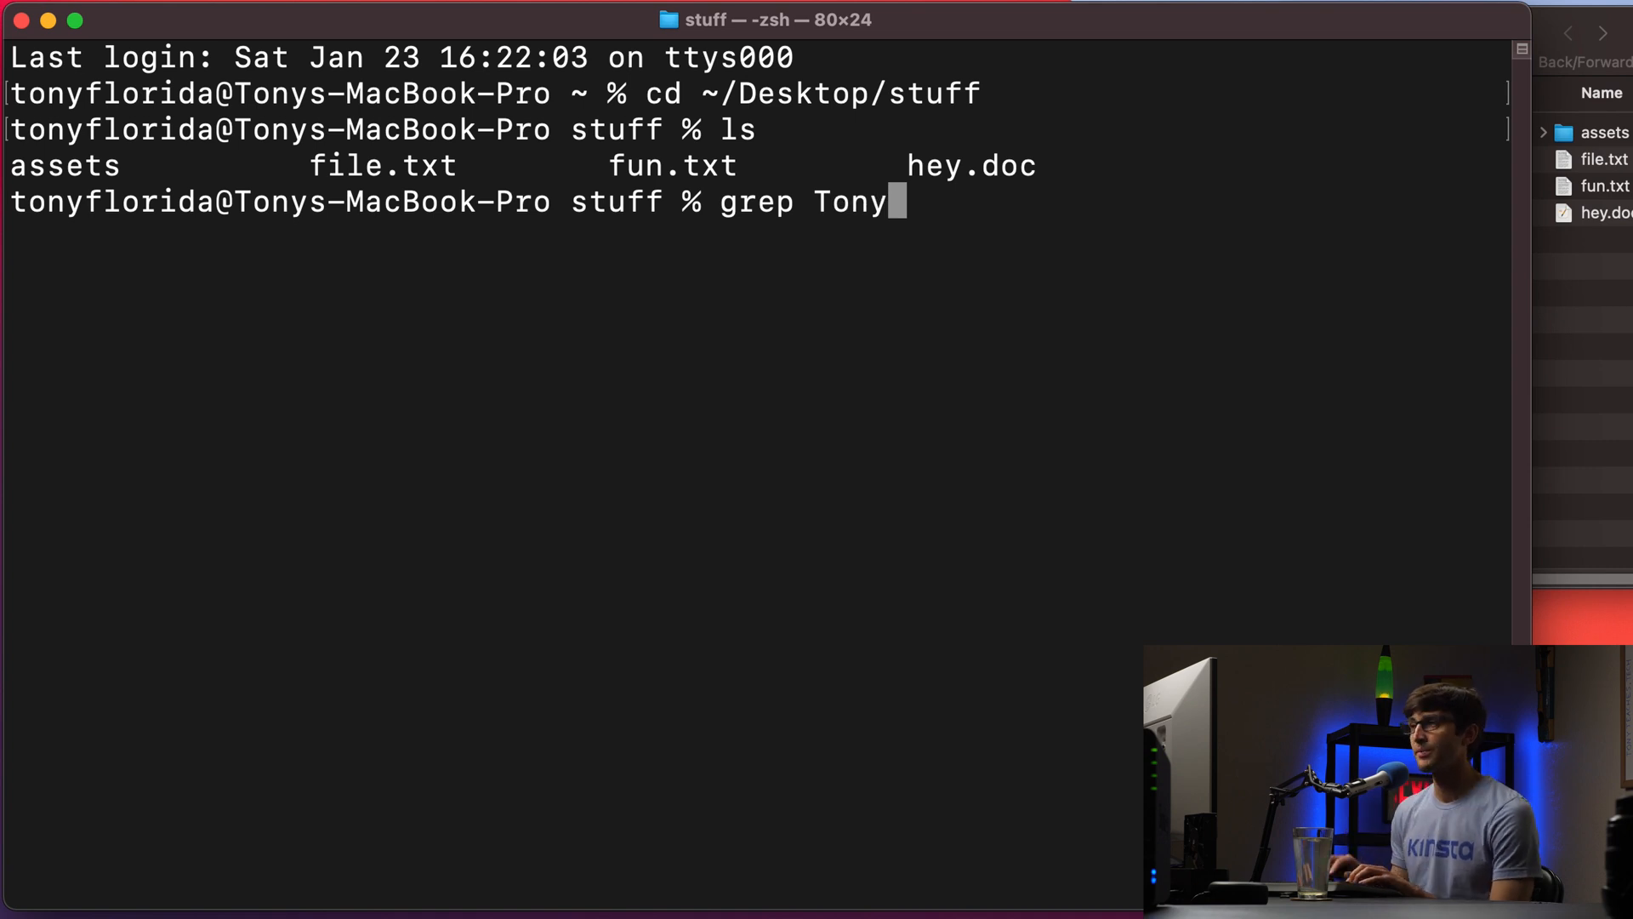
type("file.txt")
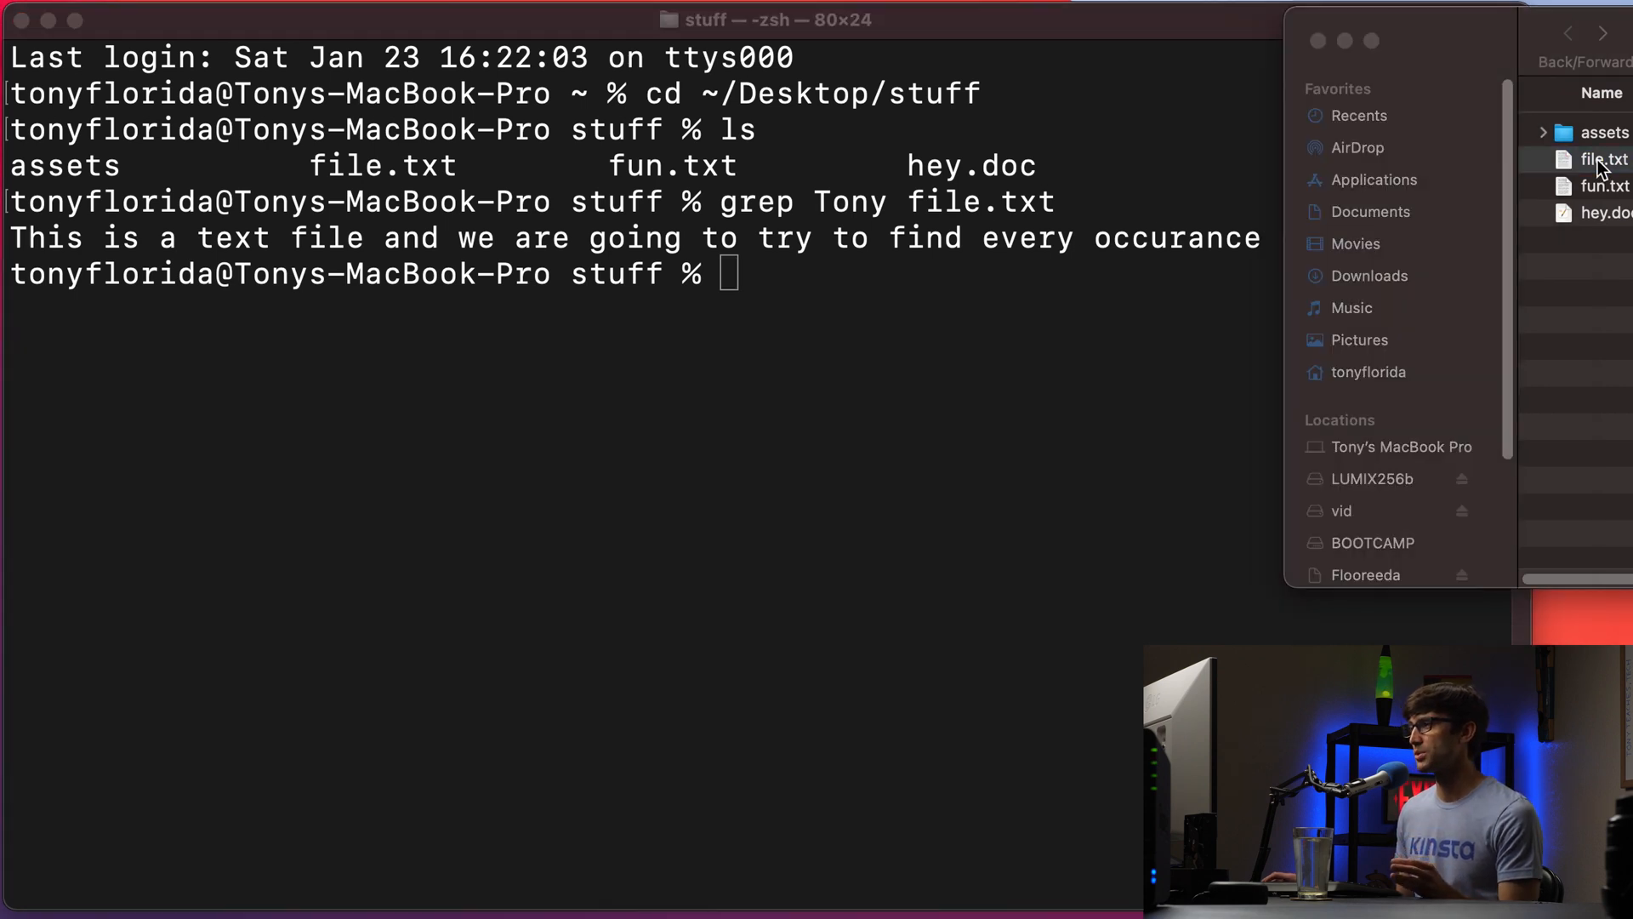
View file.txt in TextEdit, highlighting the Tony sentences including the lowercase tony line
double_click(1602, 158)
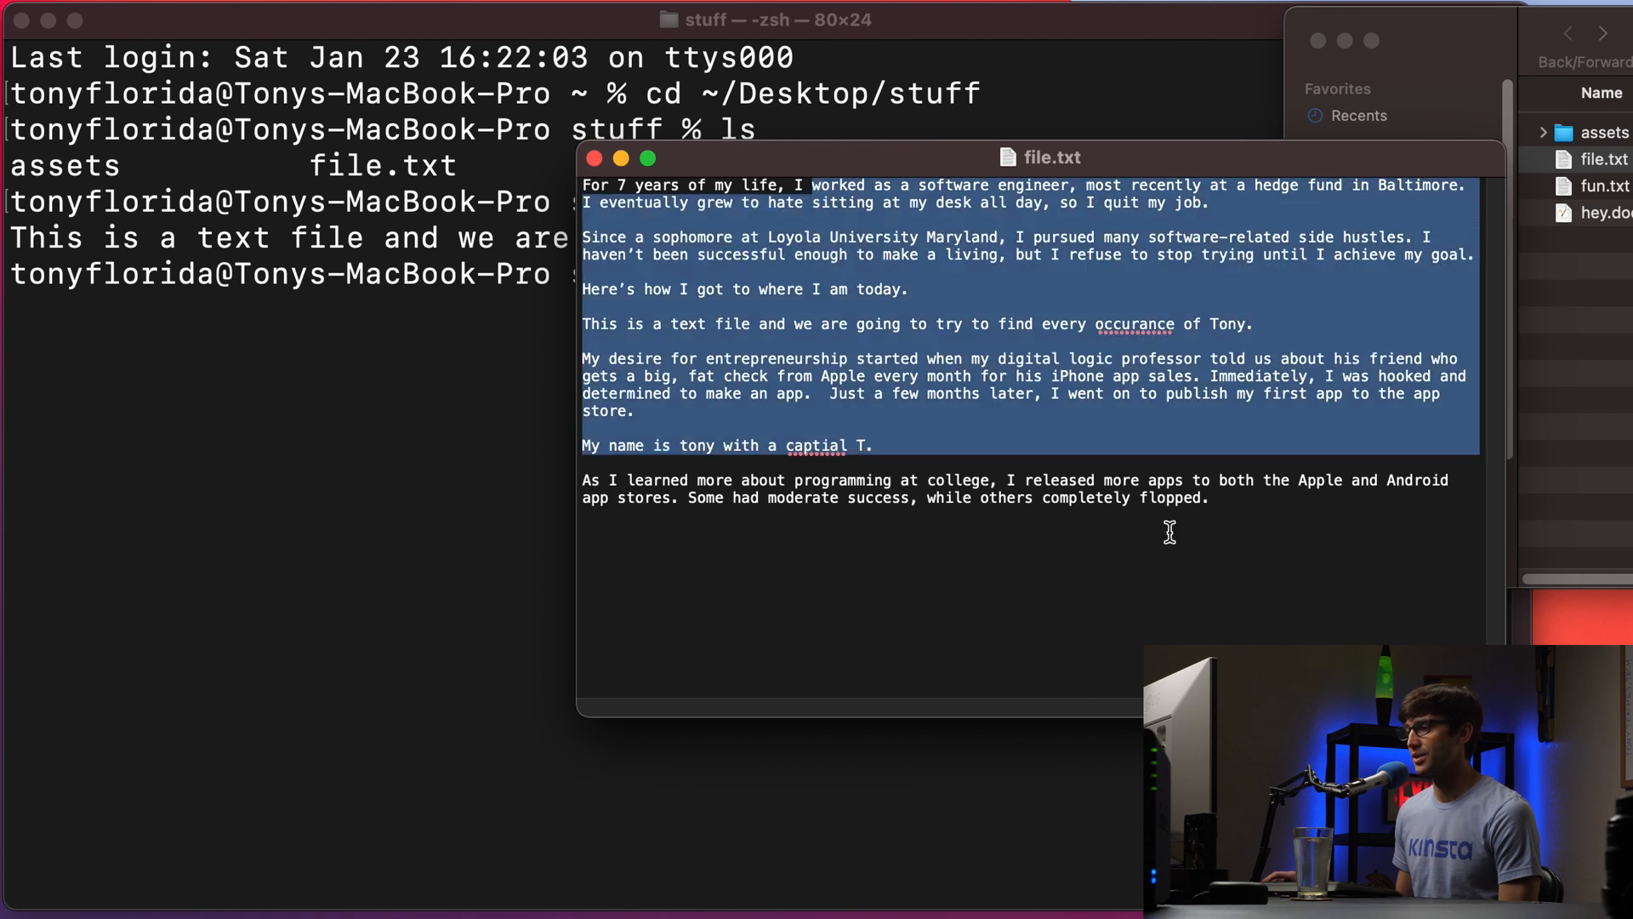
left_click(873, 446)
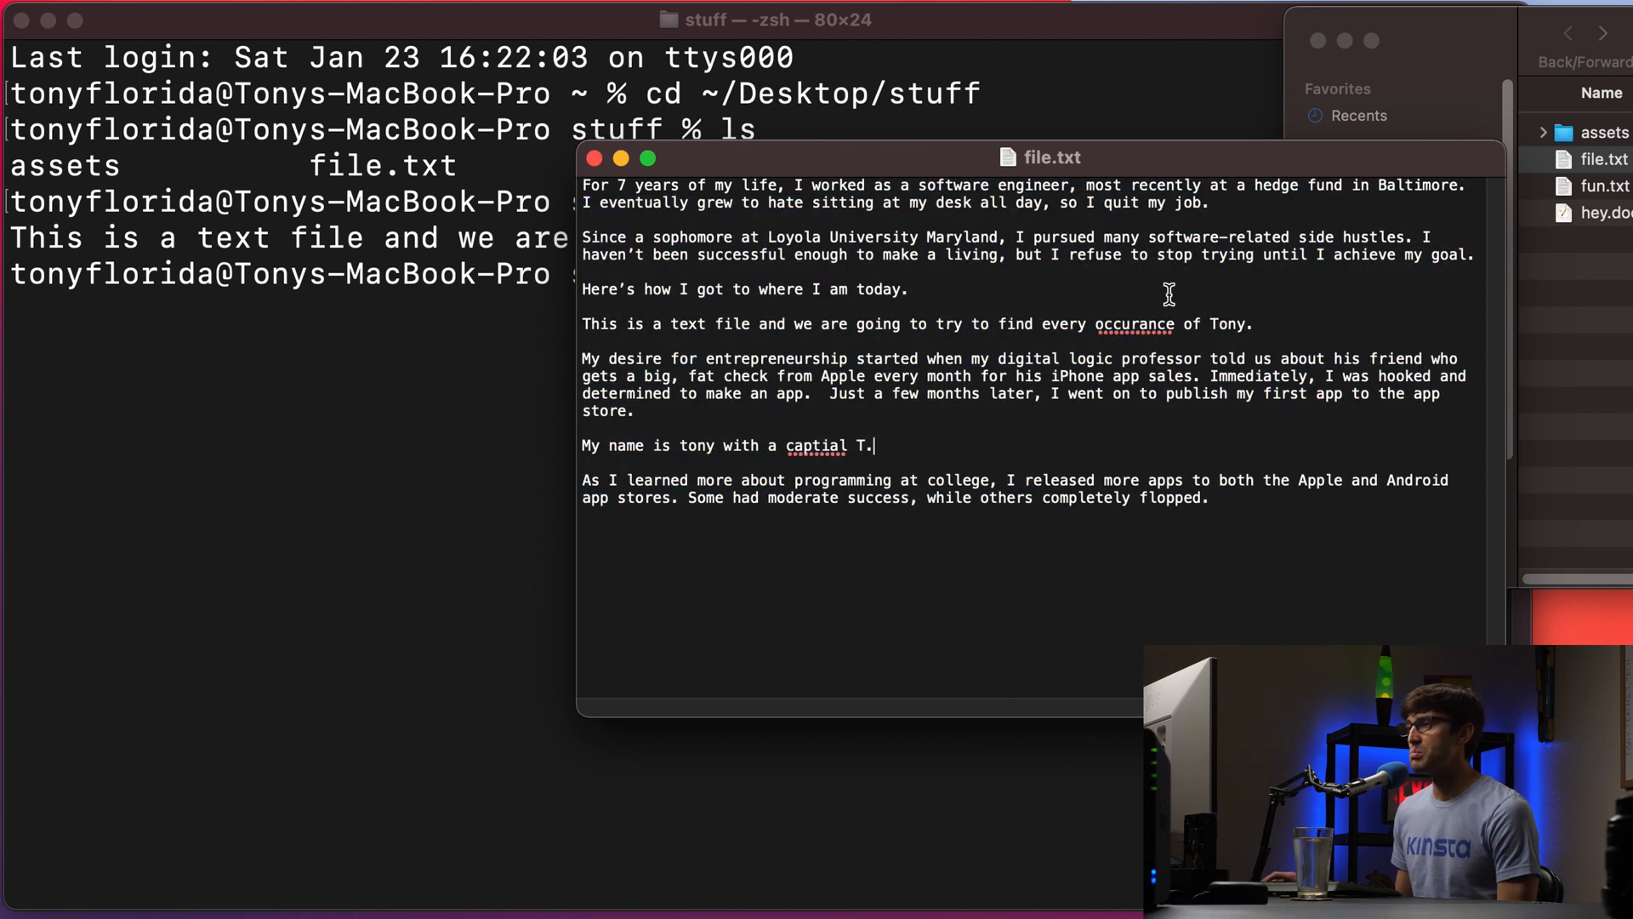
left_click_drag(621, 323, 1249, 323)
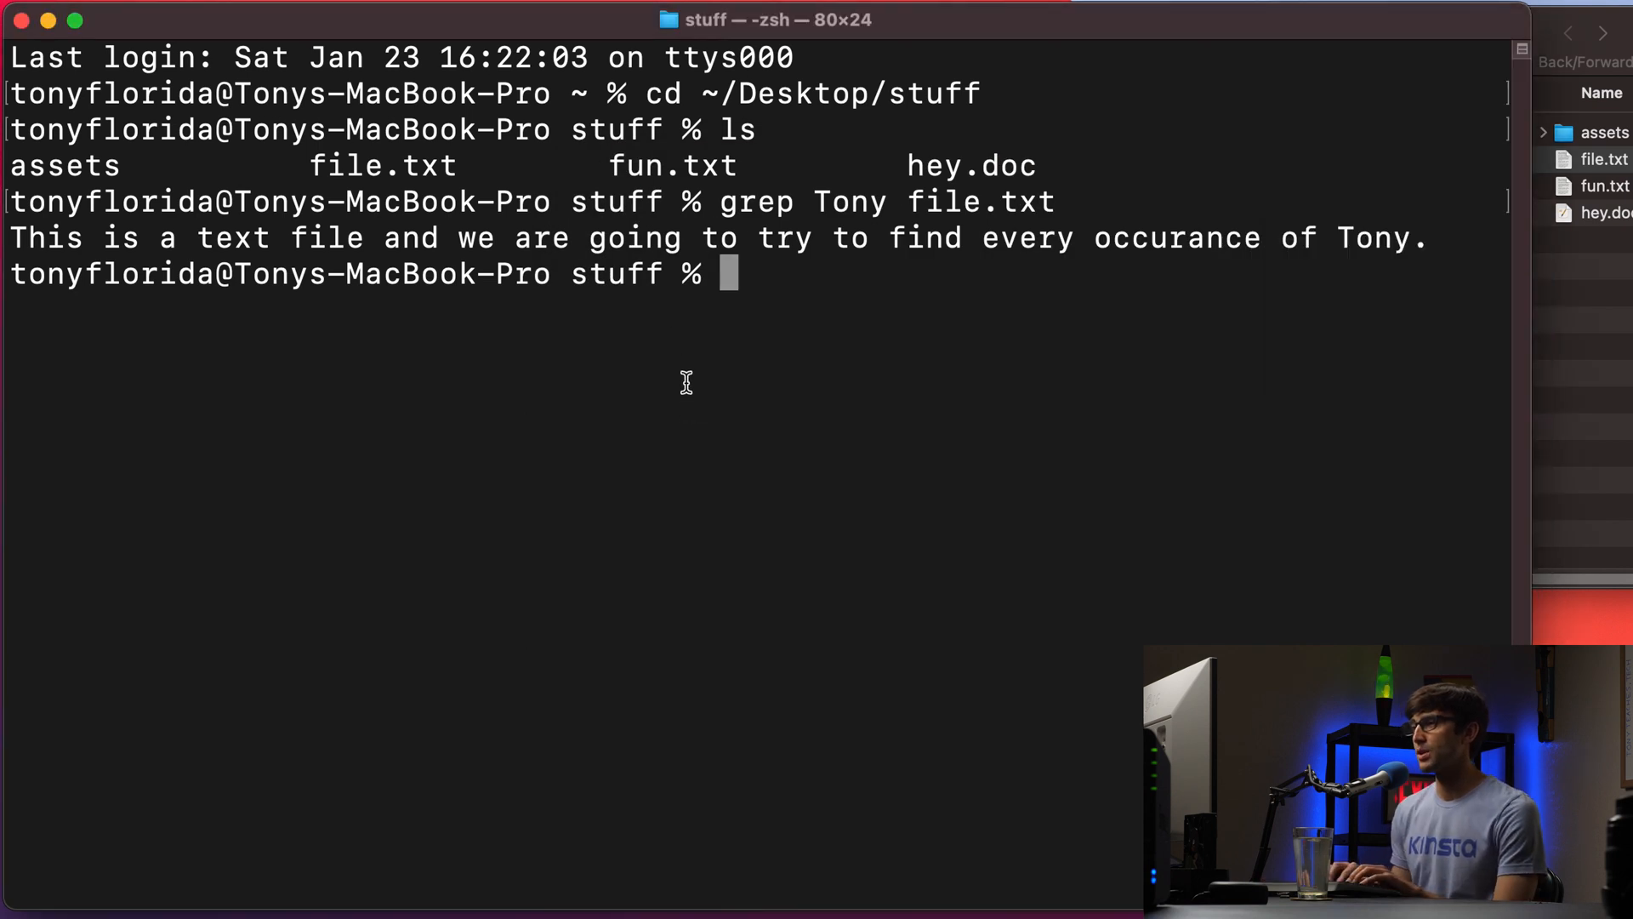
Run grep -i Tony file.txt, returning both the Tony and lowercase tony lines
type("grep")
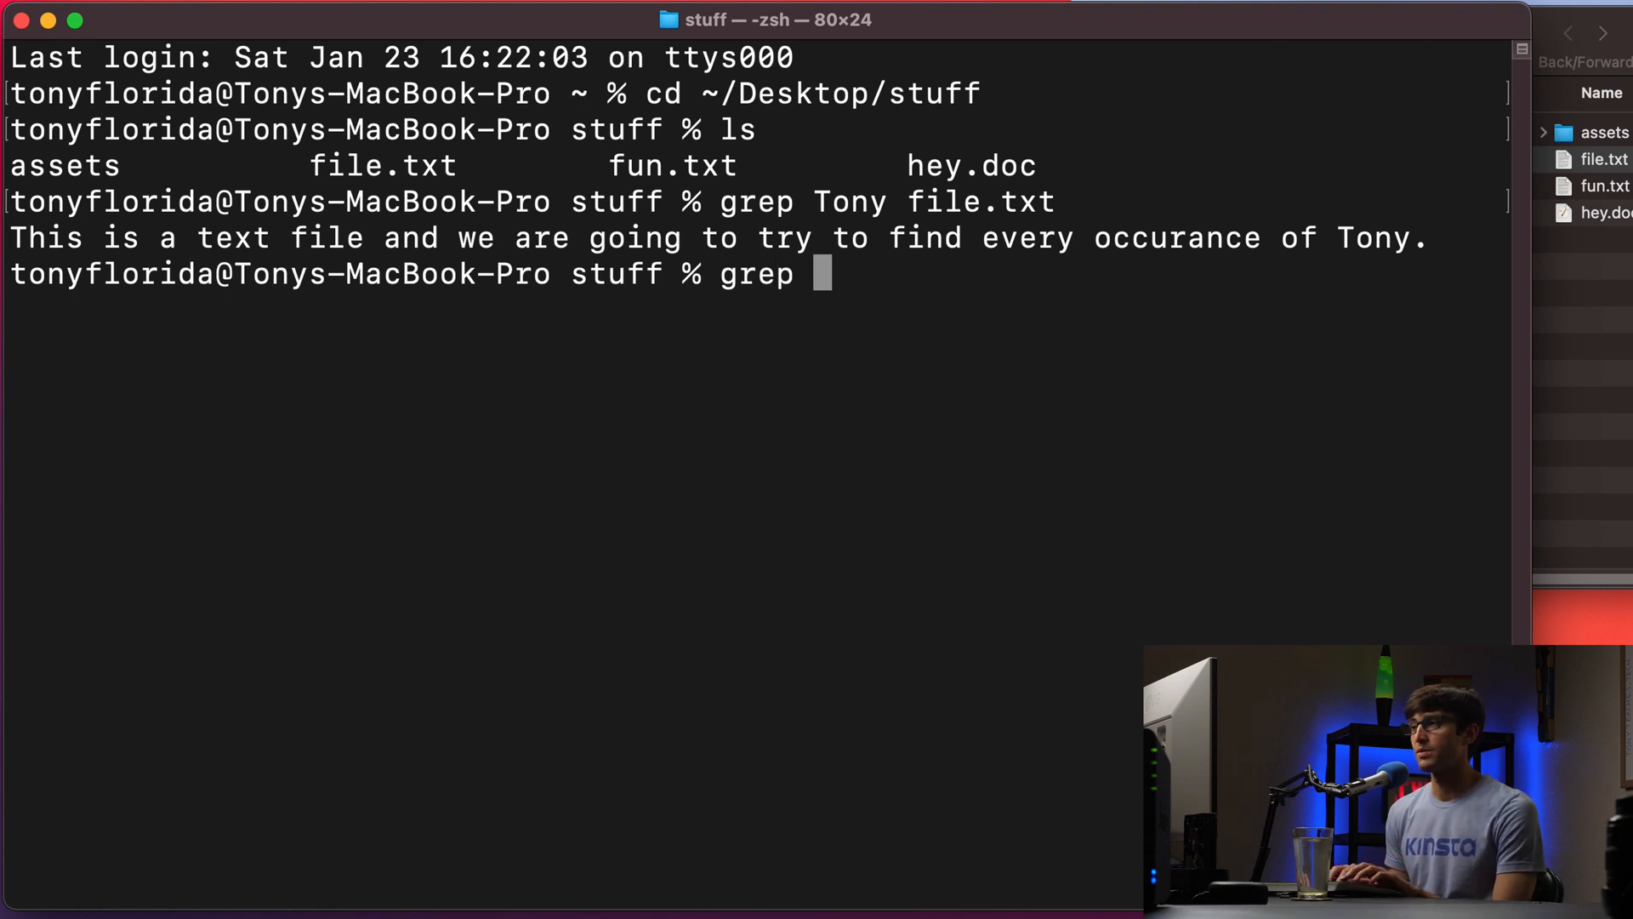
type("Ton")
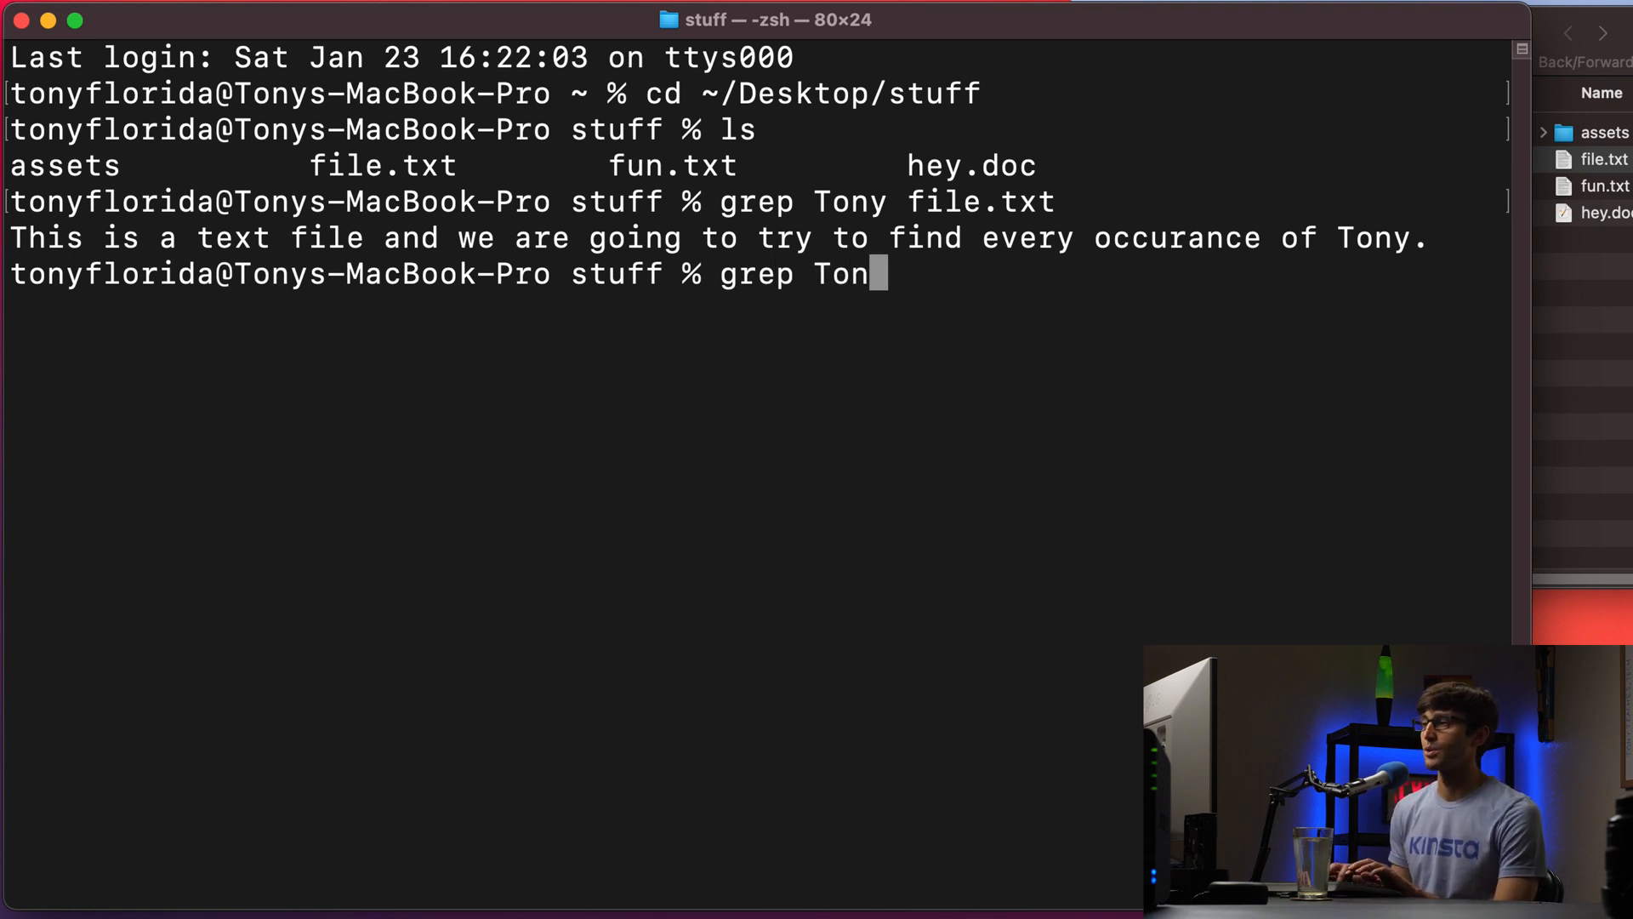
type("-i")
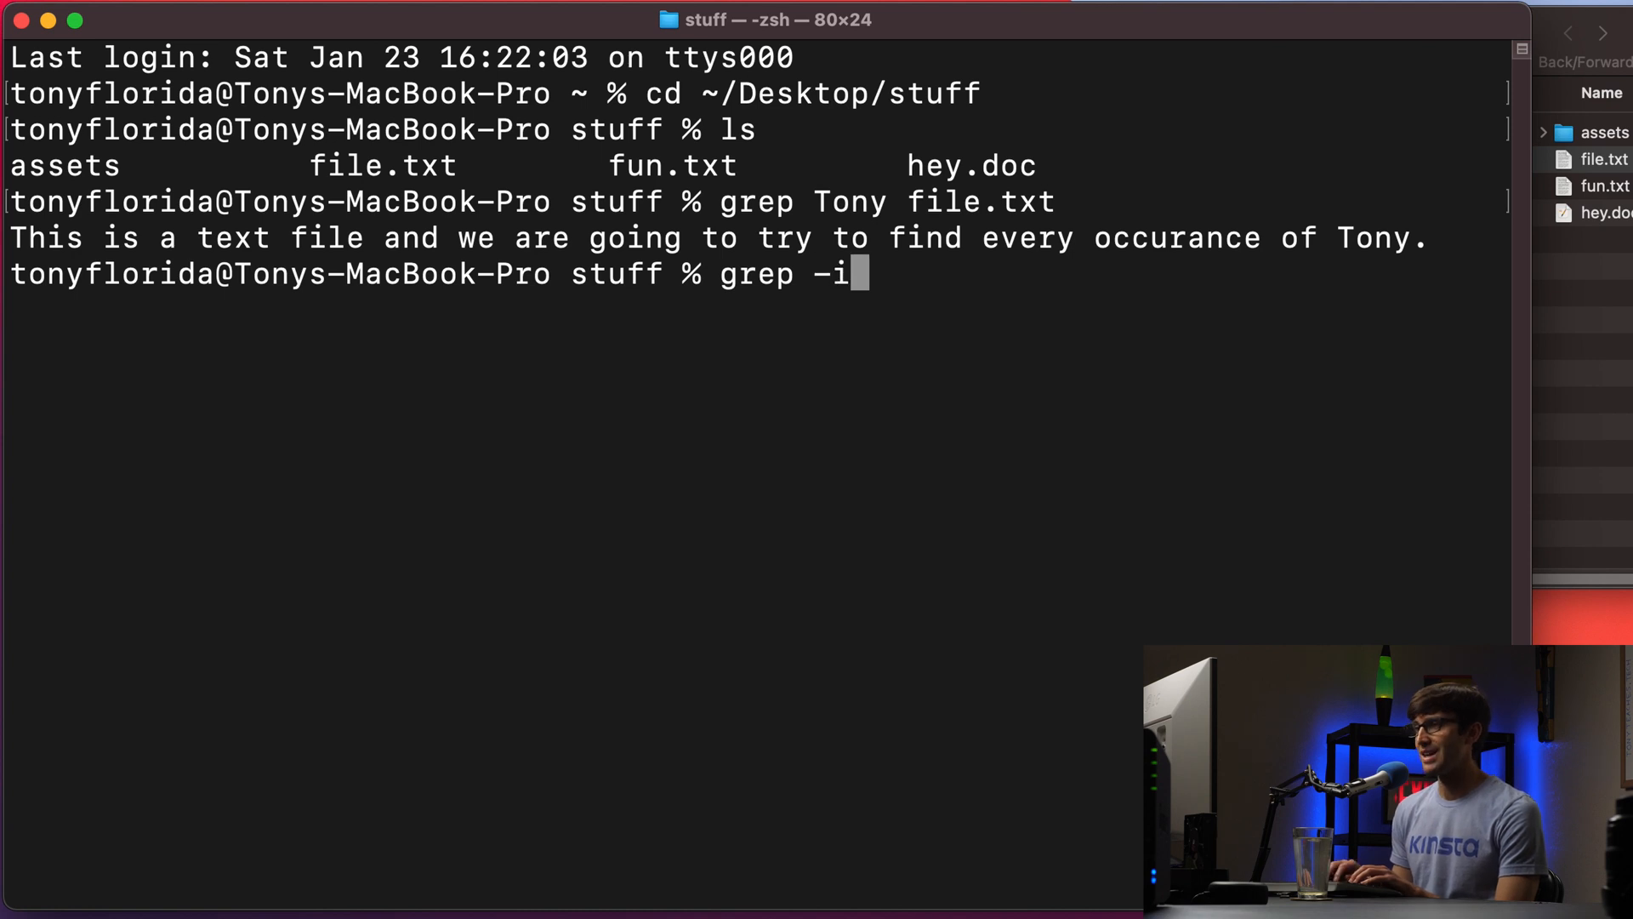
type("\" \"")
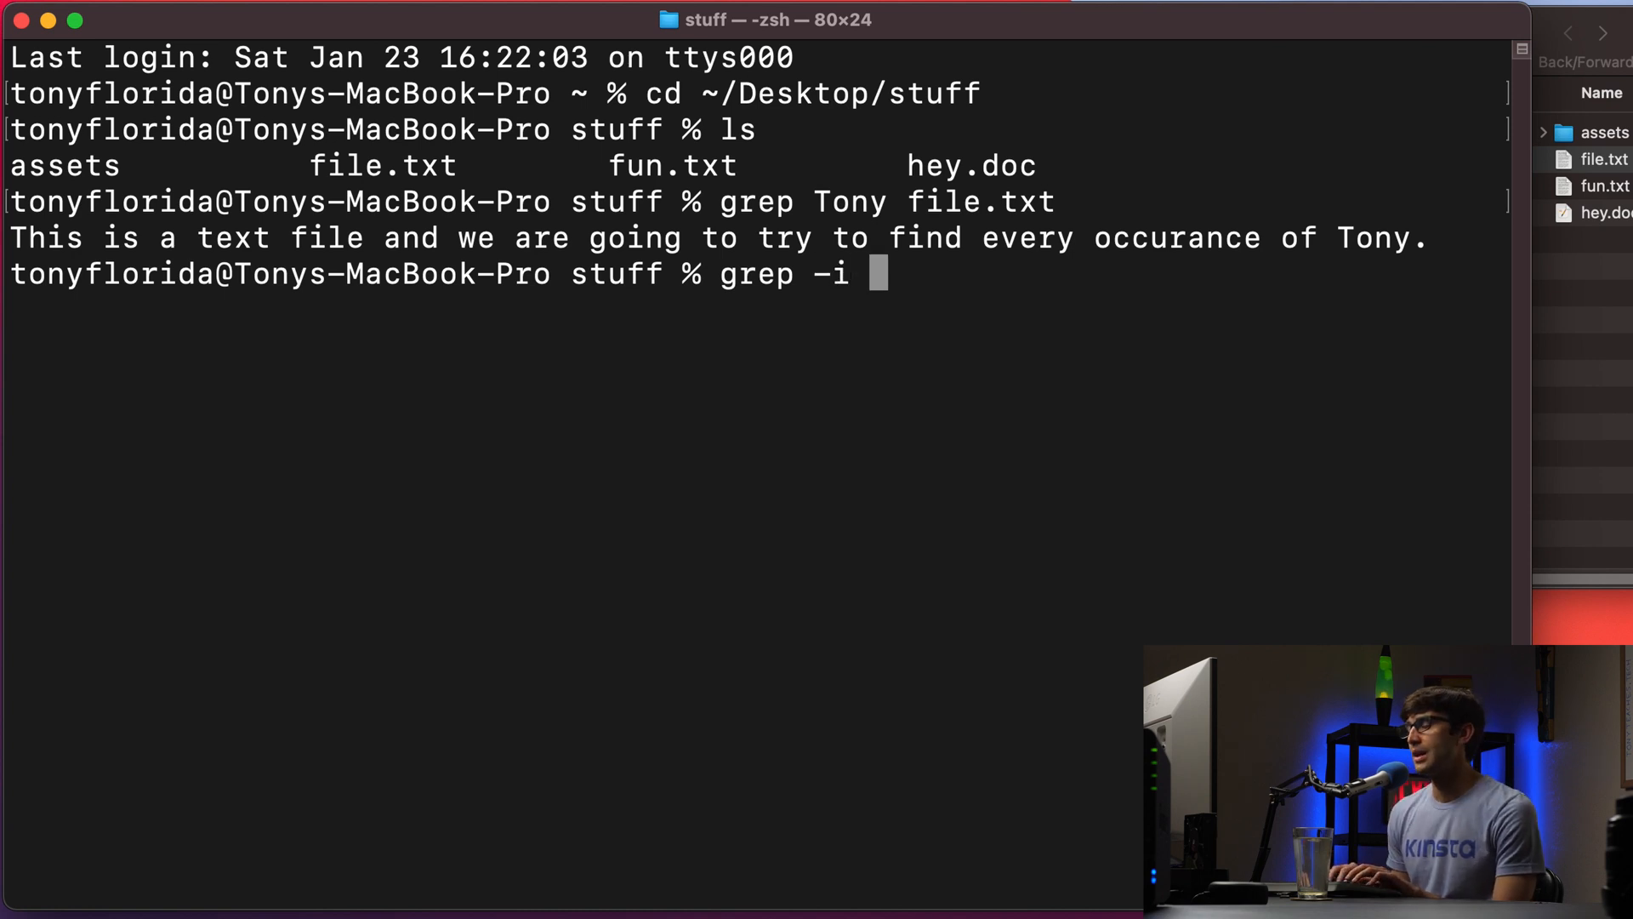
type("Tony")
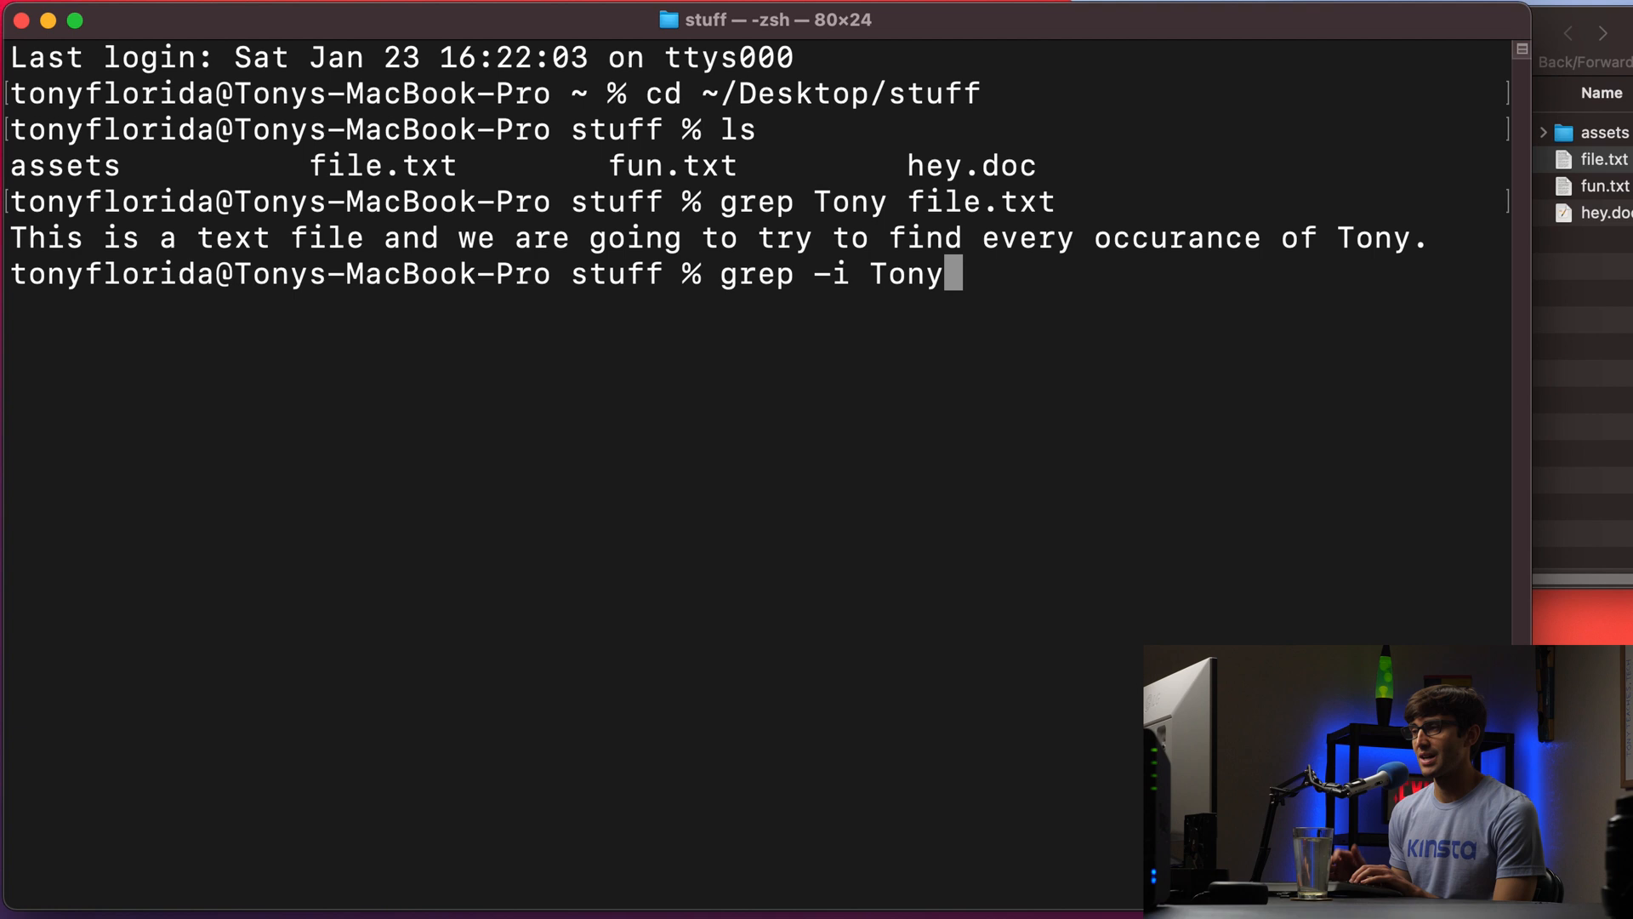
type("fi")
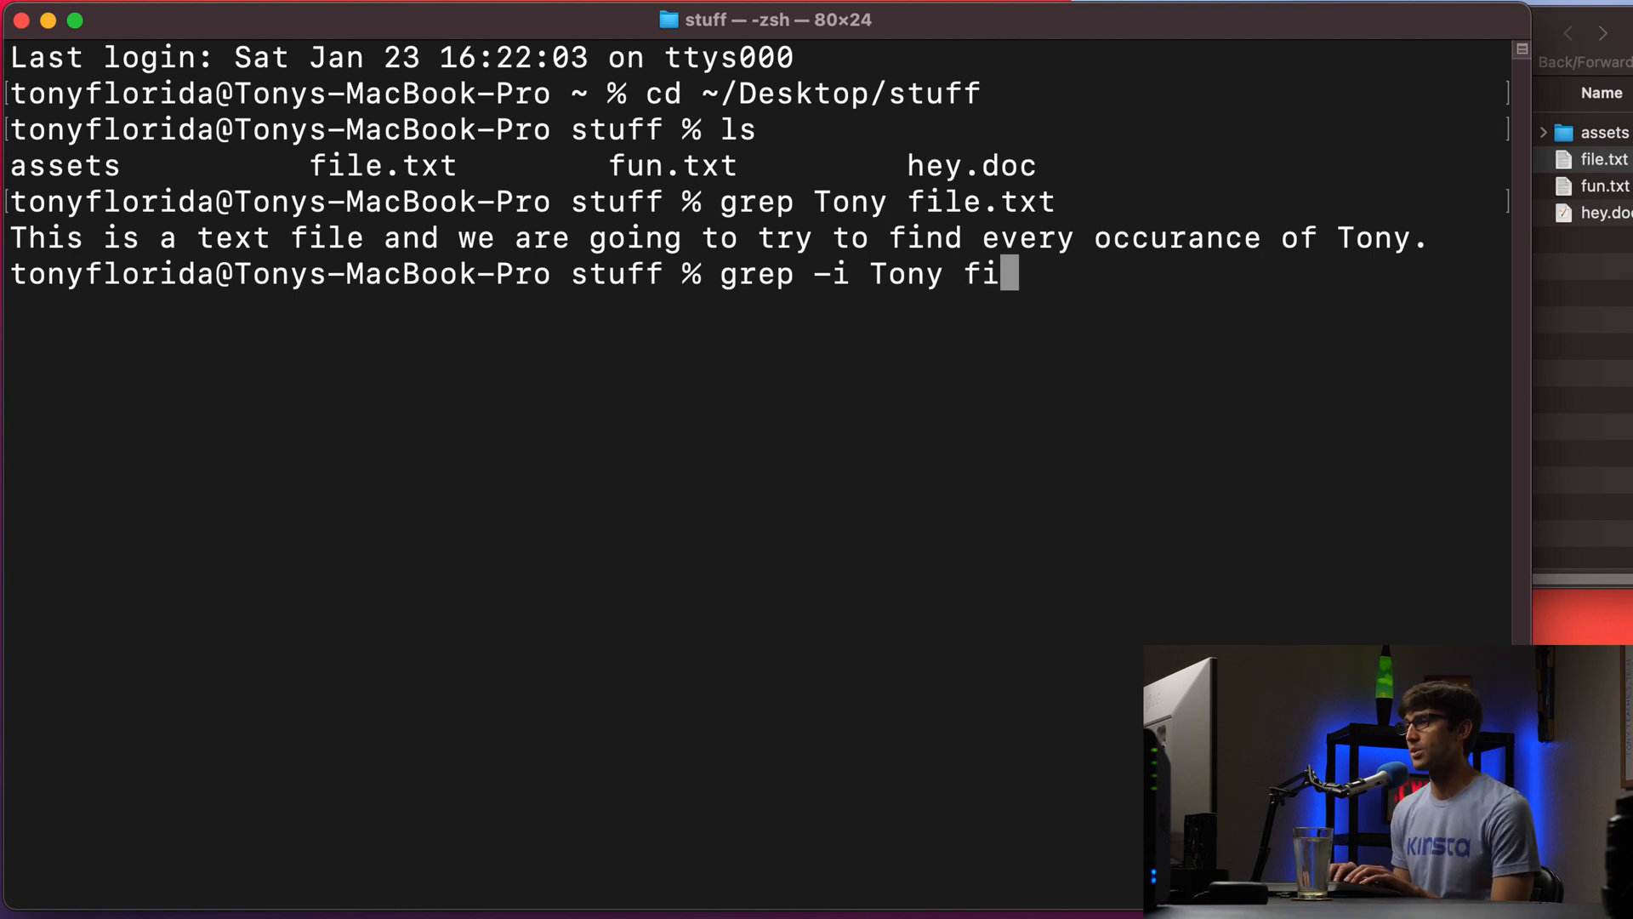
type("le.txt")
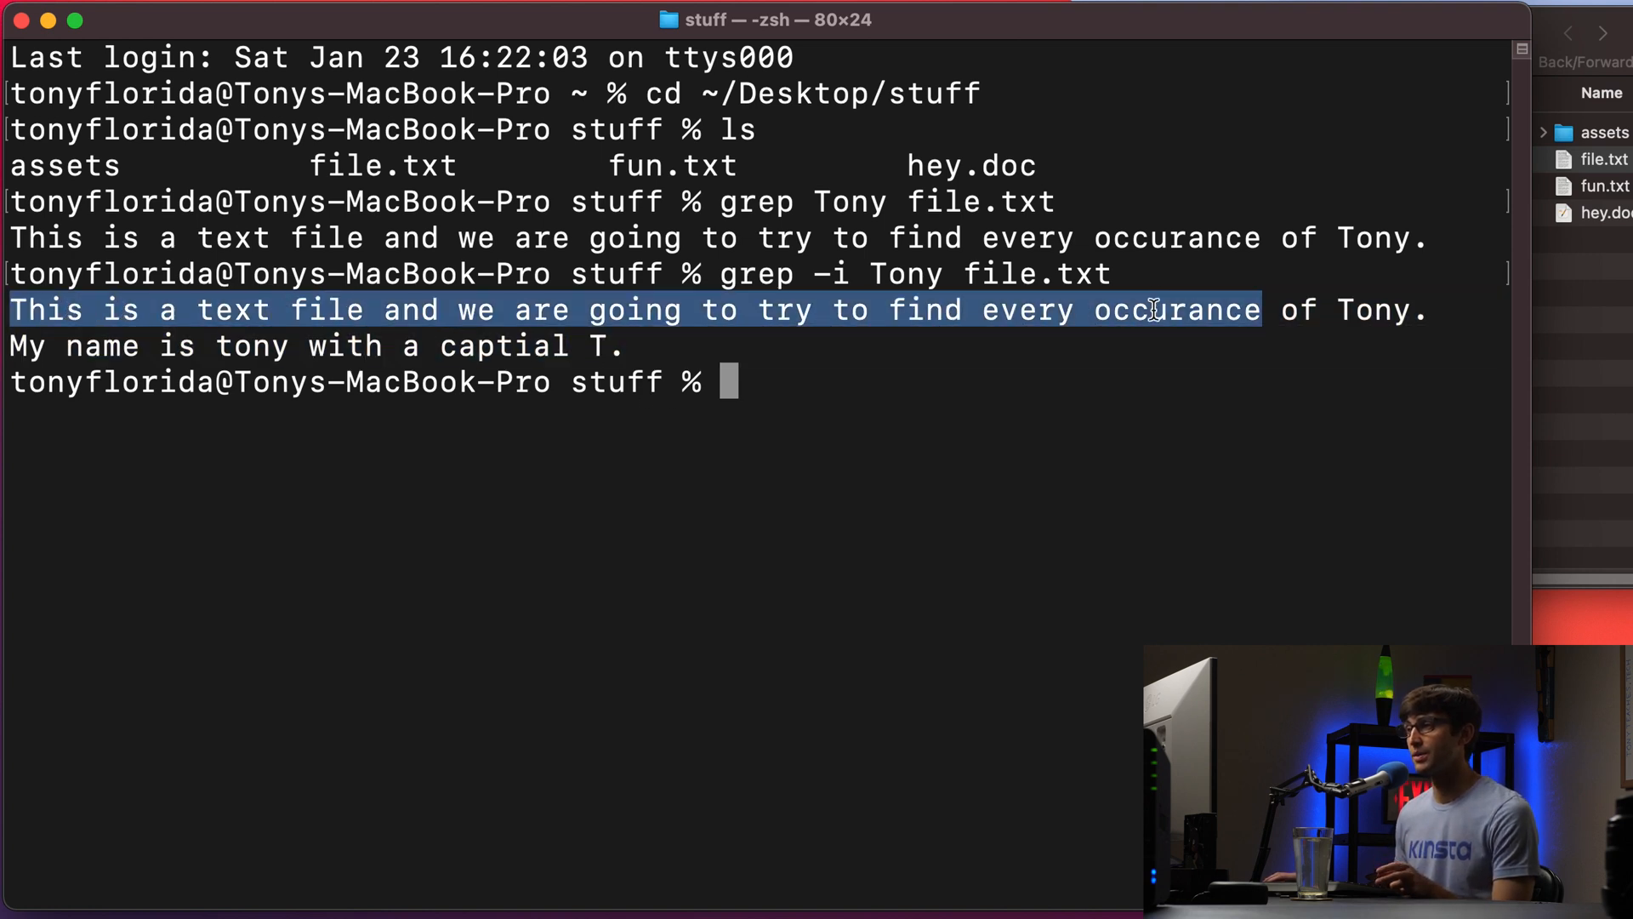
left_click_drag(1154, 310, 1433, 310)
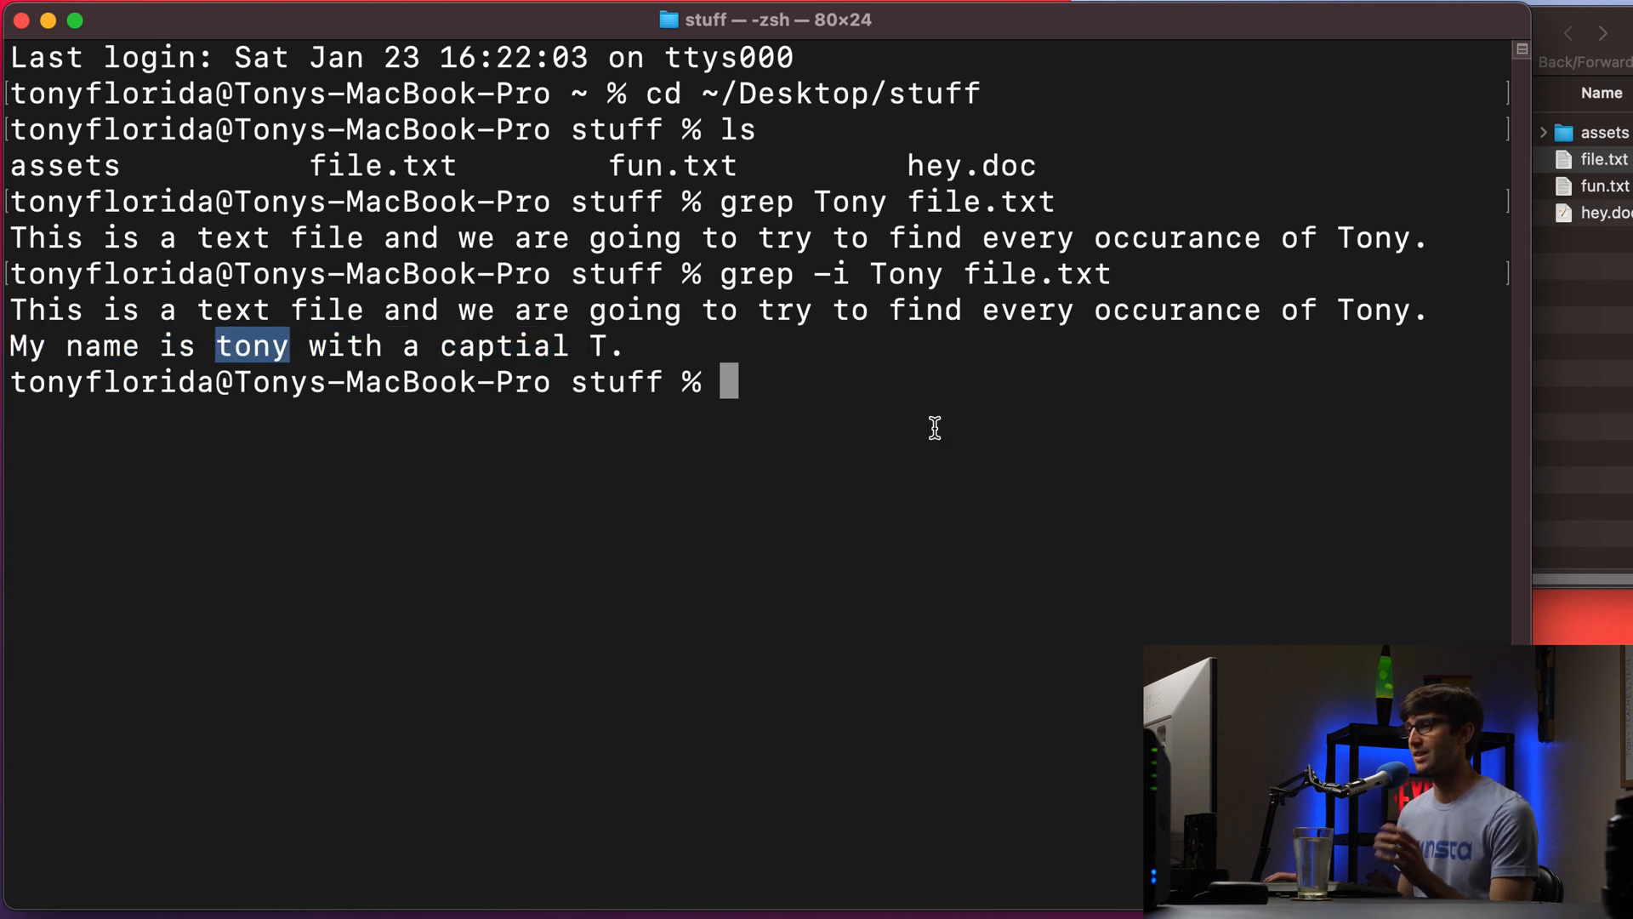
key("enter")
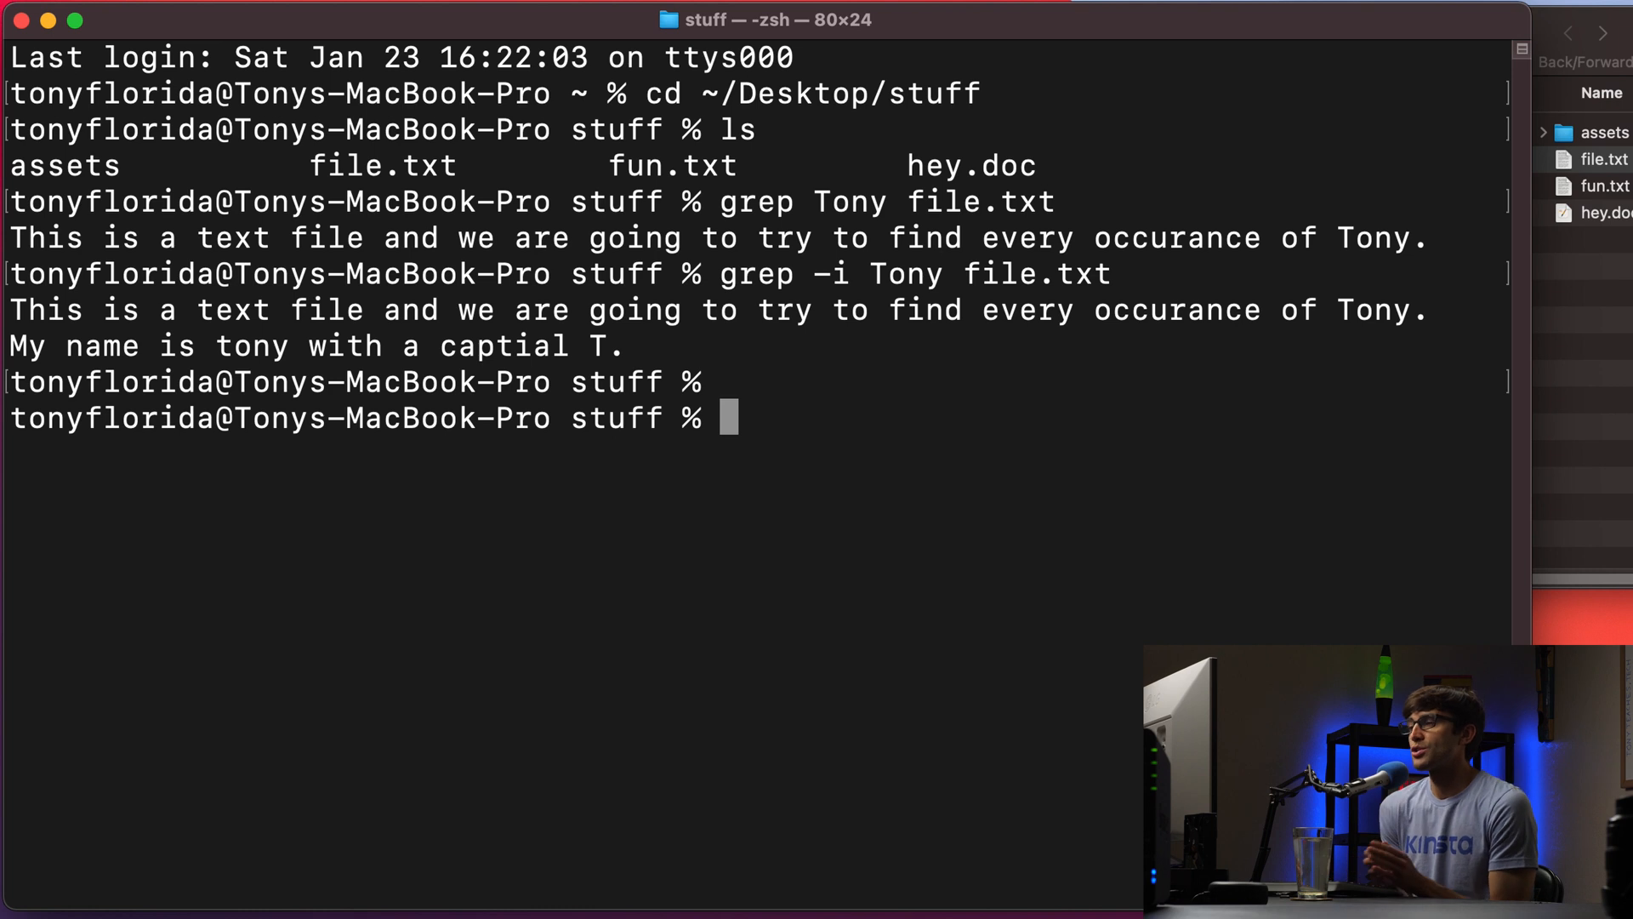
Run grep -i Tony *.txt, matching two lines in file.txt and one in fun.txt
left_click(1604, 158)
type("g")
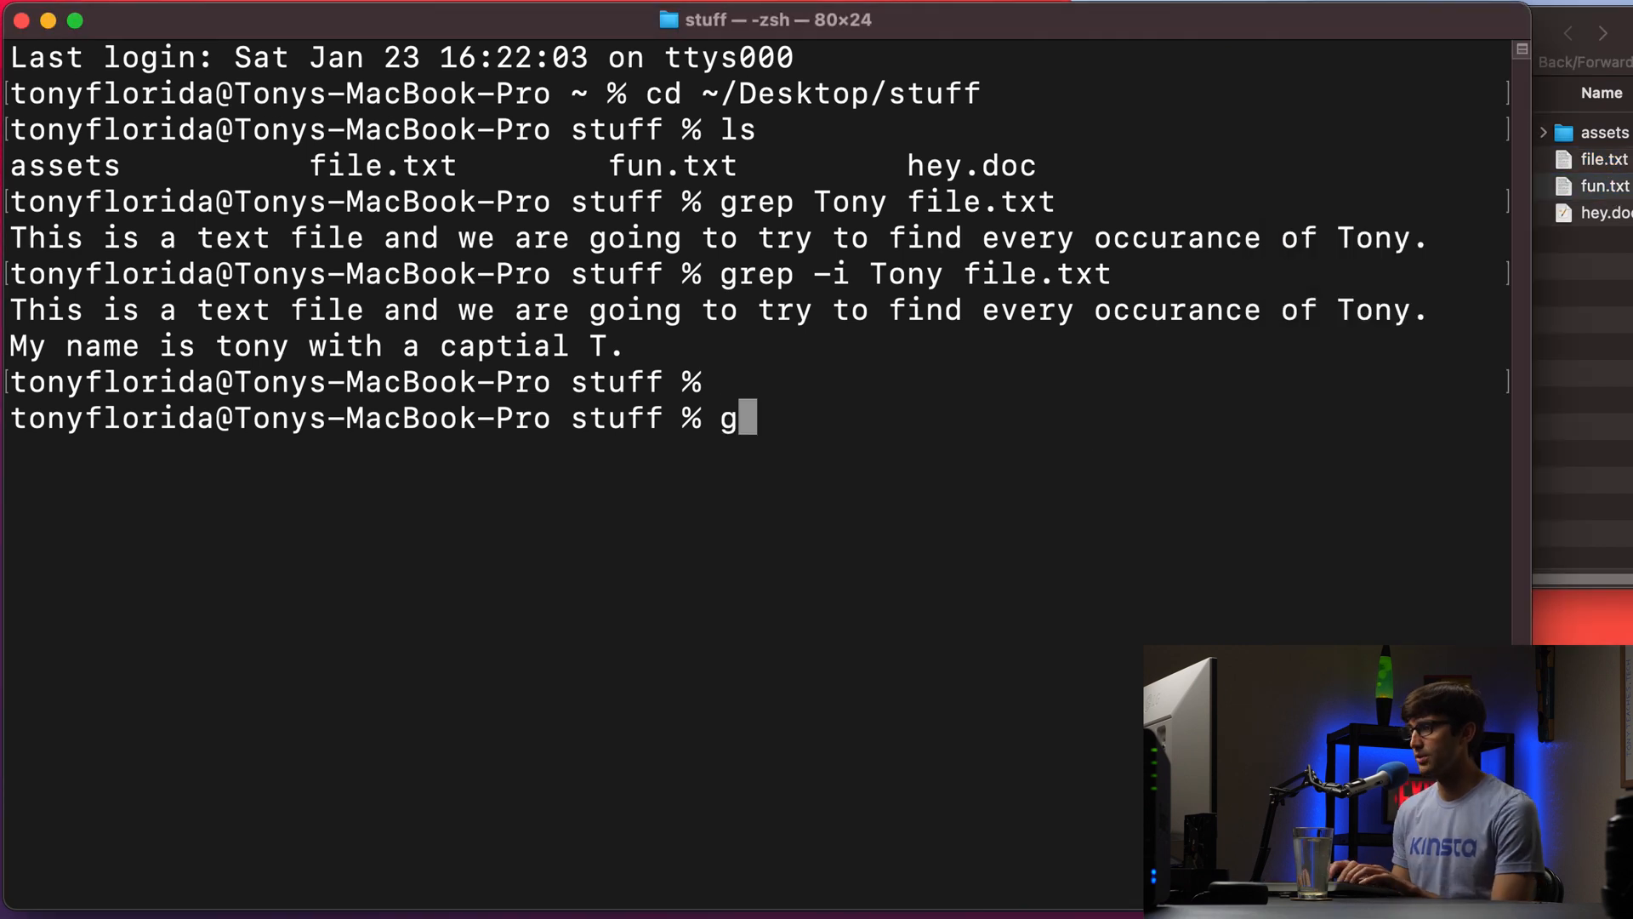
type("rep -i")
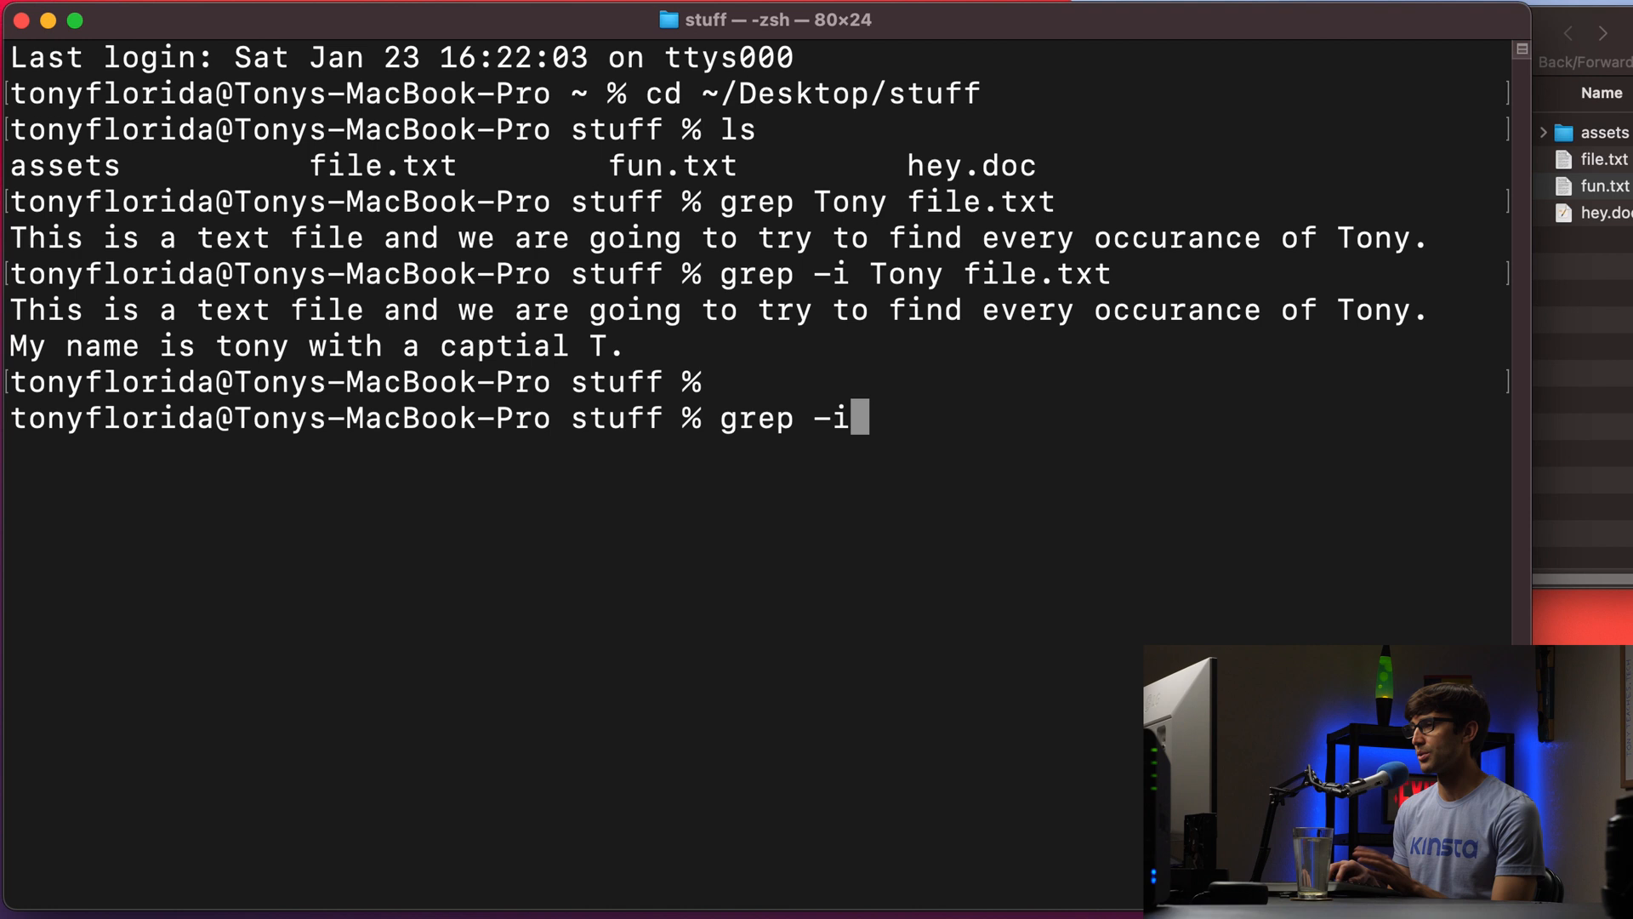
type("Tony *")
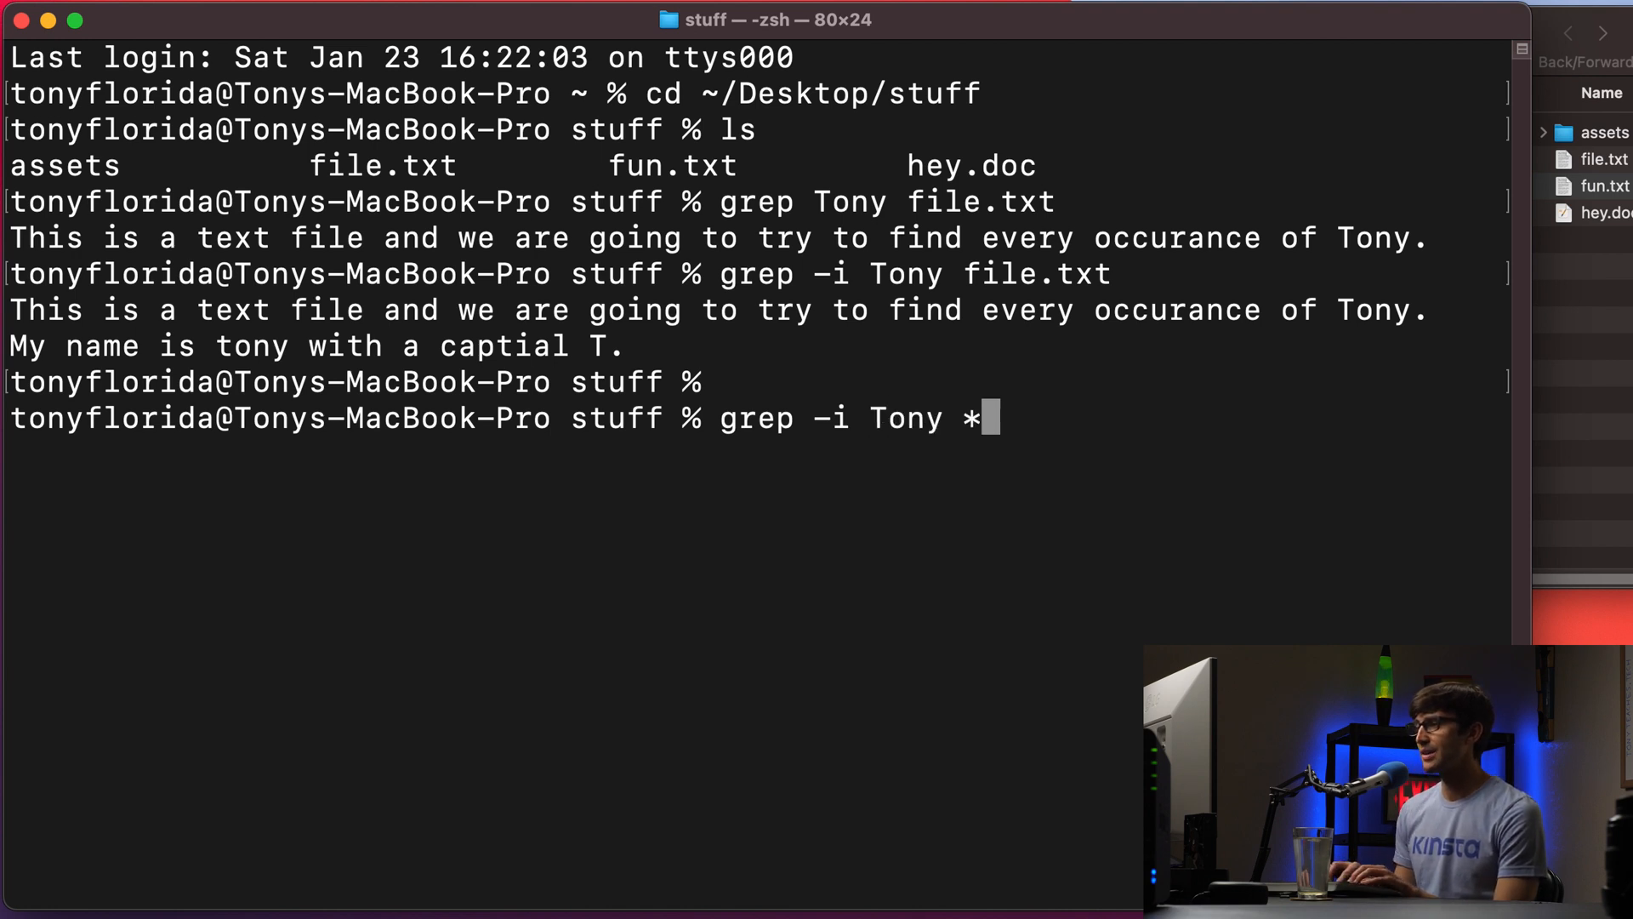
type(".txt")
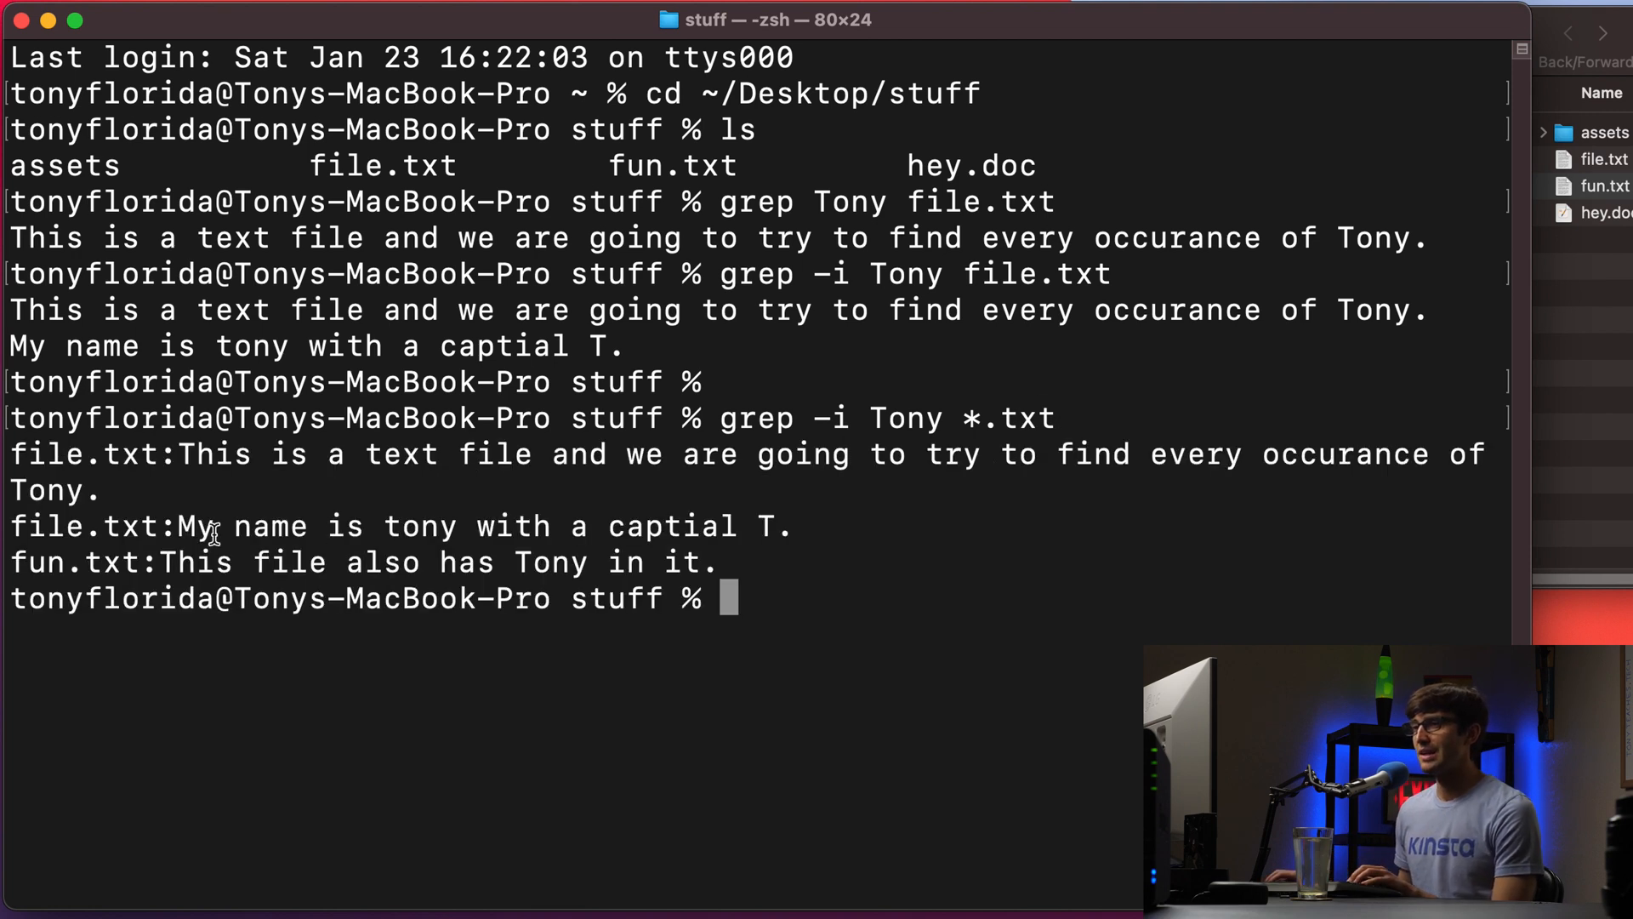
double_click(79, 454)
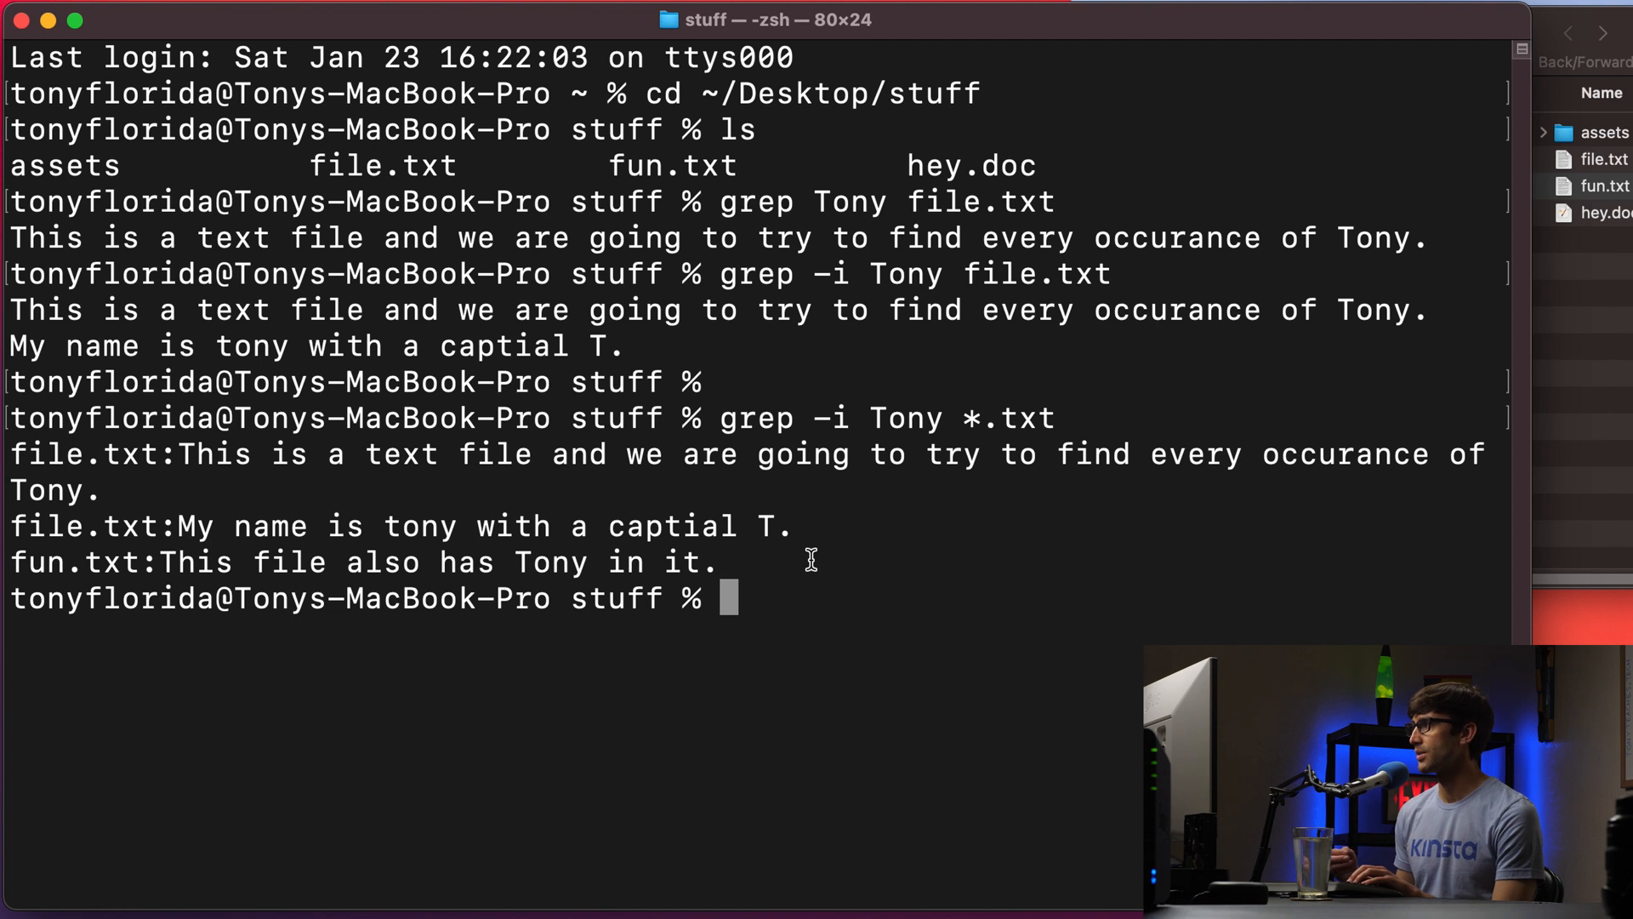
mouse_move(971, 643)
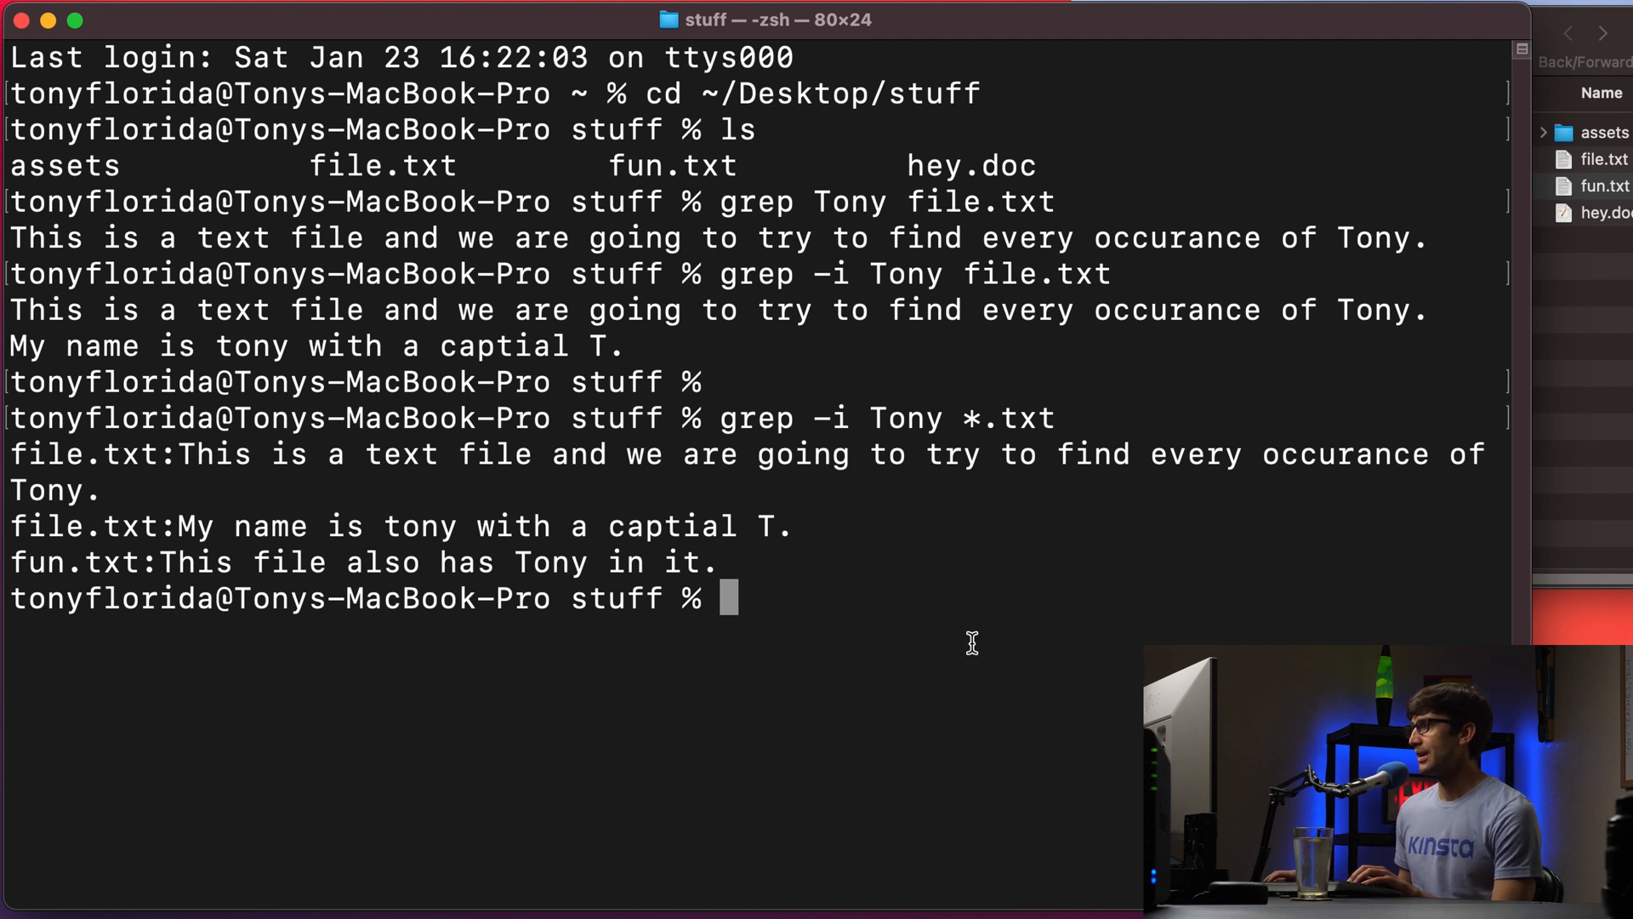
mouse_move(997, 673)
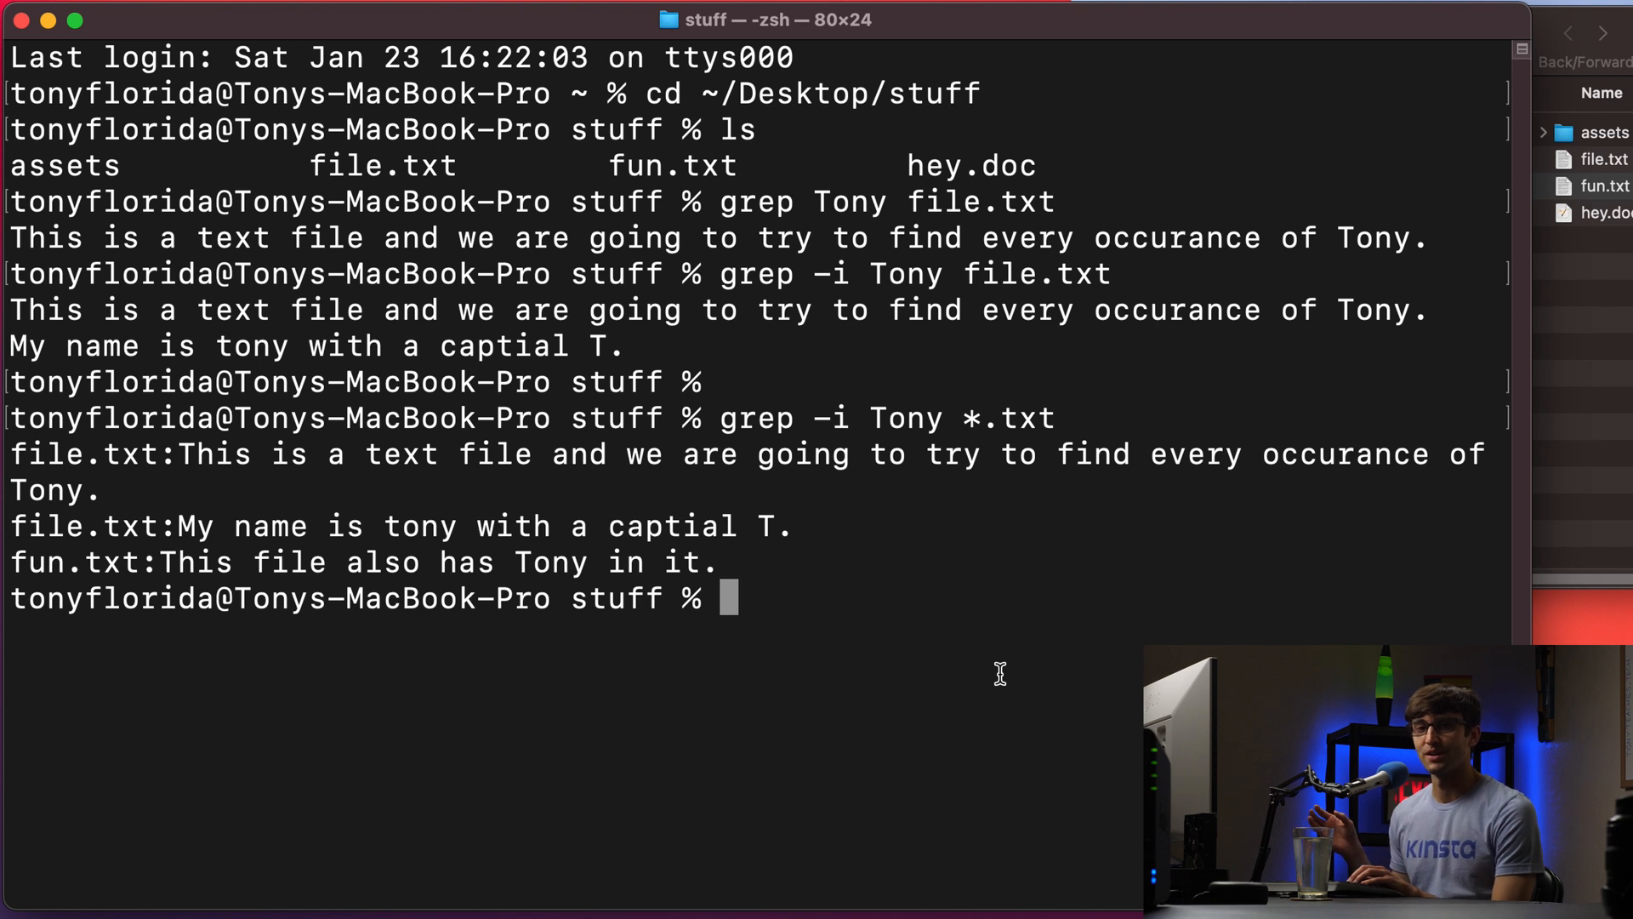
Run grep -i Tony *, adding a hey.doc match and an assets-is-a-directory notice
type("grep")
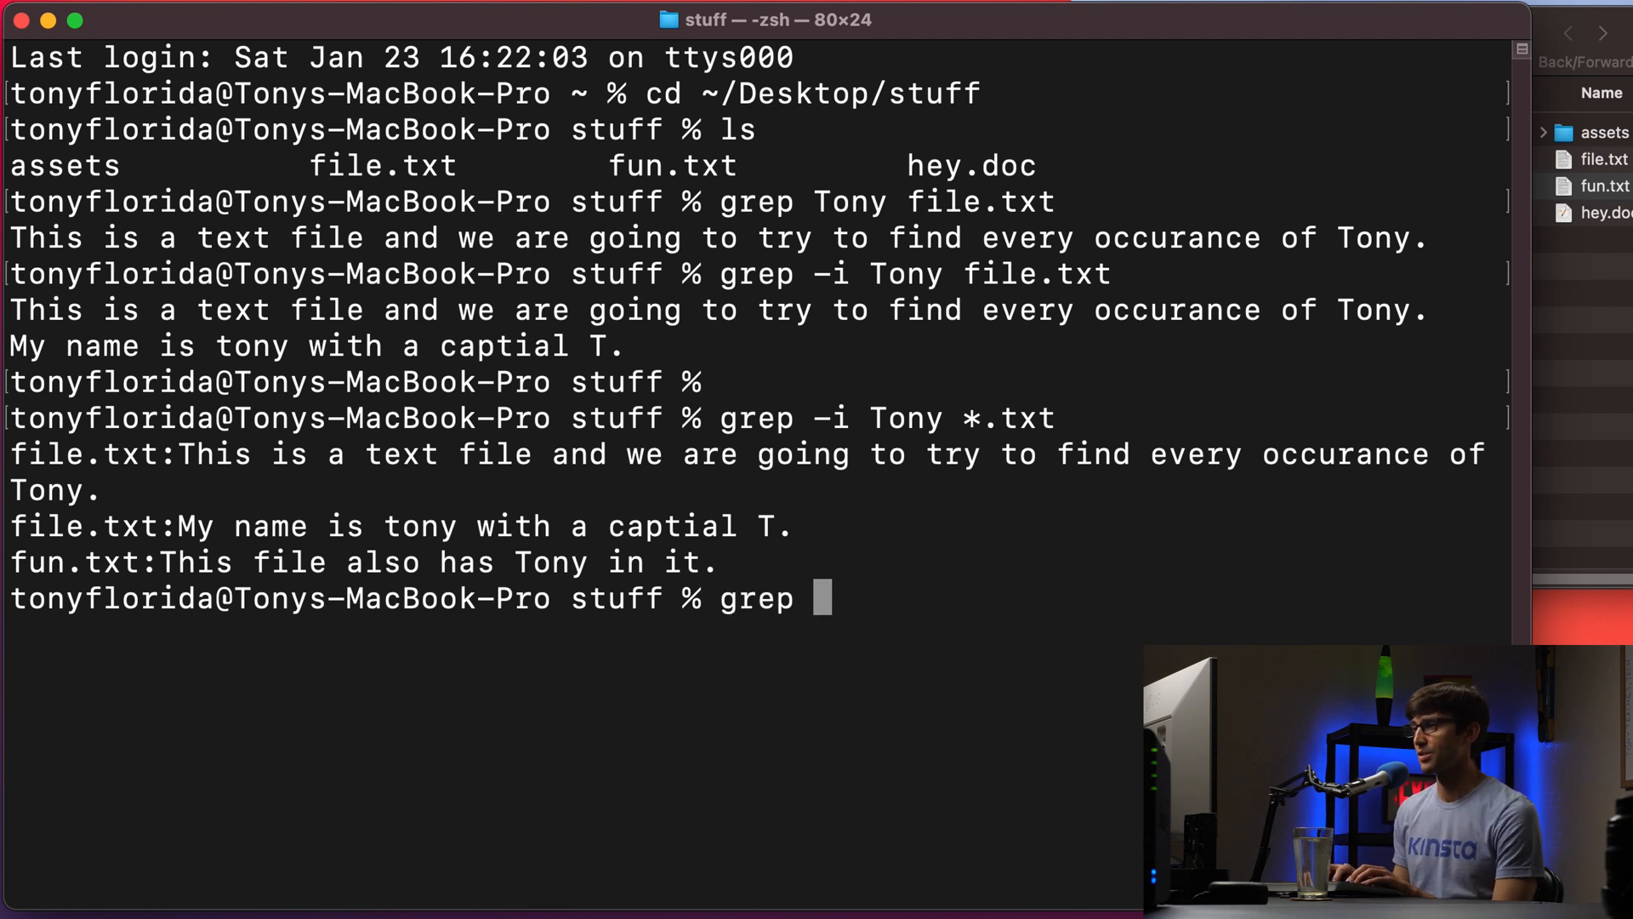
type("-i Tony")
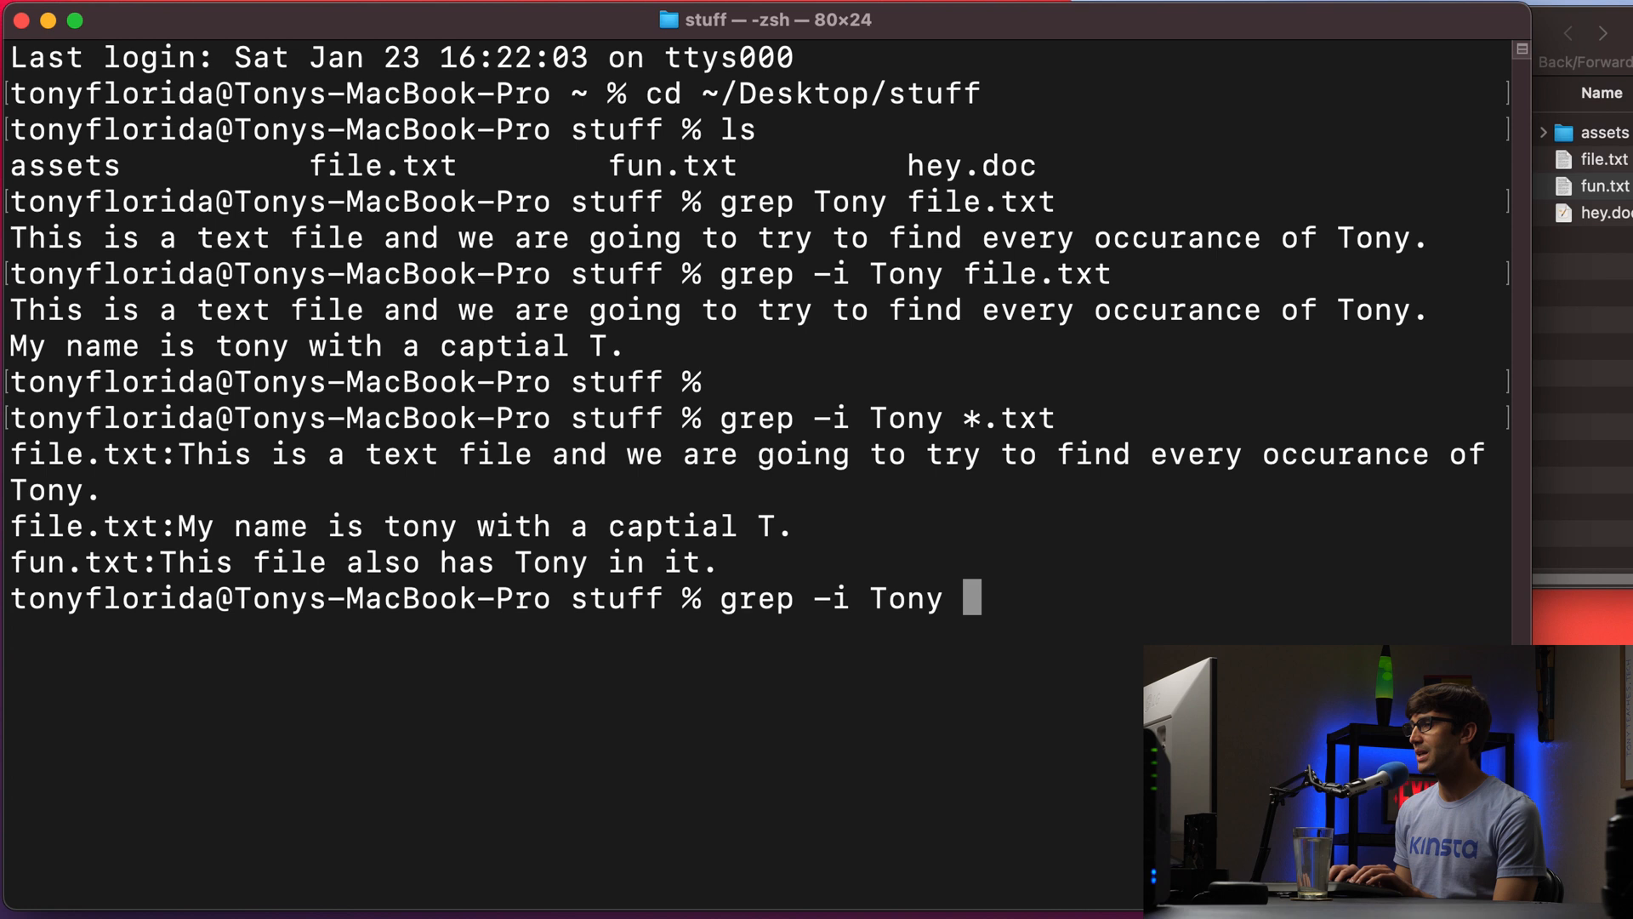
type("*")
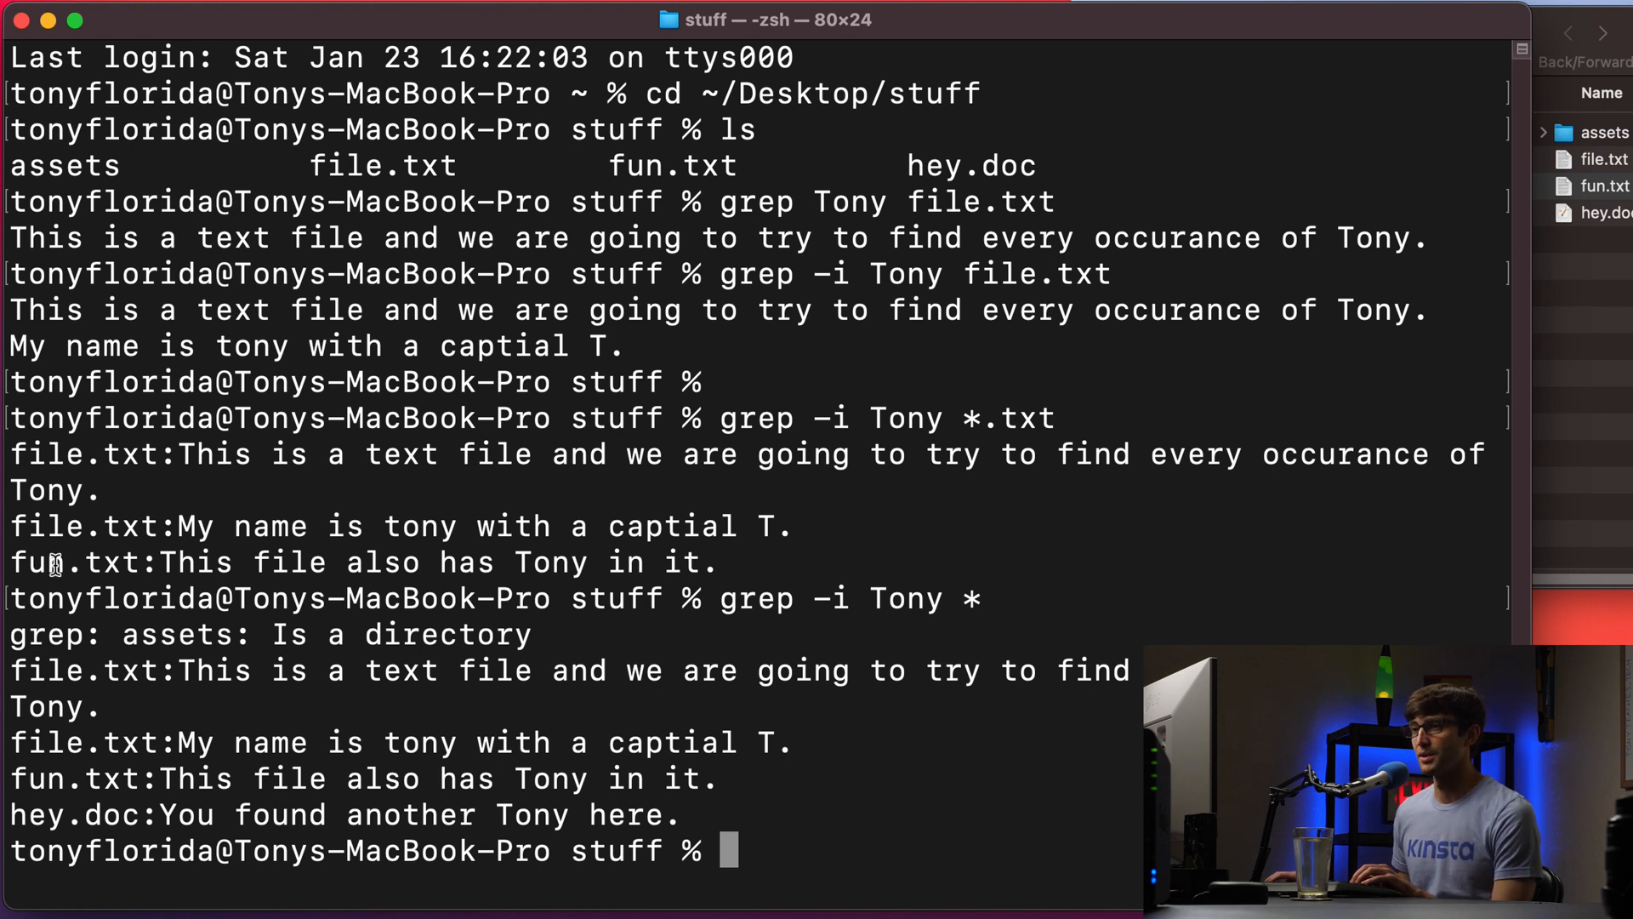
double_click(83, 670)
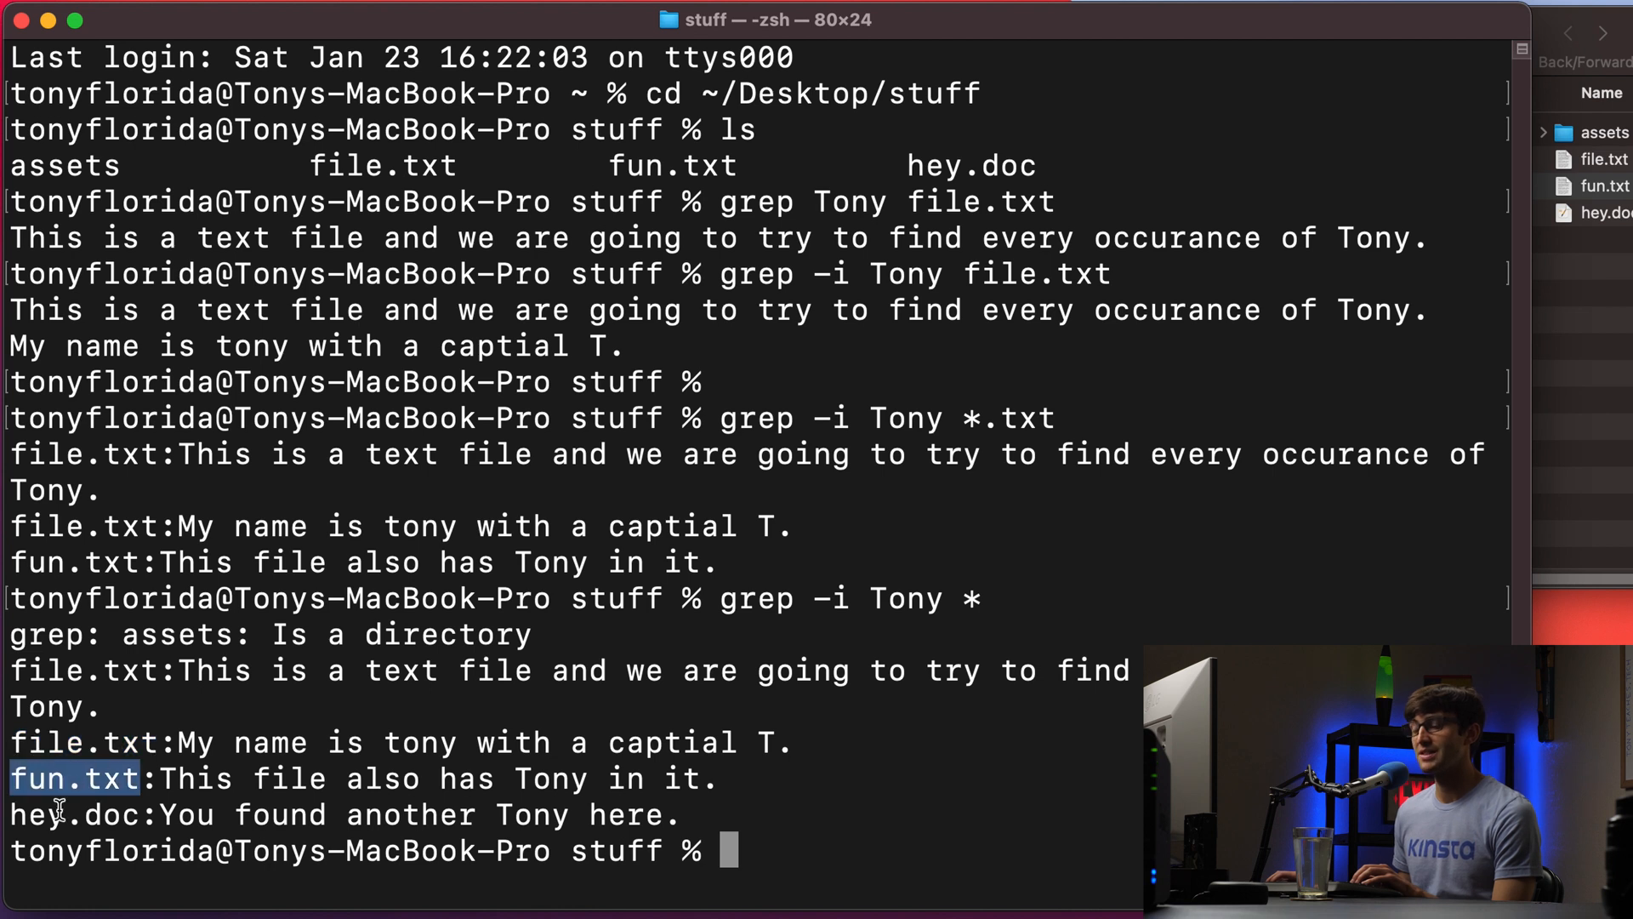
double_click(183, 815)
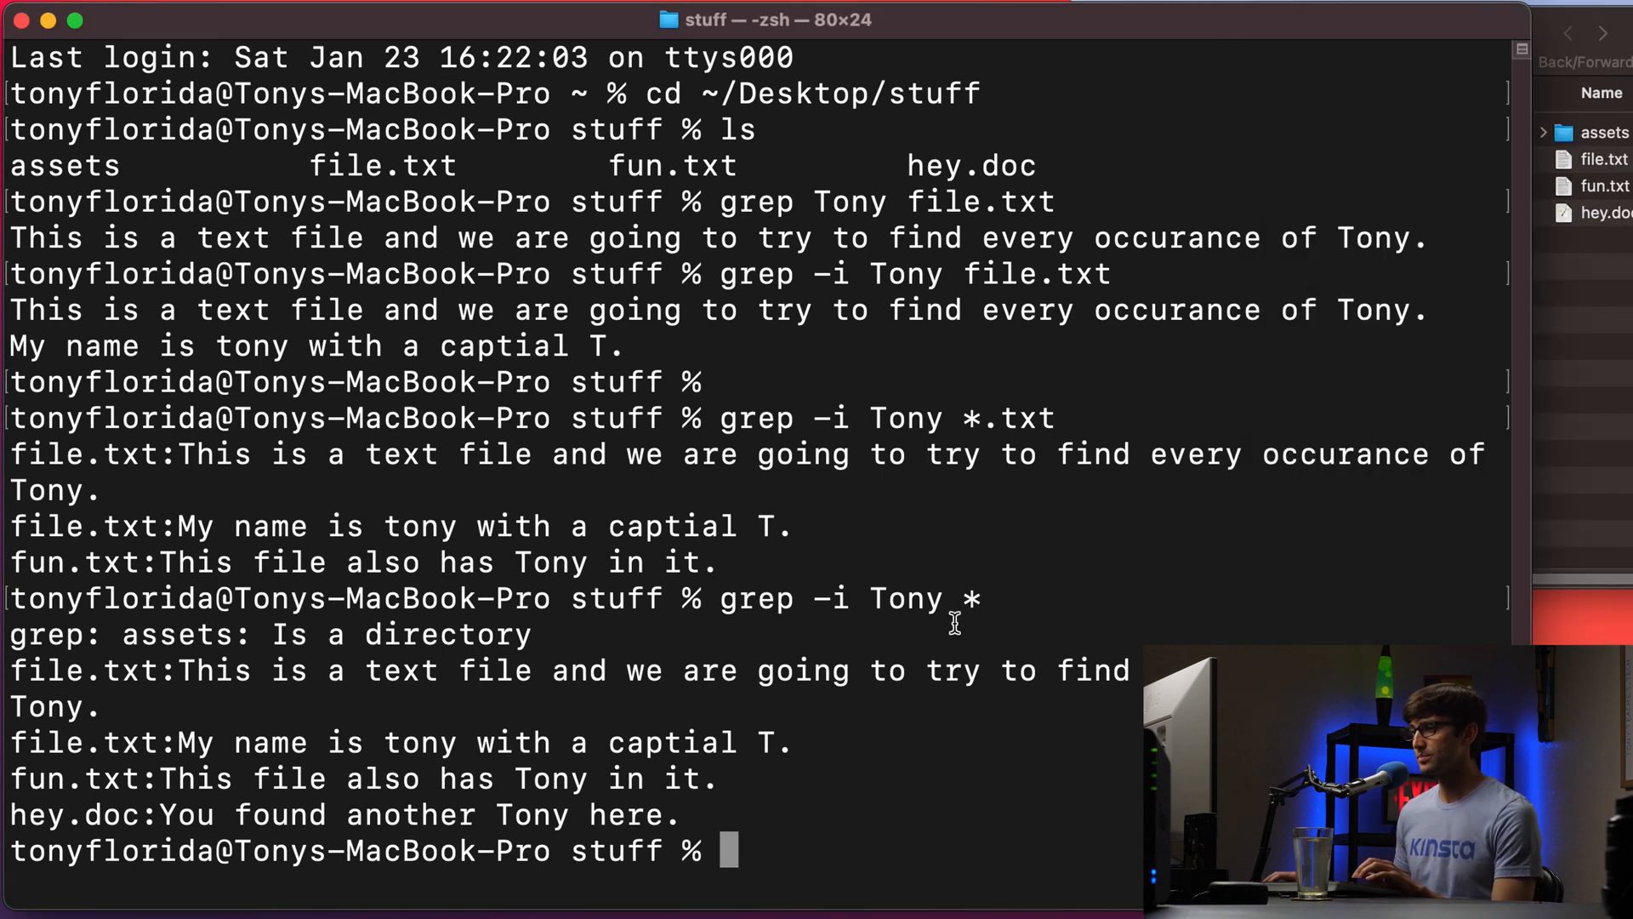
Run grep -r Tony . to search stuff and its subfolders recursively
type("grep")
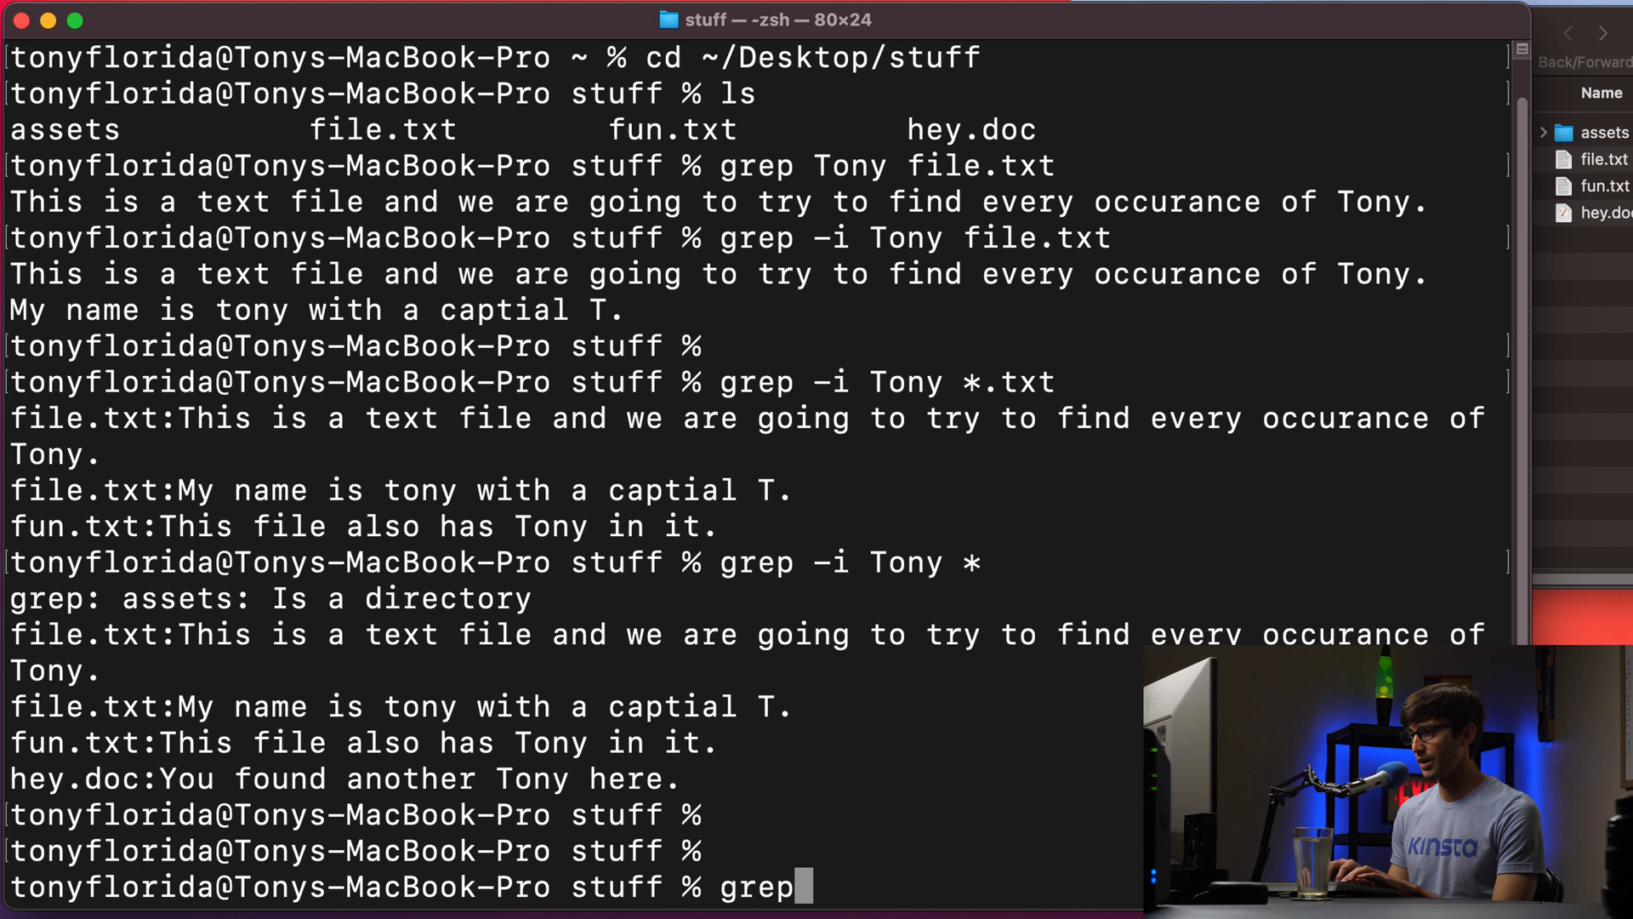
type("-i")
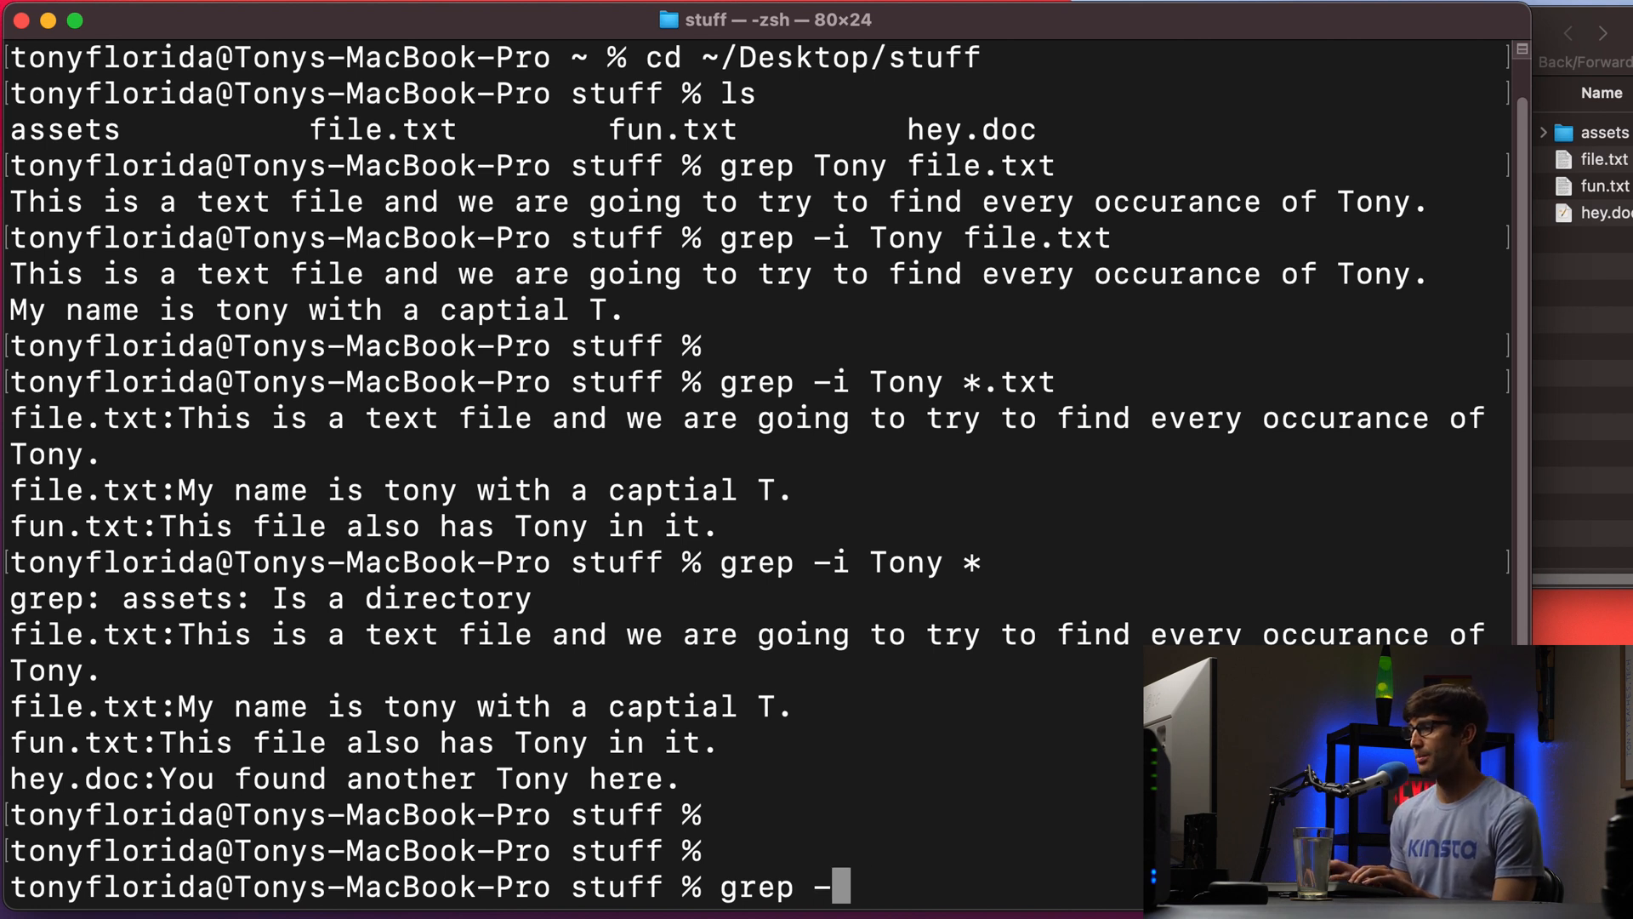
type("r")
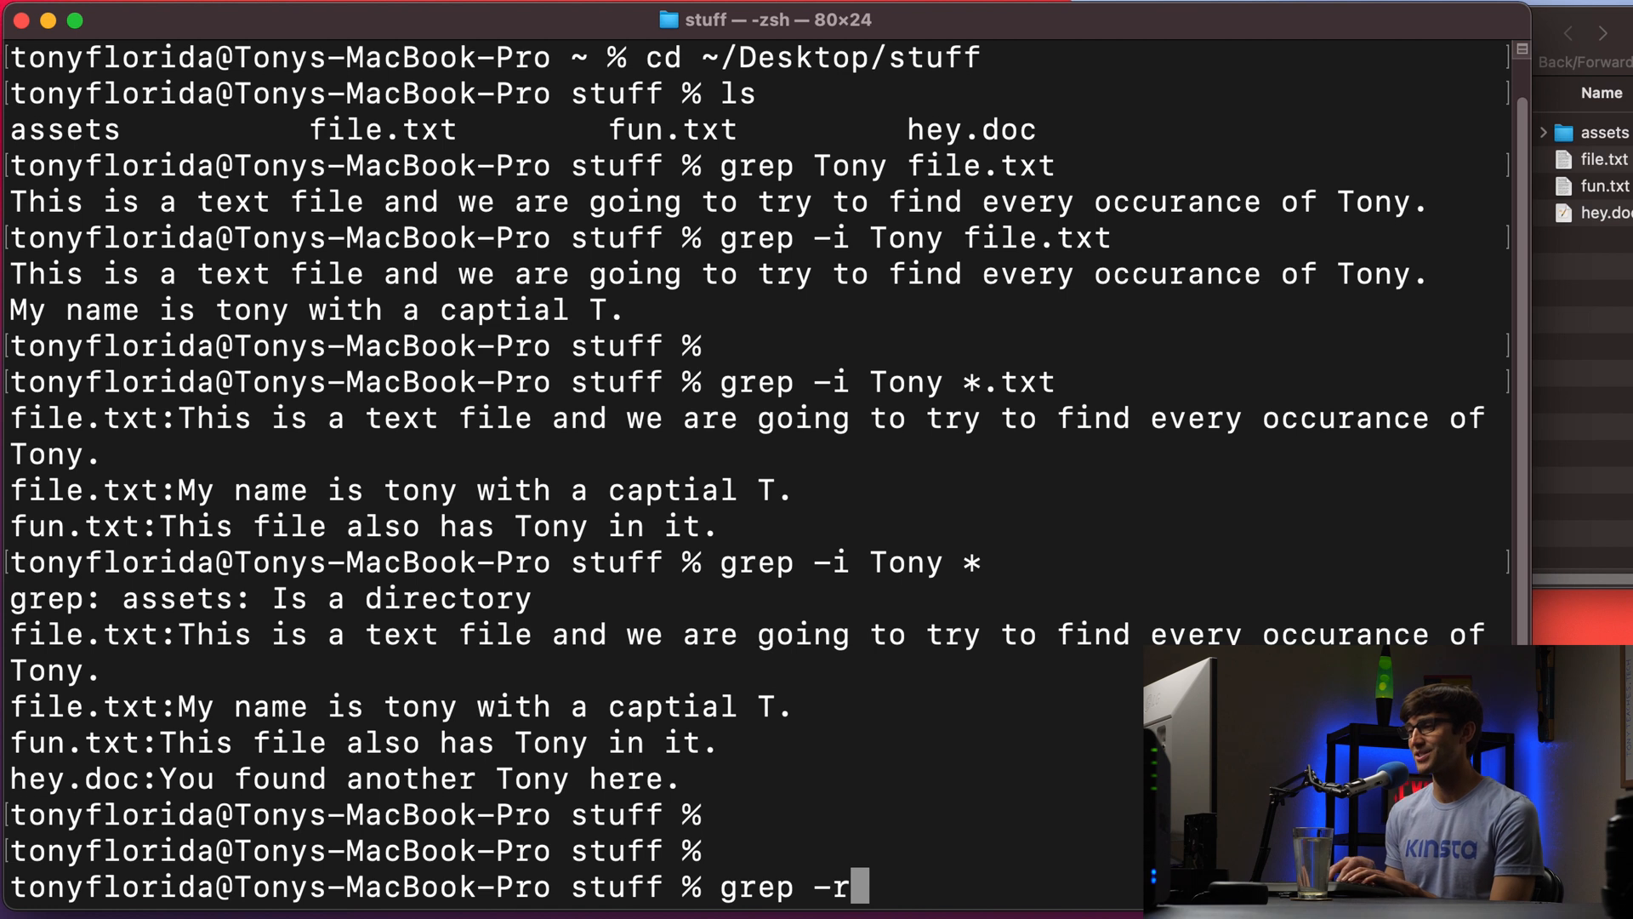
type("T")
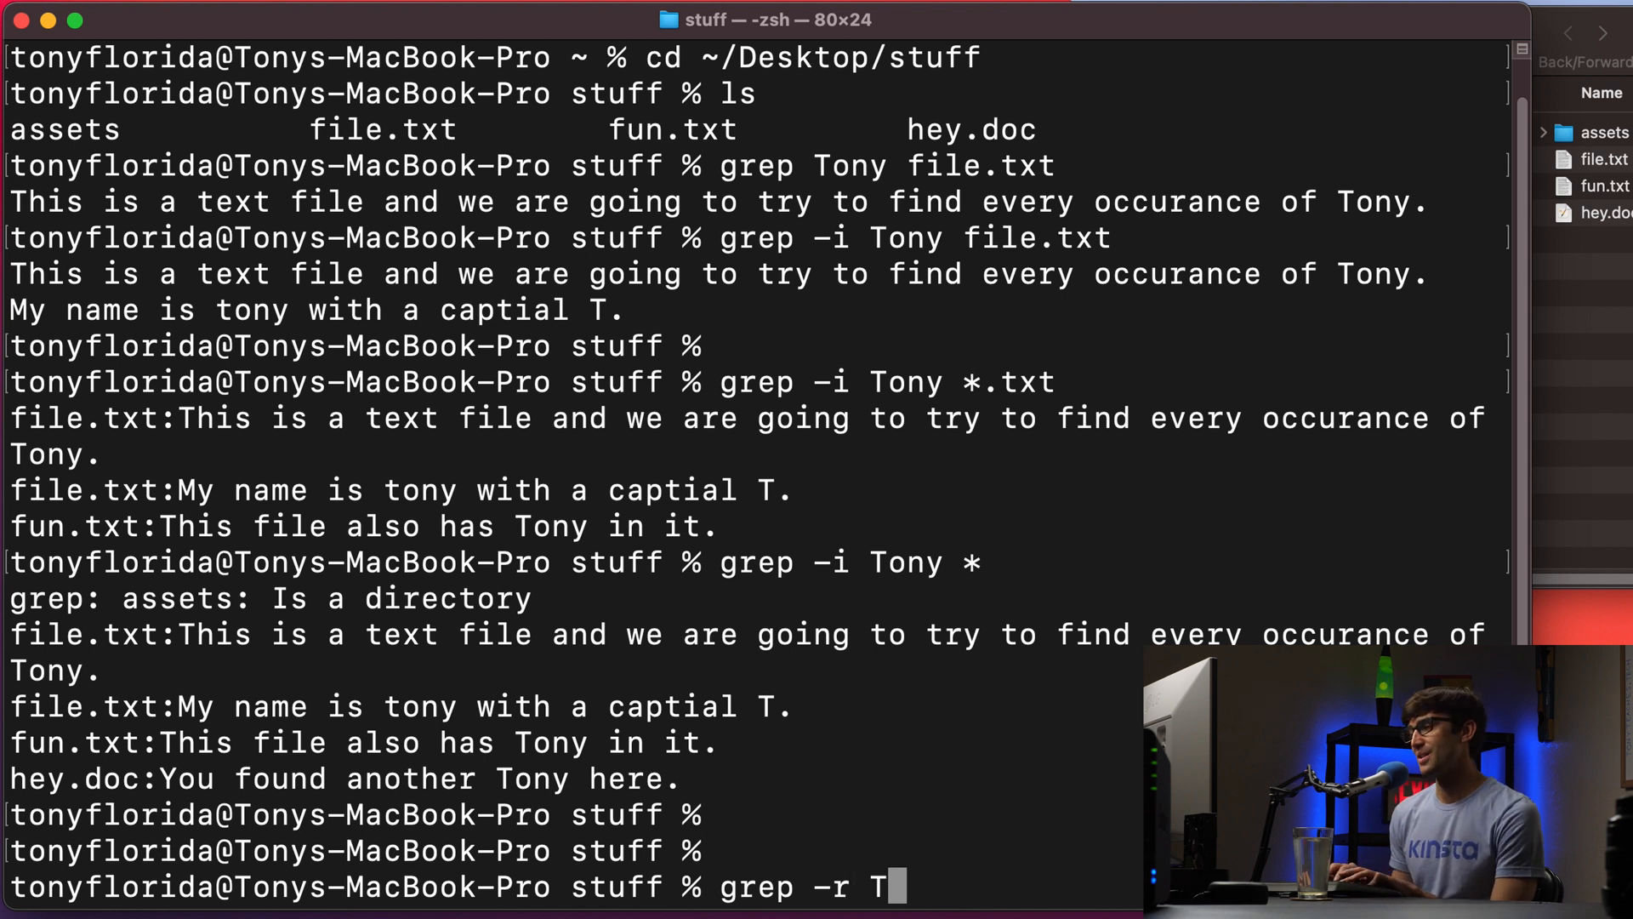
type("ony")
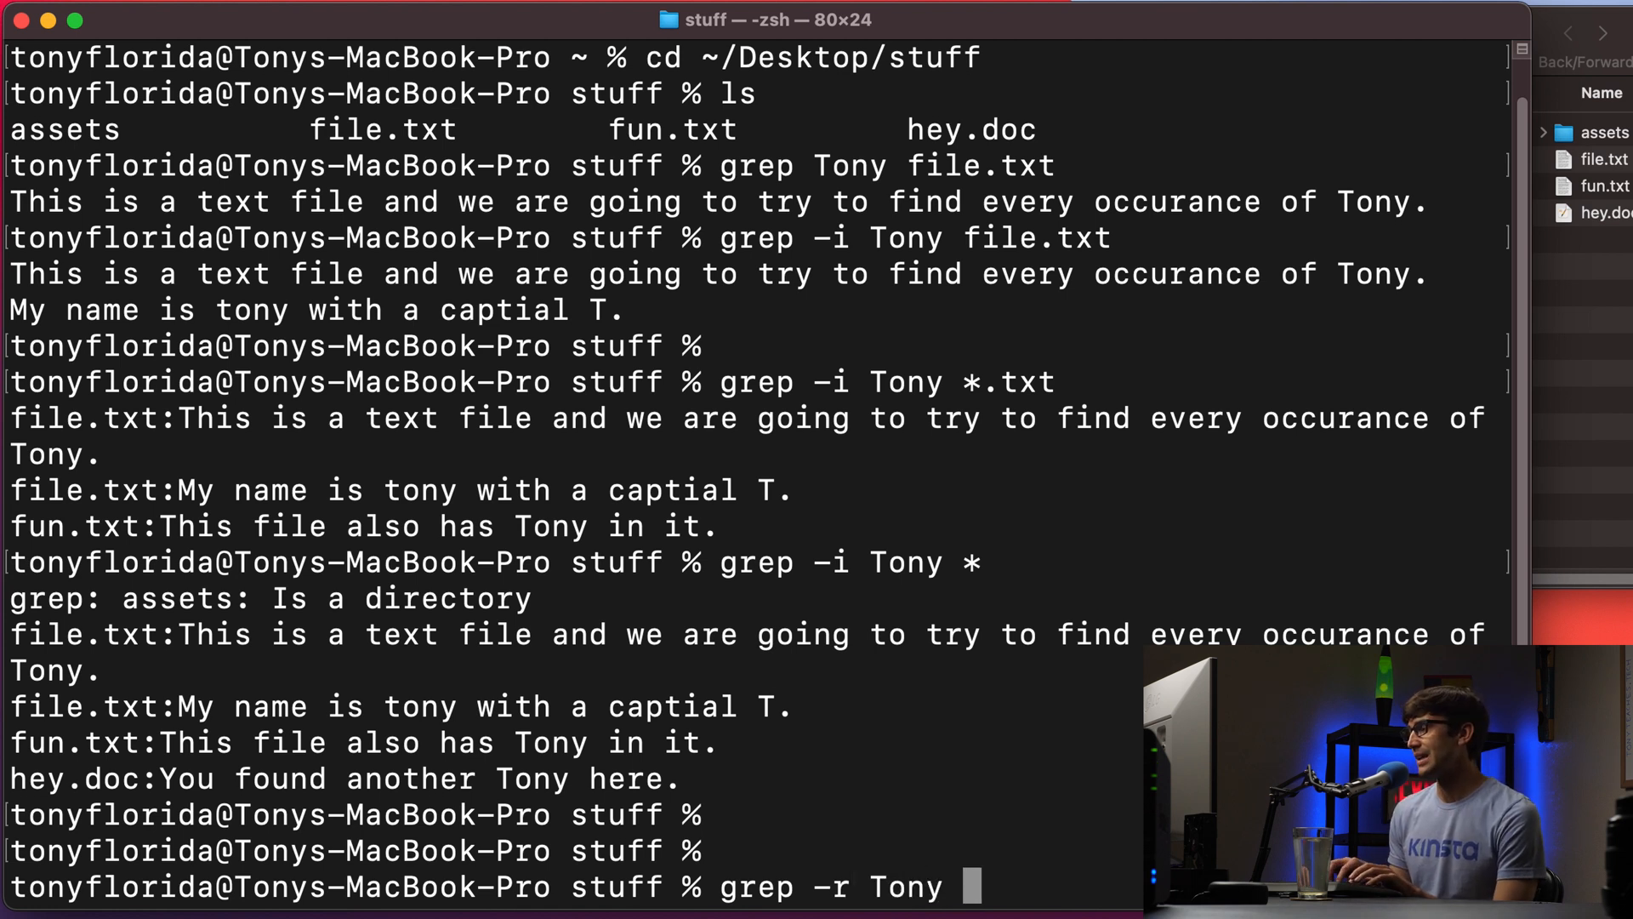
type(".")
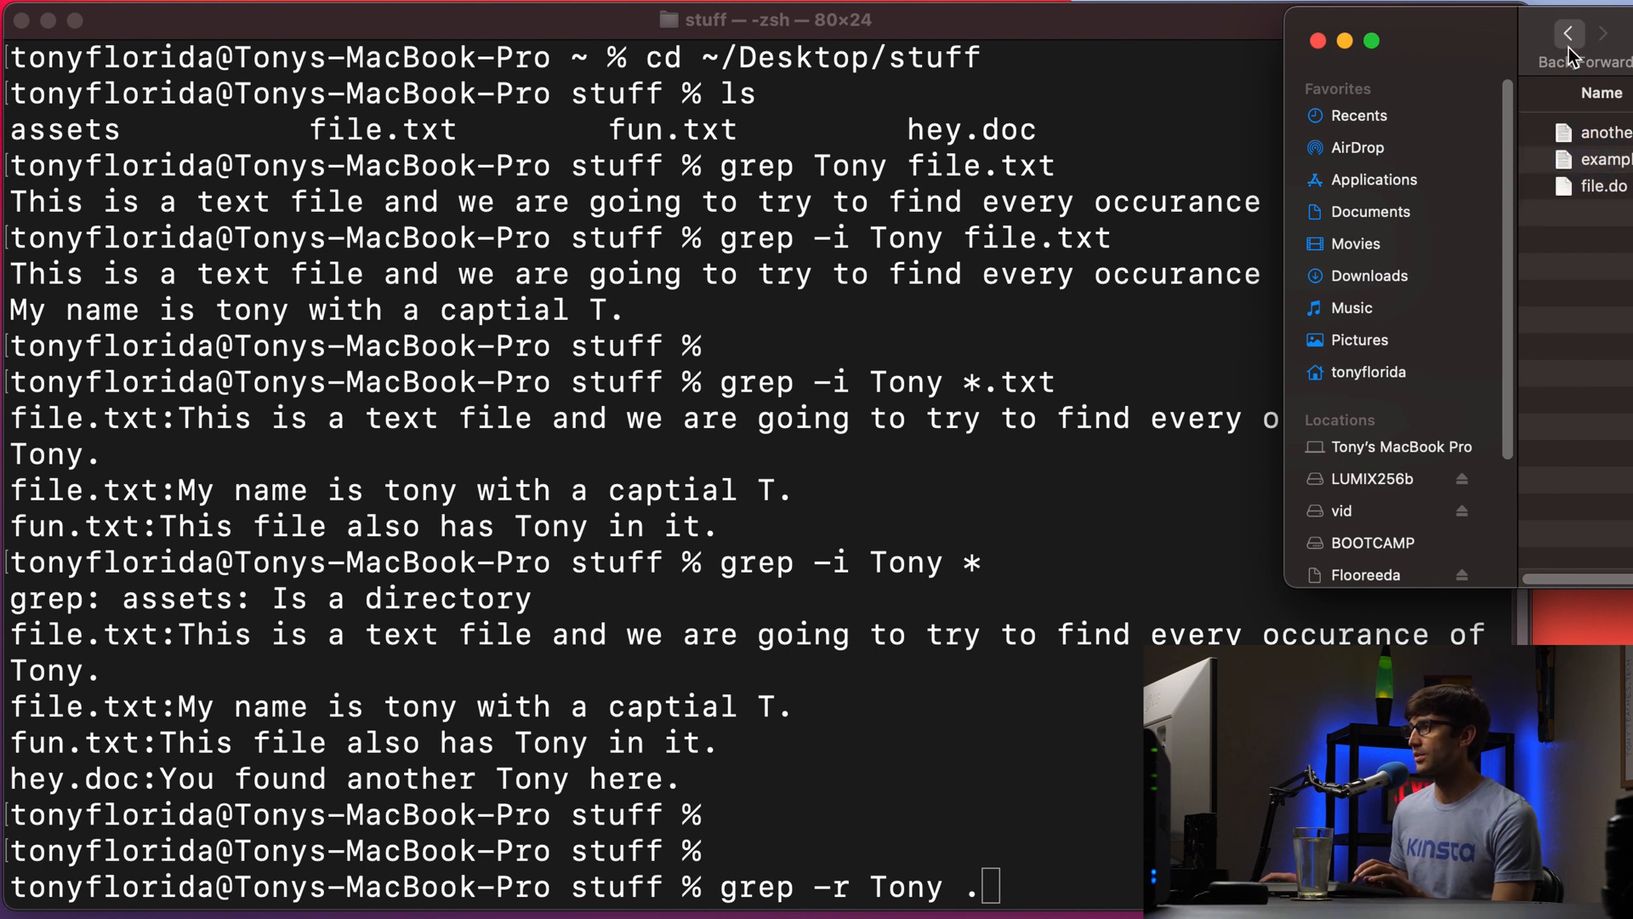
key("enter")
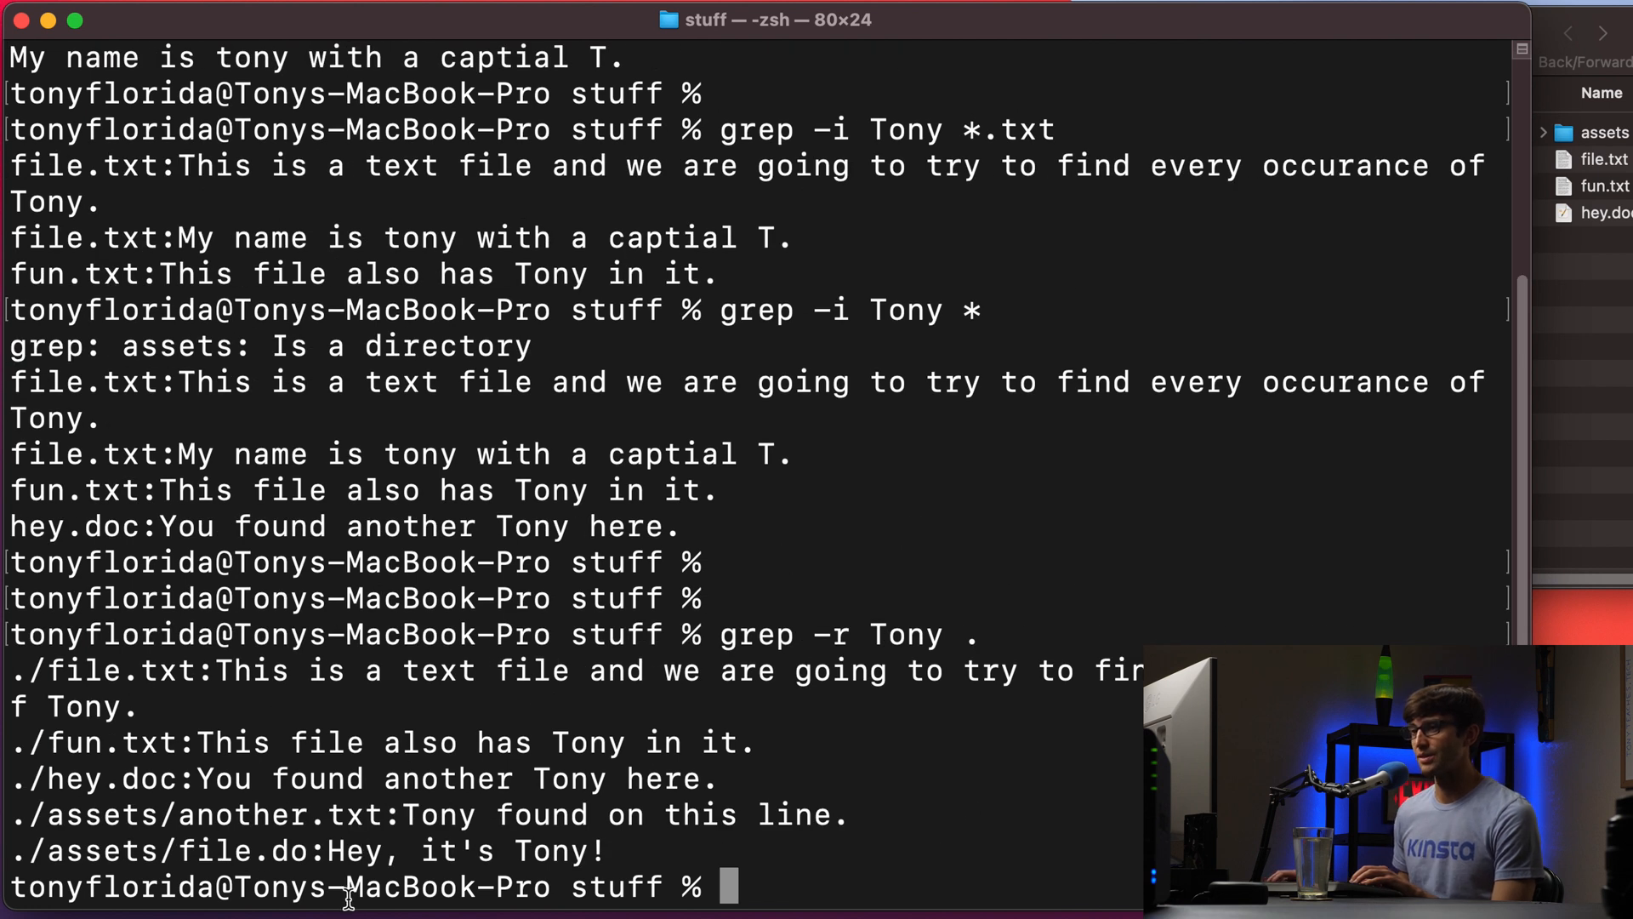
mouse_move(72, 672)
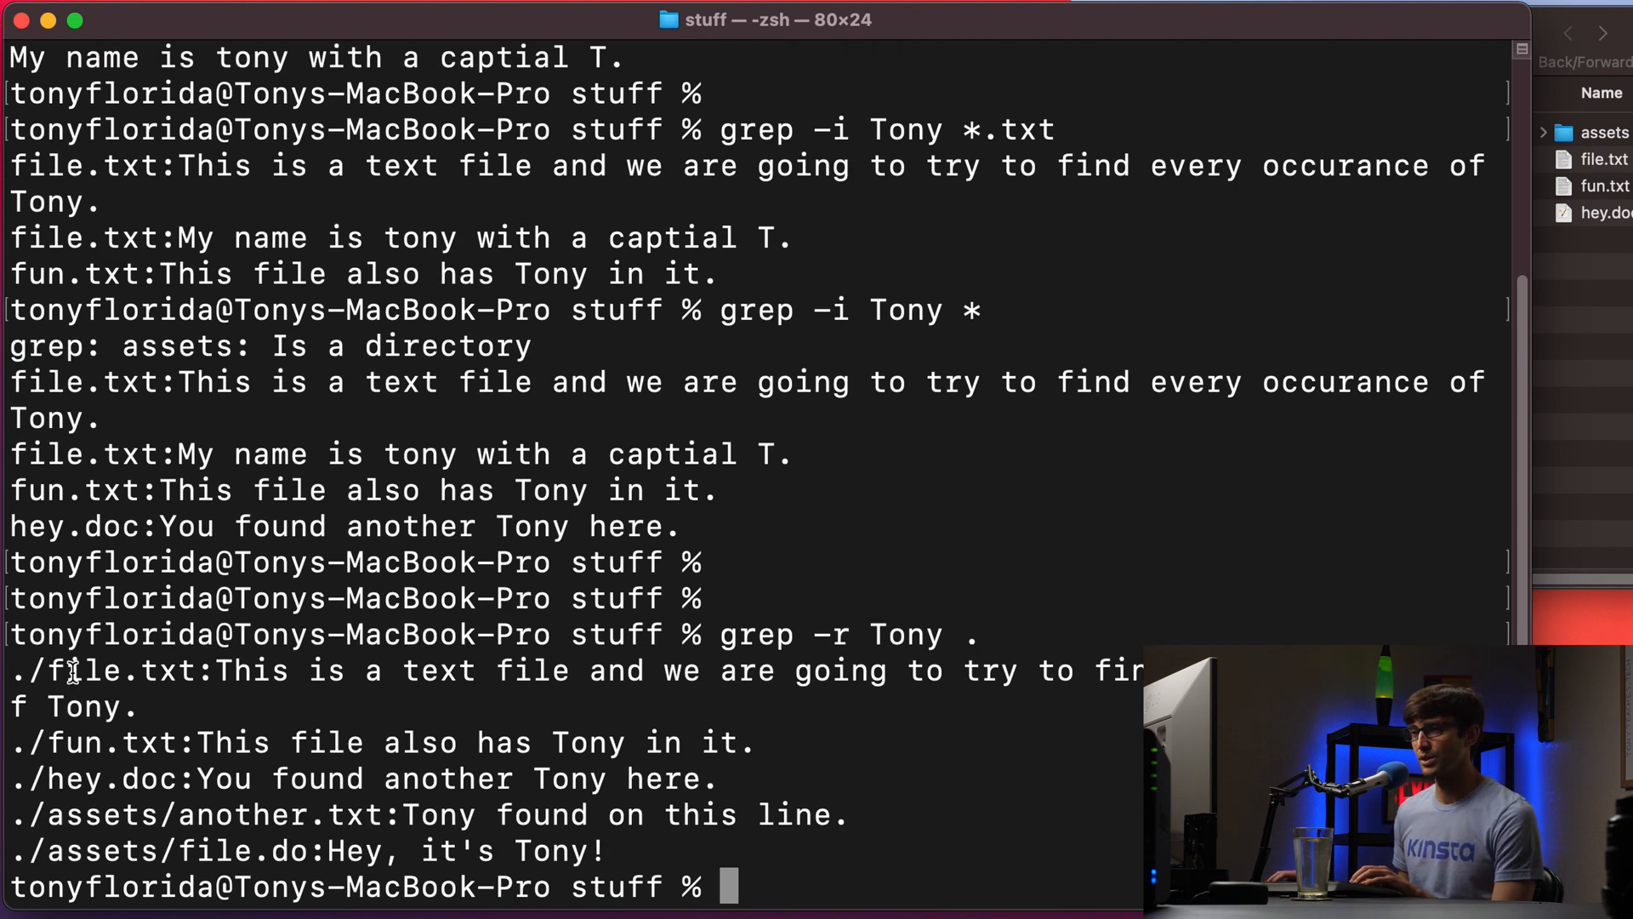
Point out the assets/another.txt and assets/file.do matches in the recursive results
double_click(119, 671)
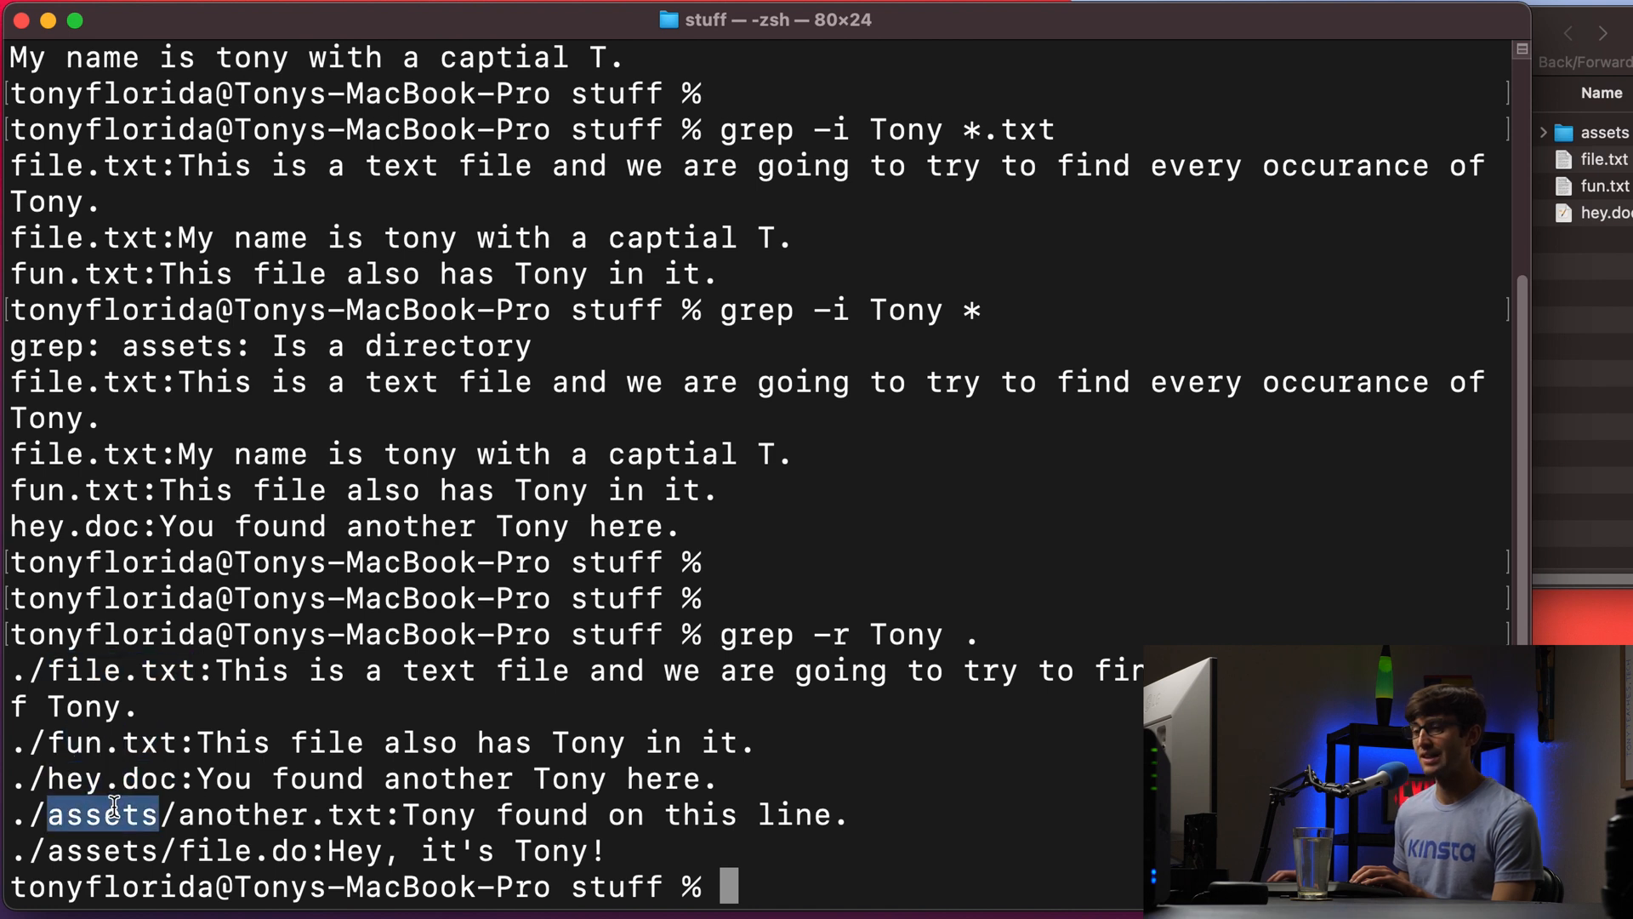
double_click(256, 815)
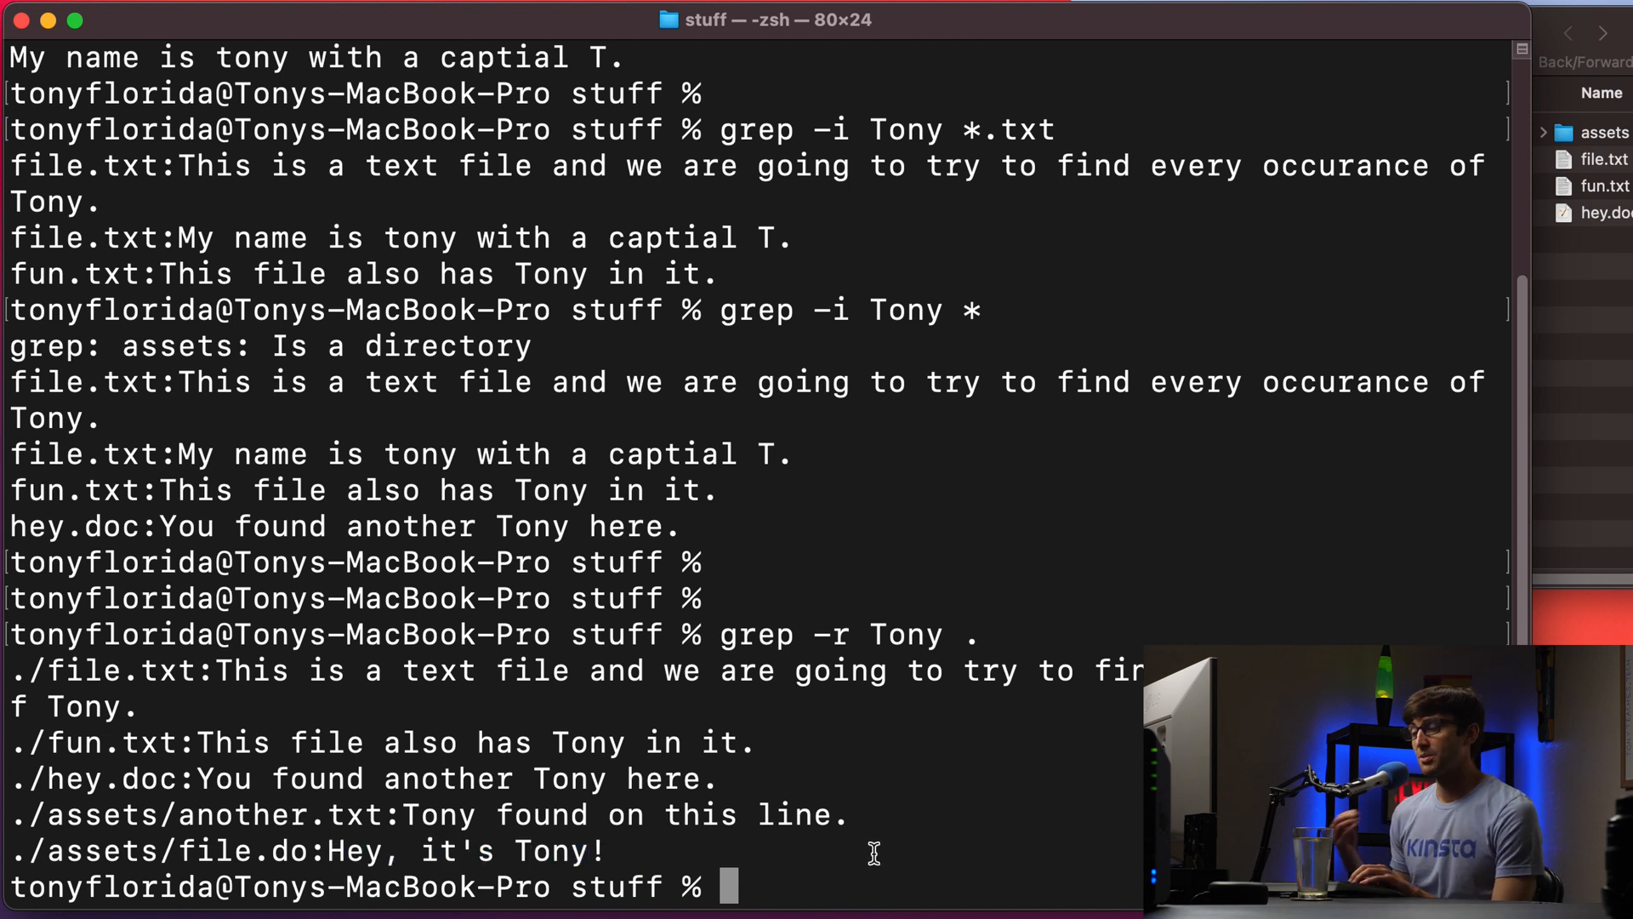
type("grep -r Tony .")
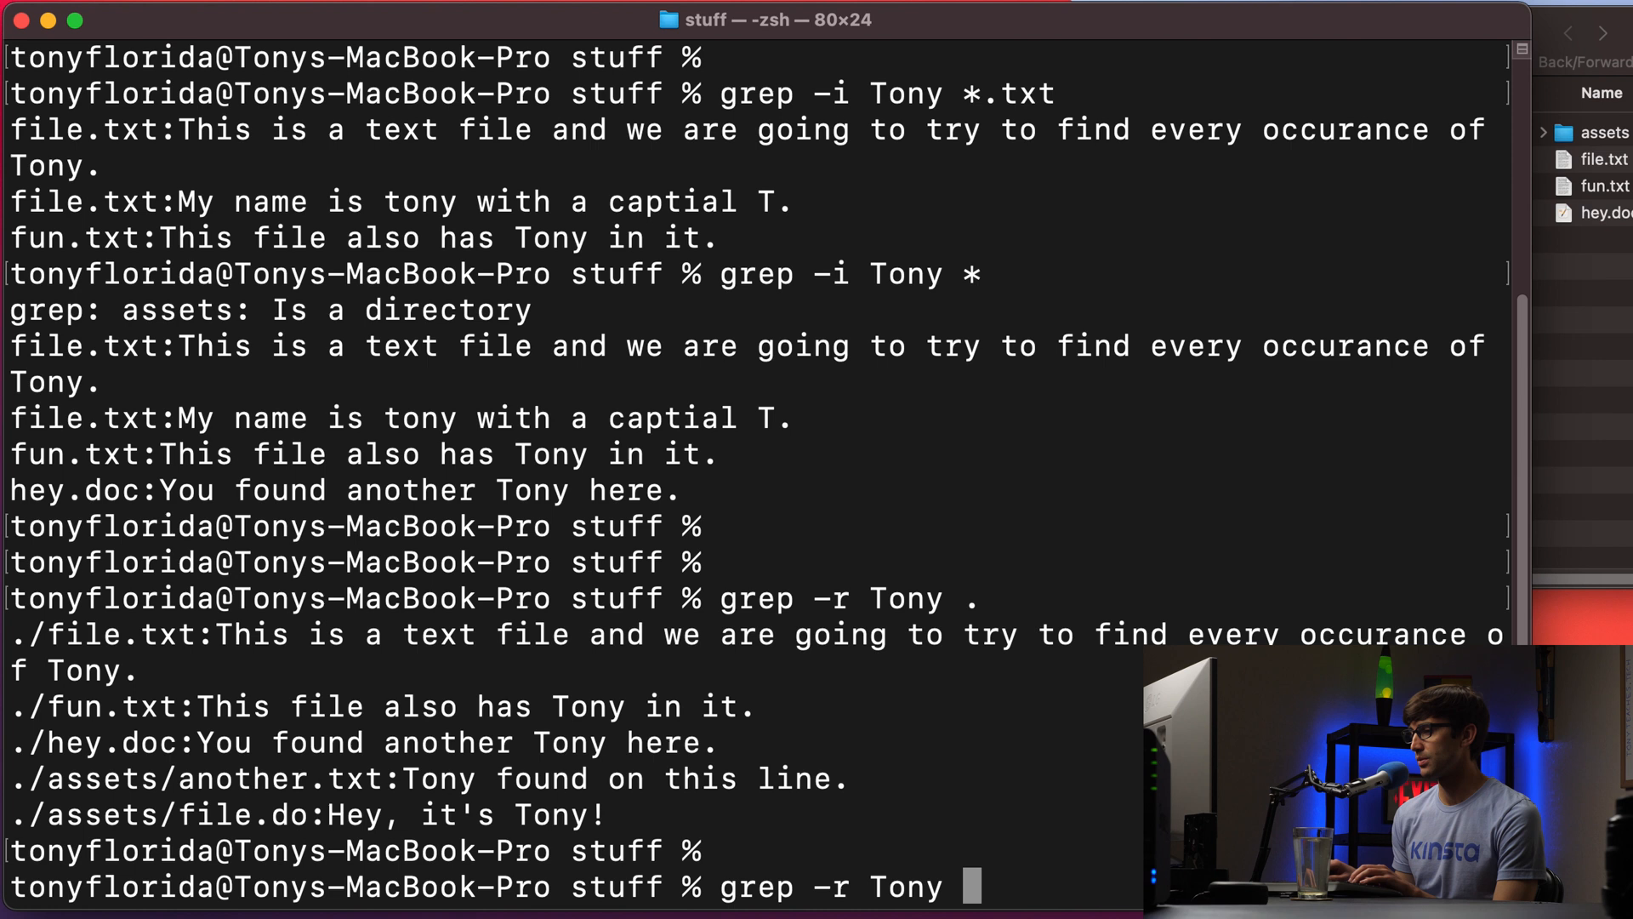
Run grep -r Tony on another folder's full /Users path, returning no matches
type("/U")
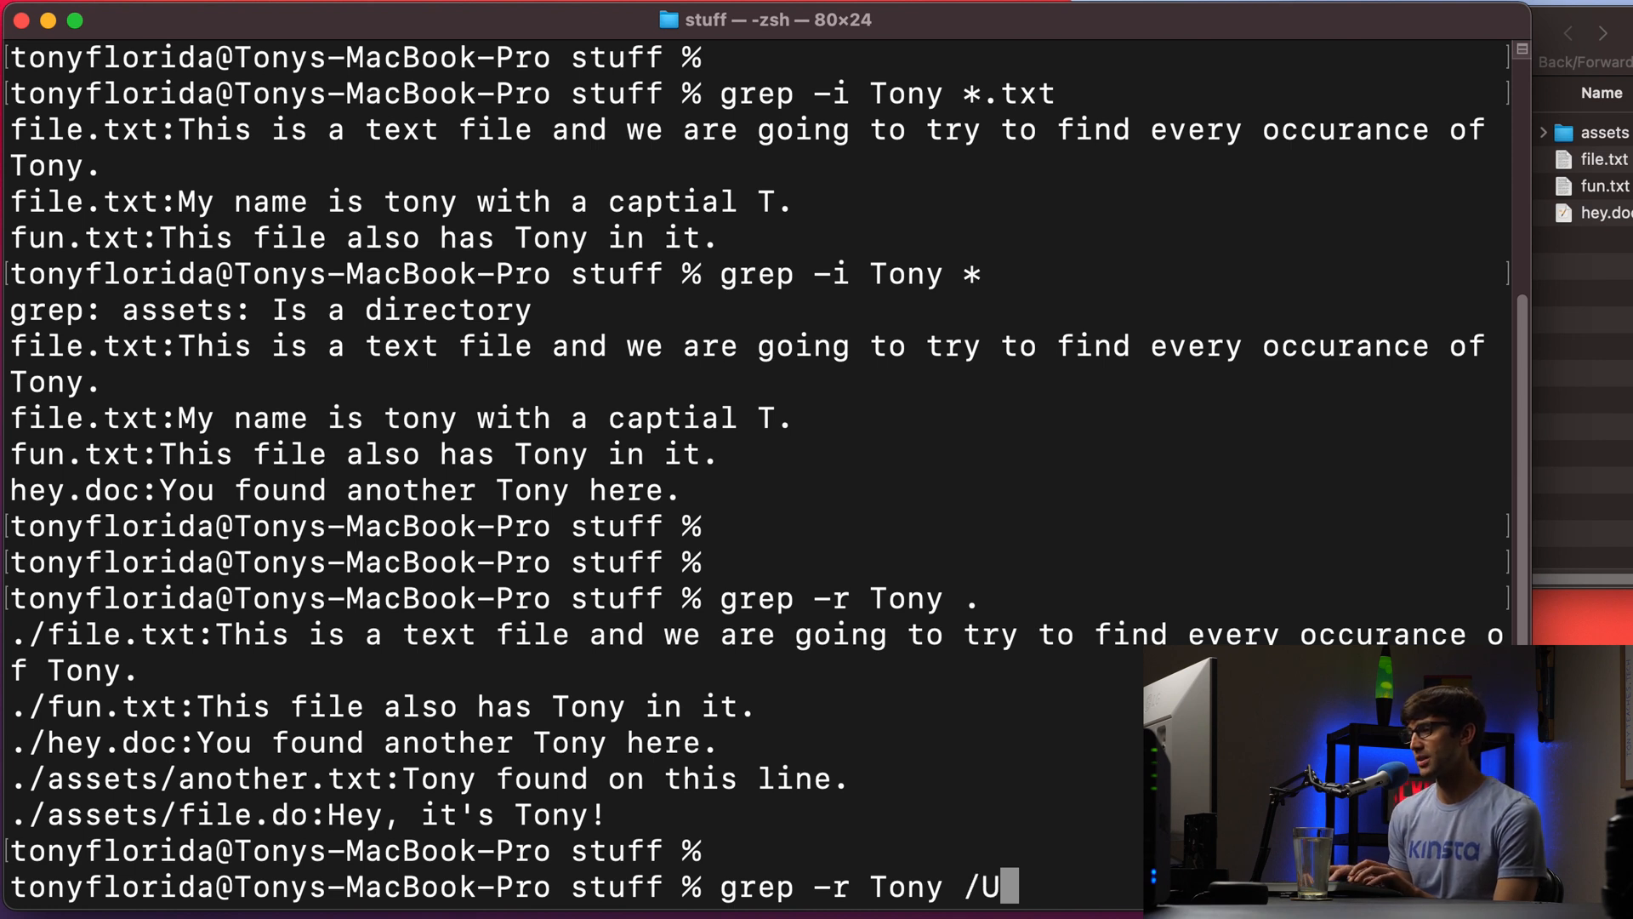
type("sers/tonyflorida/another-folder")
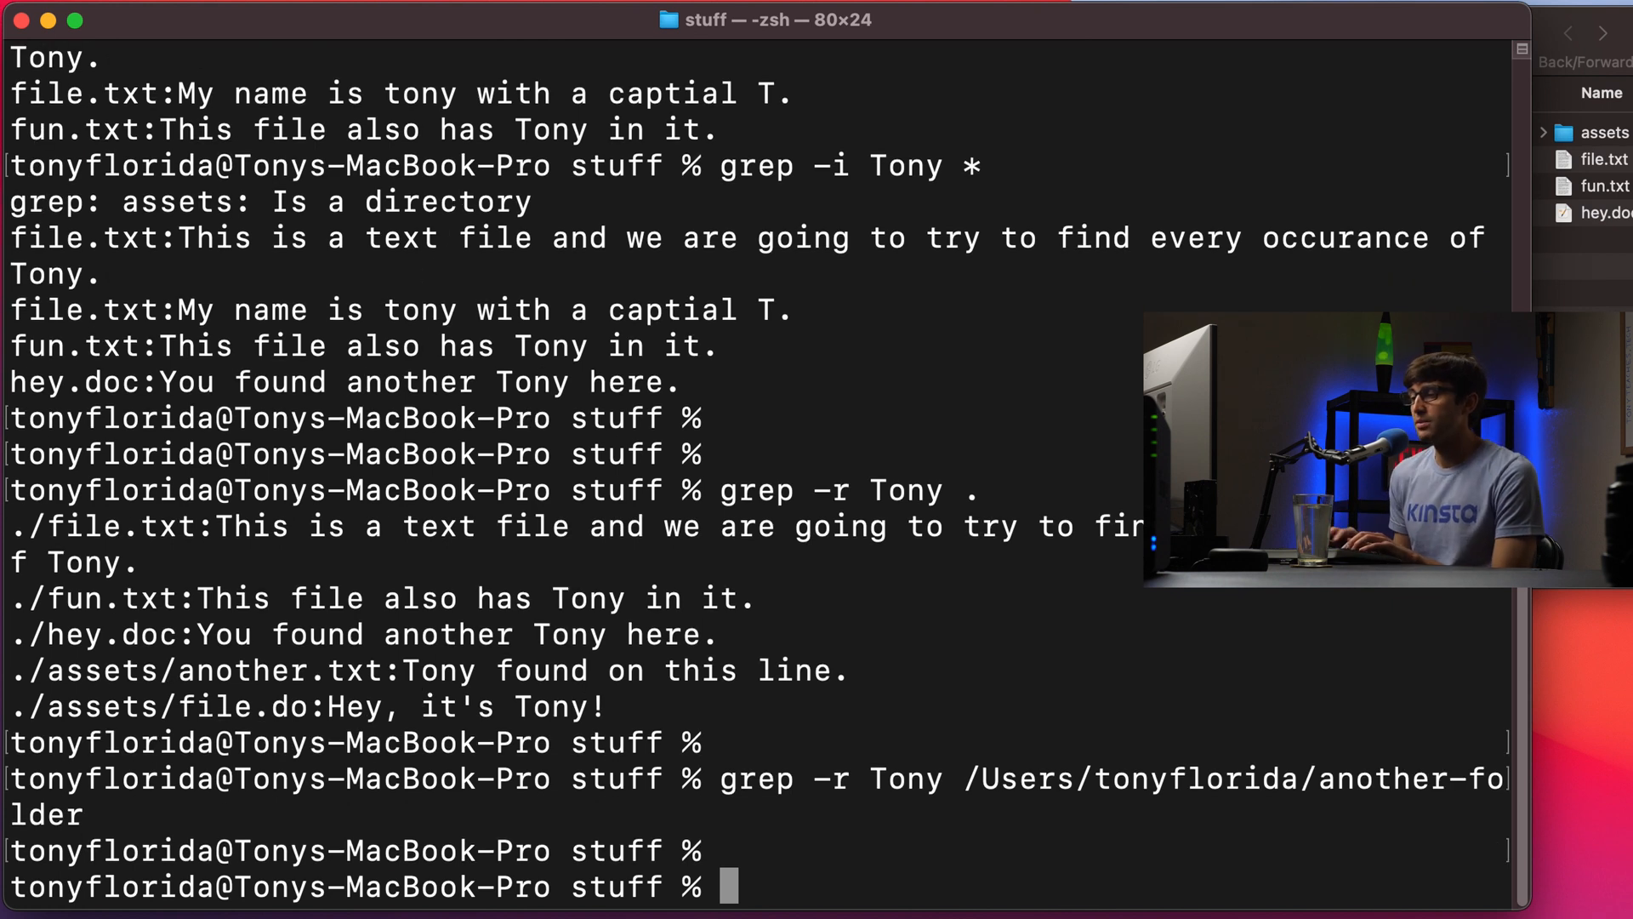
Run grep -ir Tony . for seven matches, including TONY TEACHES TECH, pointing out file.txt and hey.doc
type("grep")
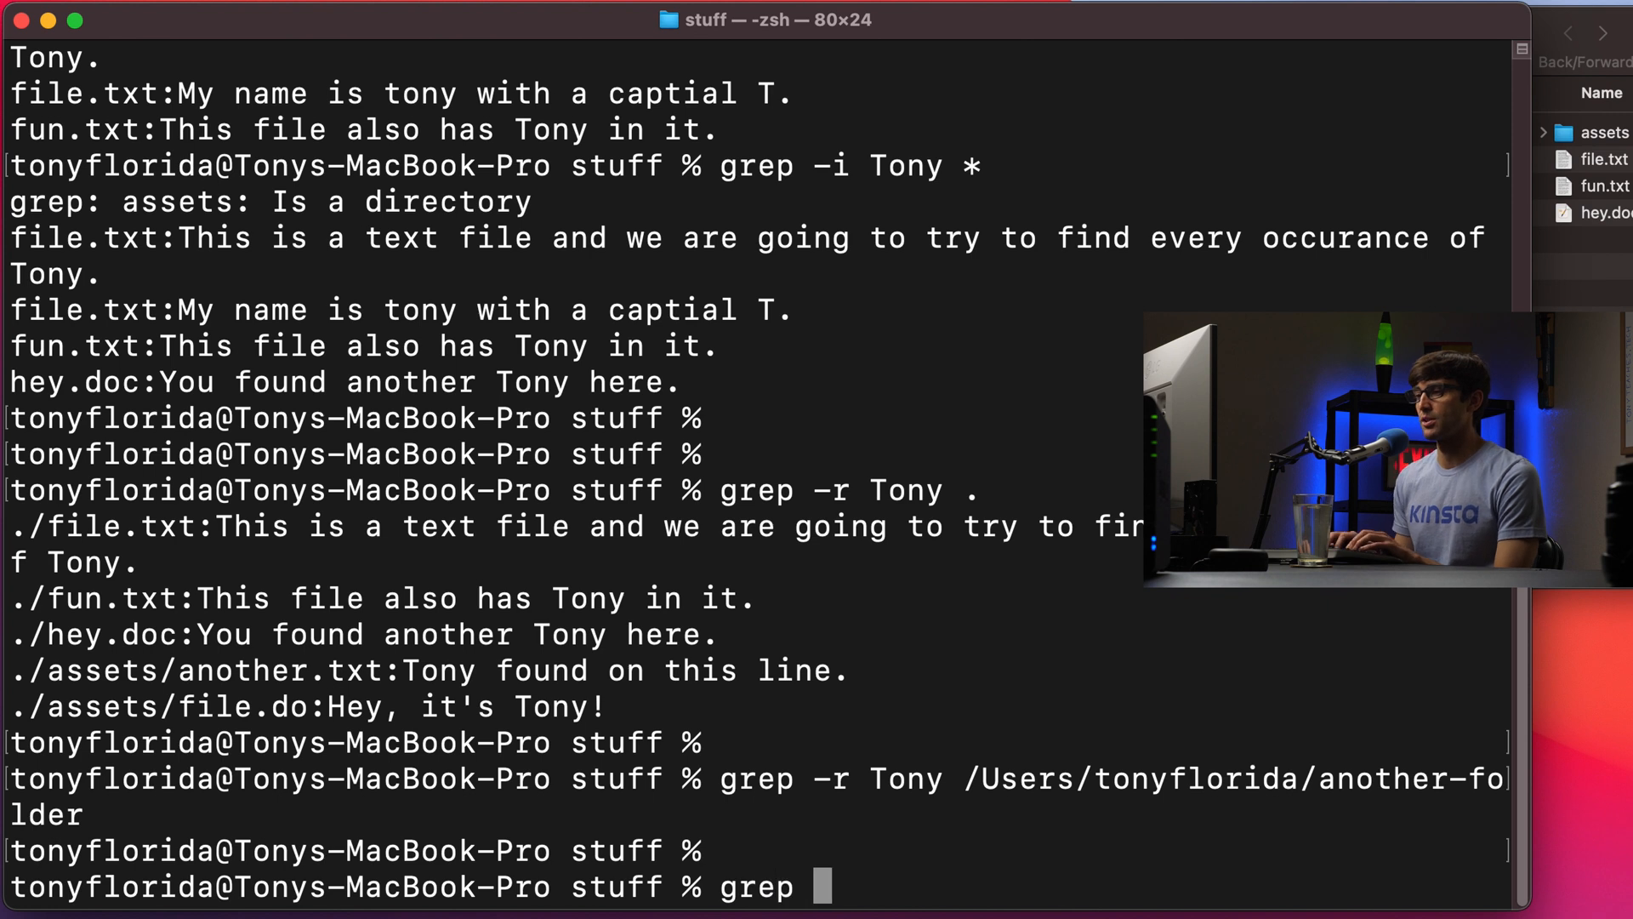
type("-")
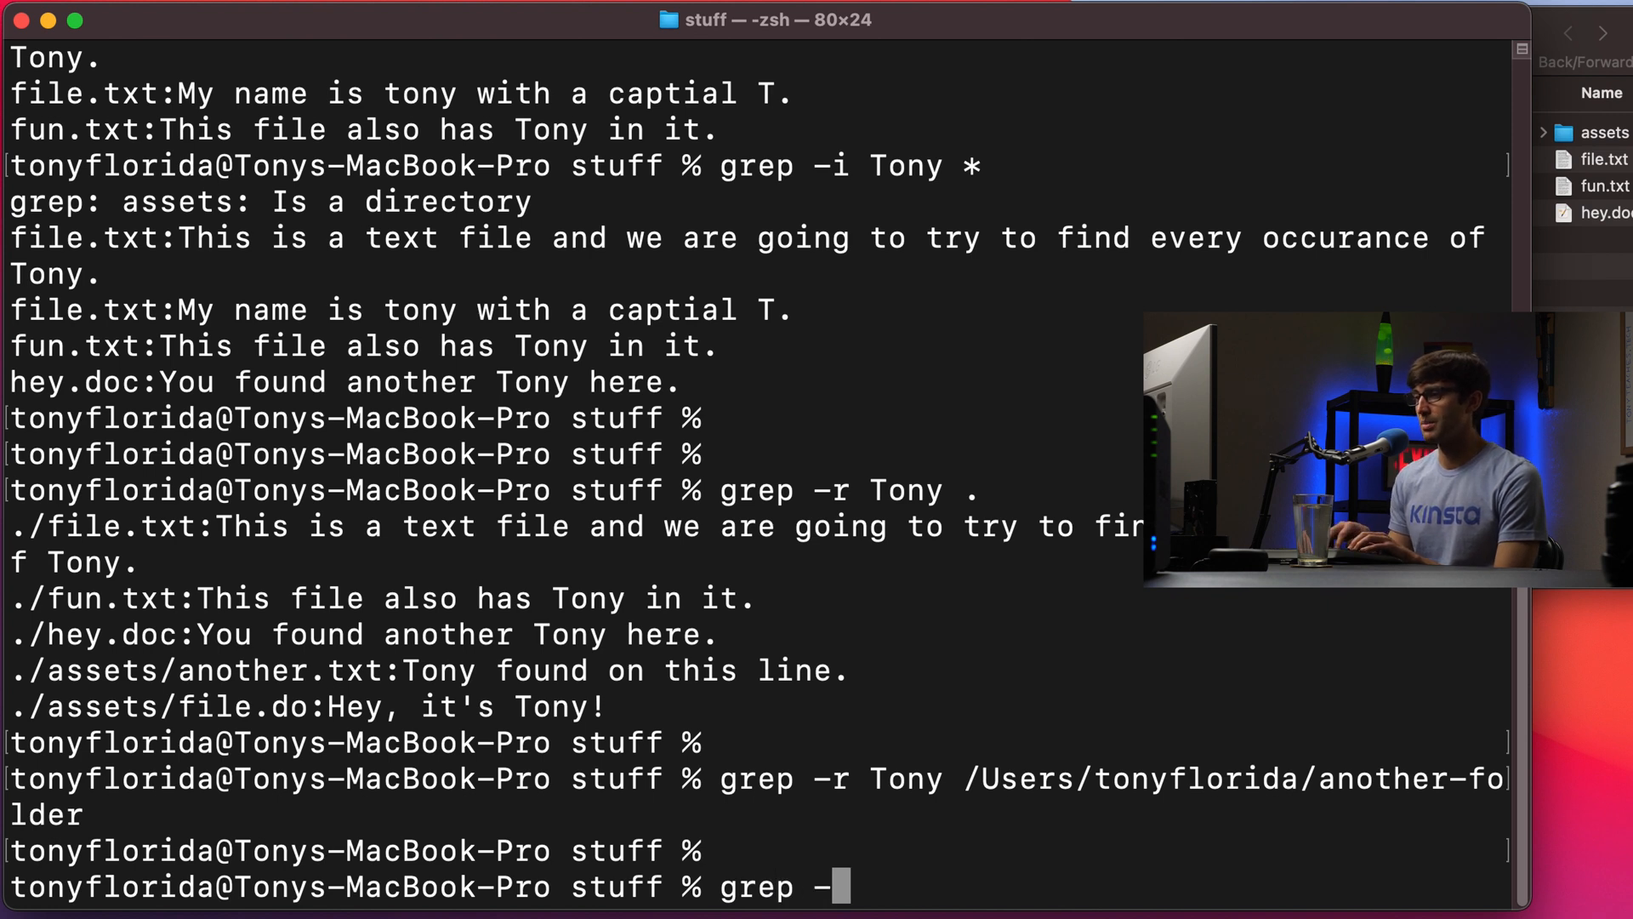
type("ir T")
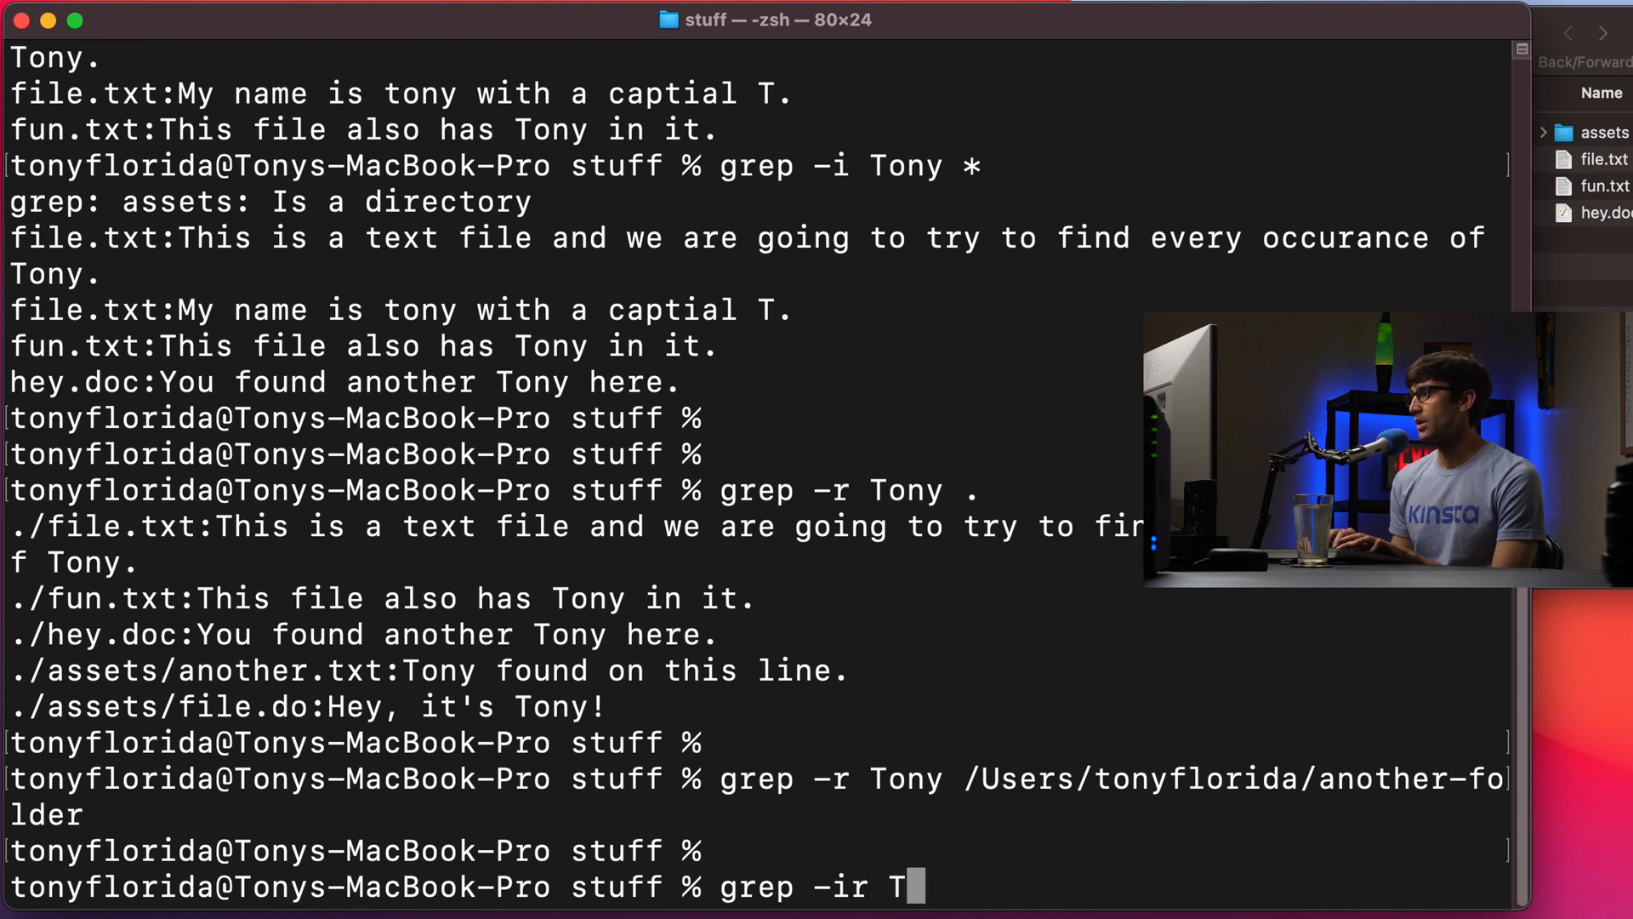
type("ony .")
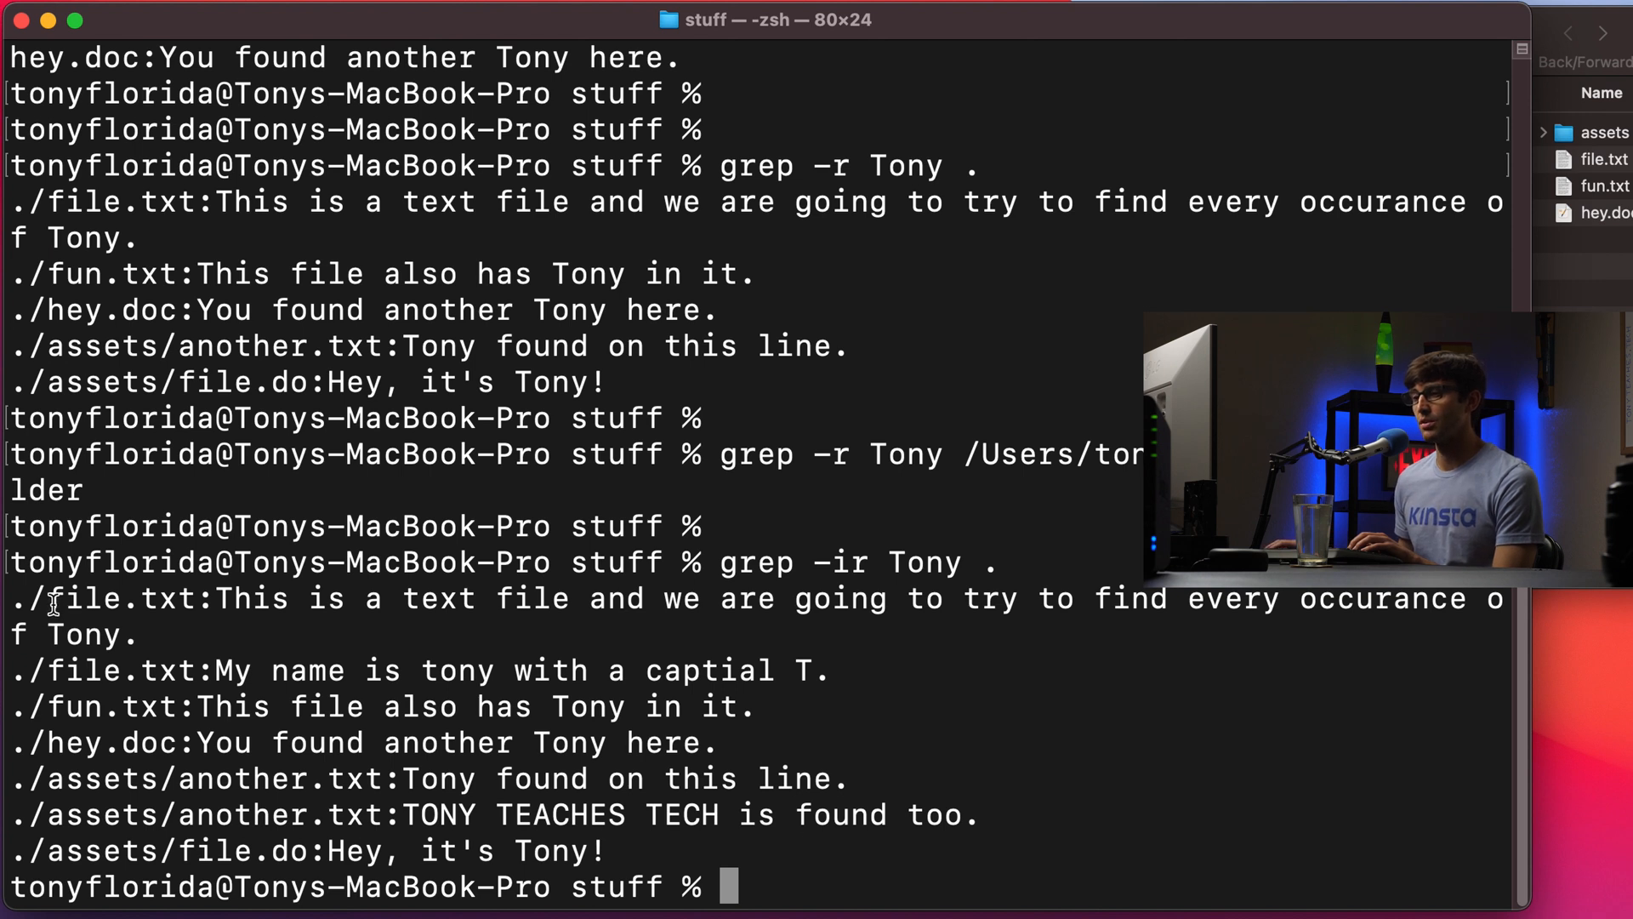
double_click(120, 597)
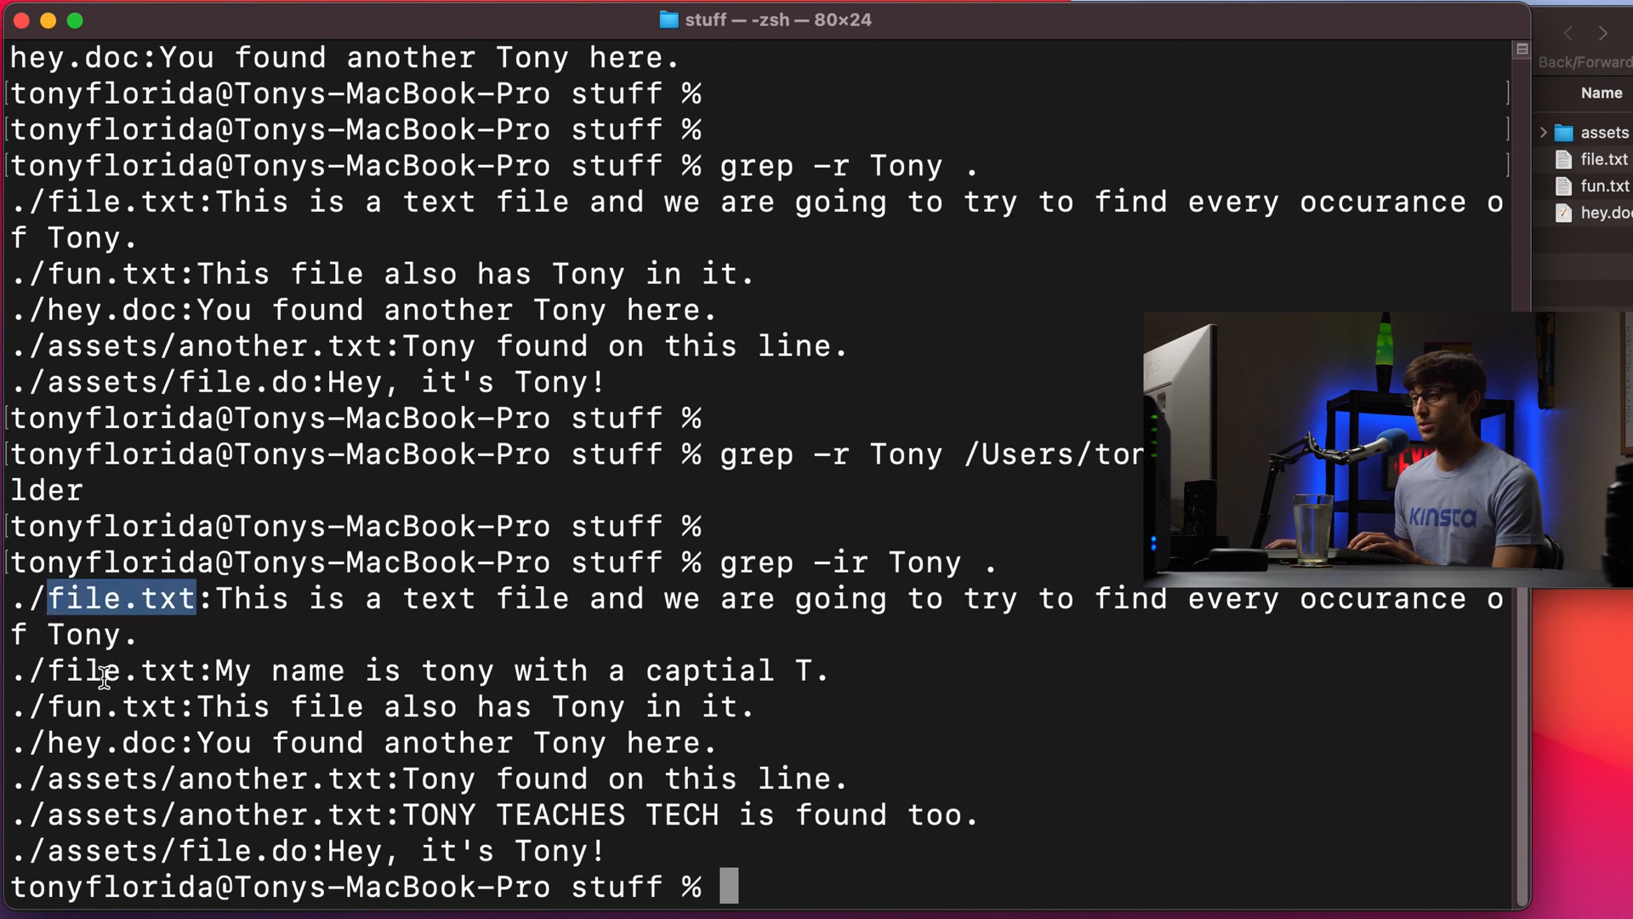
double_click(112, 743)
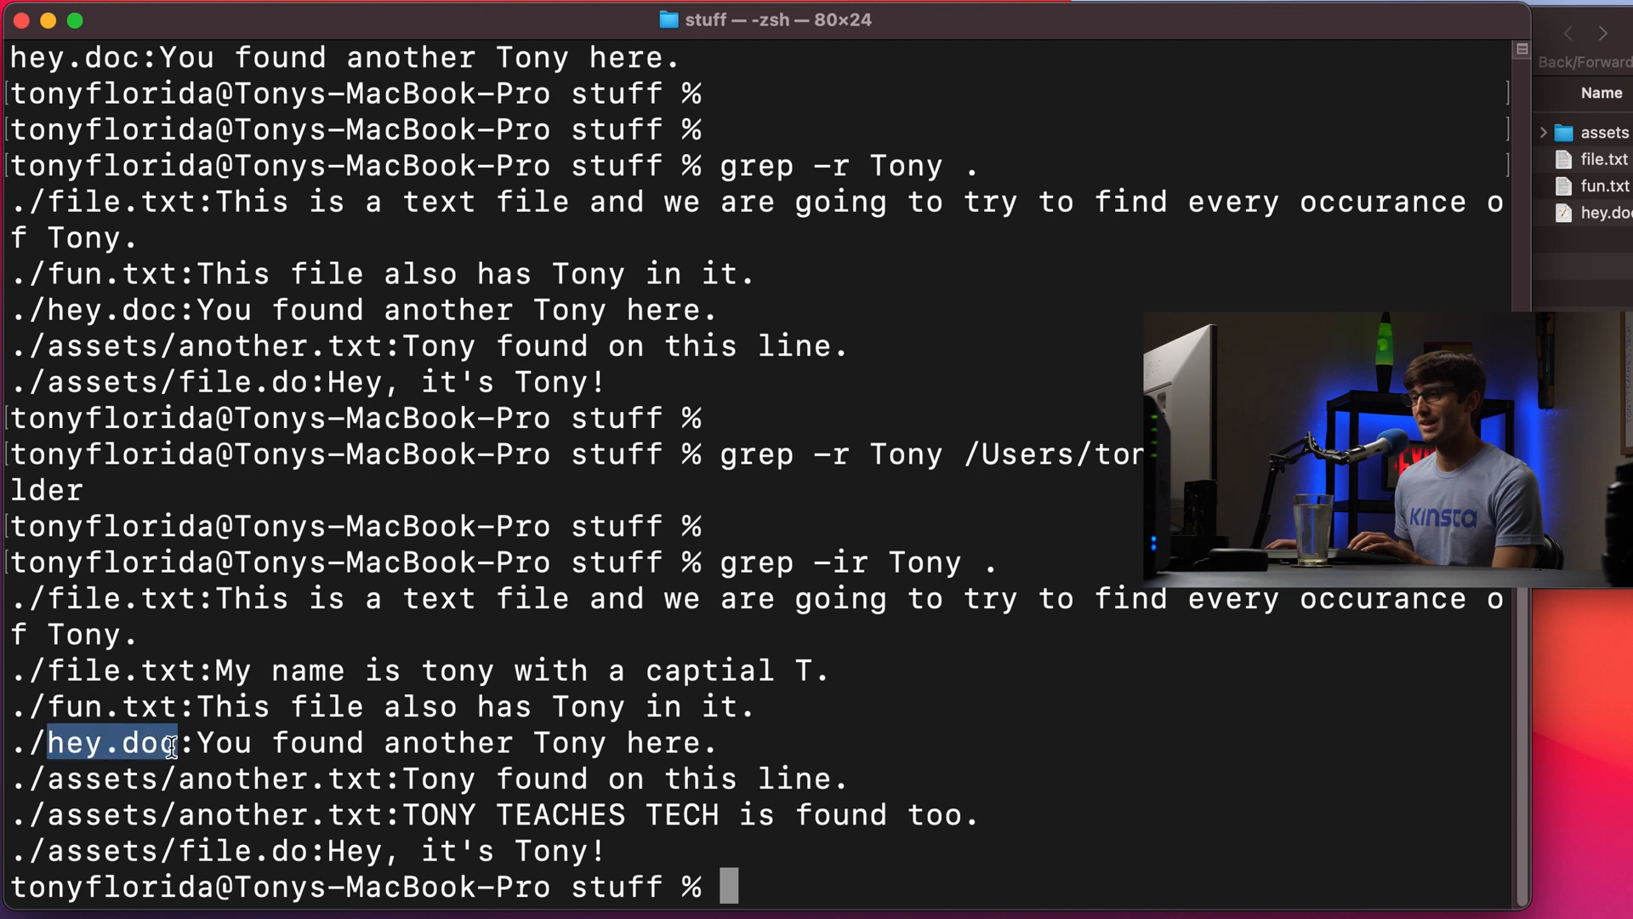
double_click(277, 778)
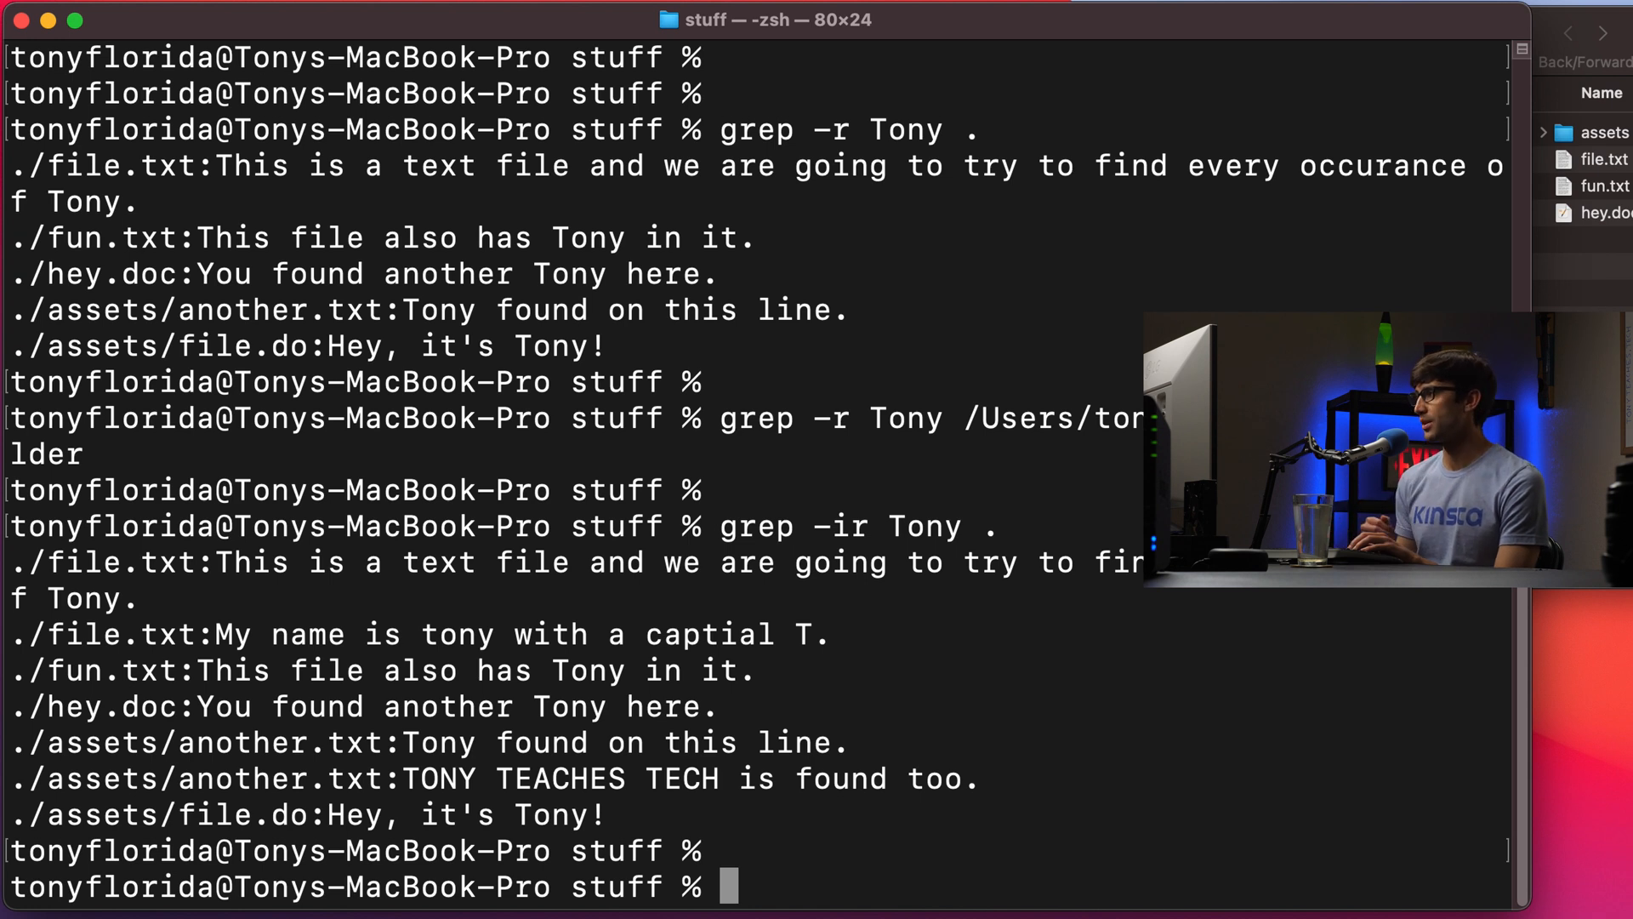
Run grep -ri Tony *.txt, returning three matches from file.txt and fun.txt
type("grep -")
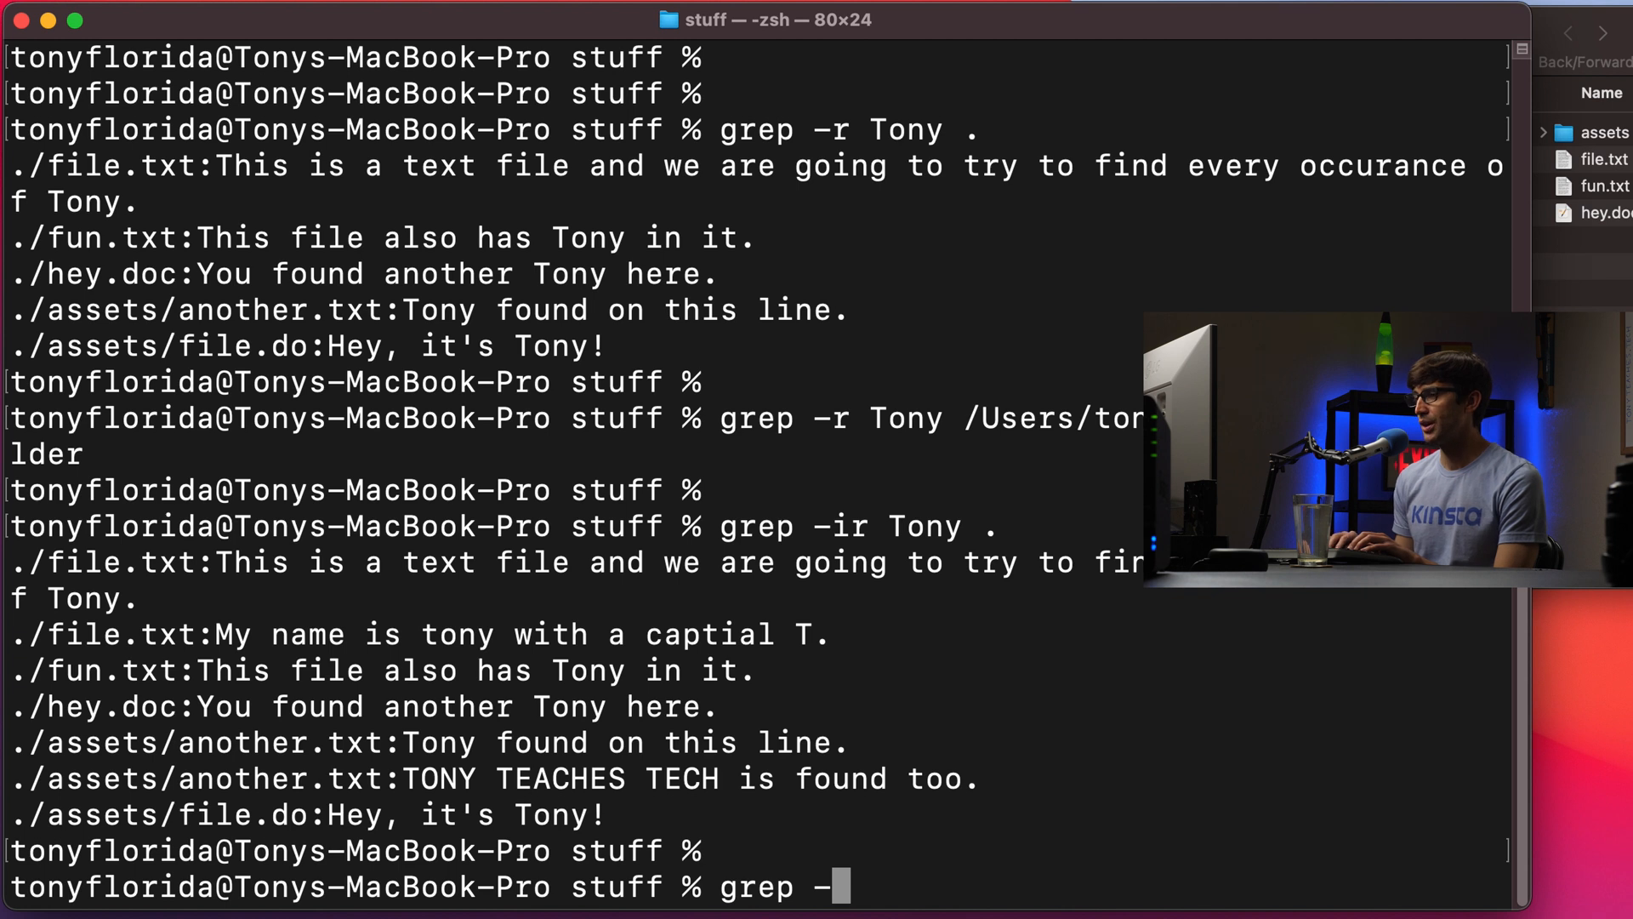
type("ri")
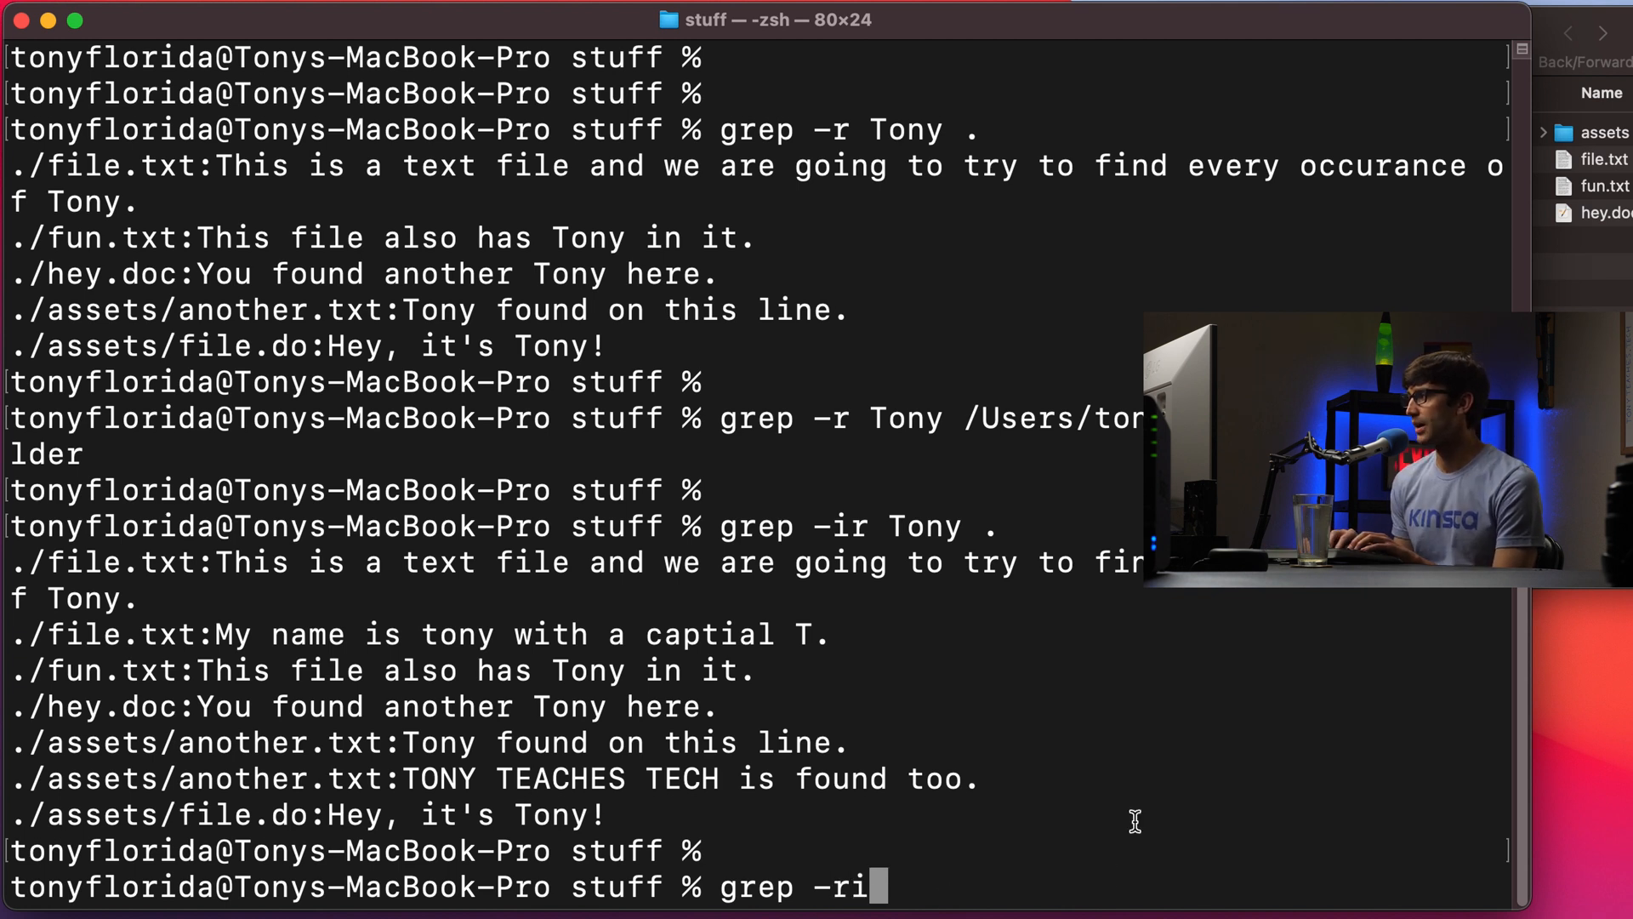
type("Tony *.txt")
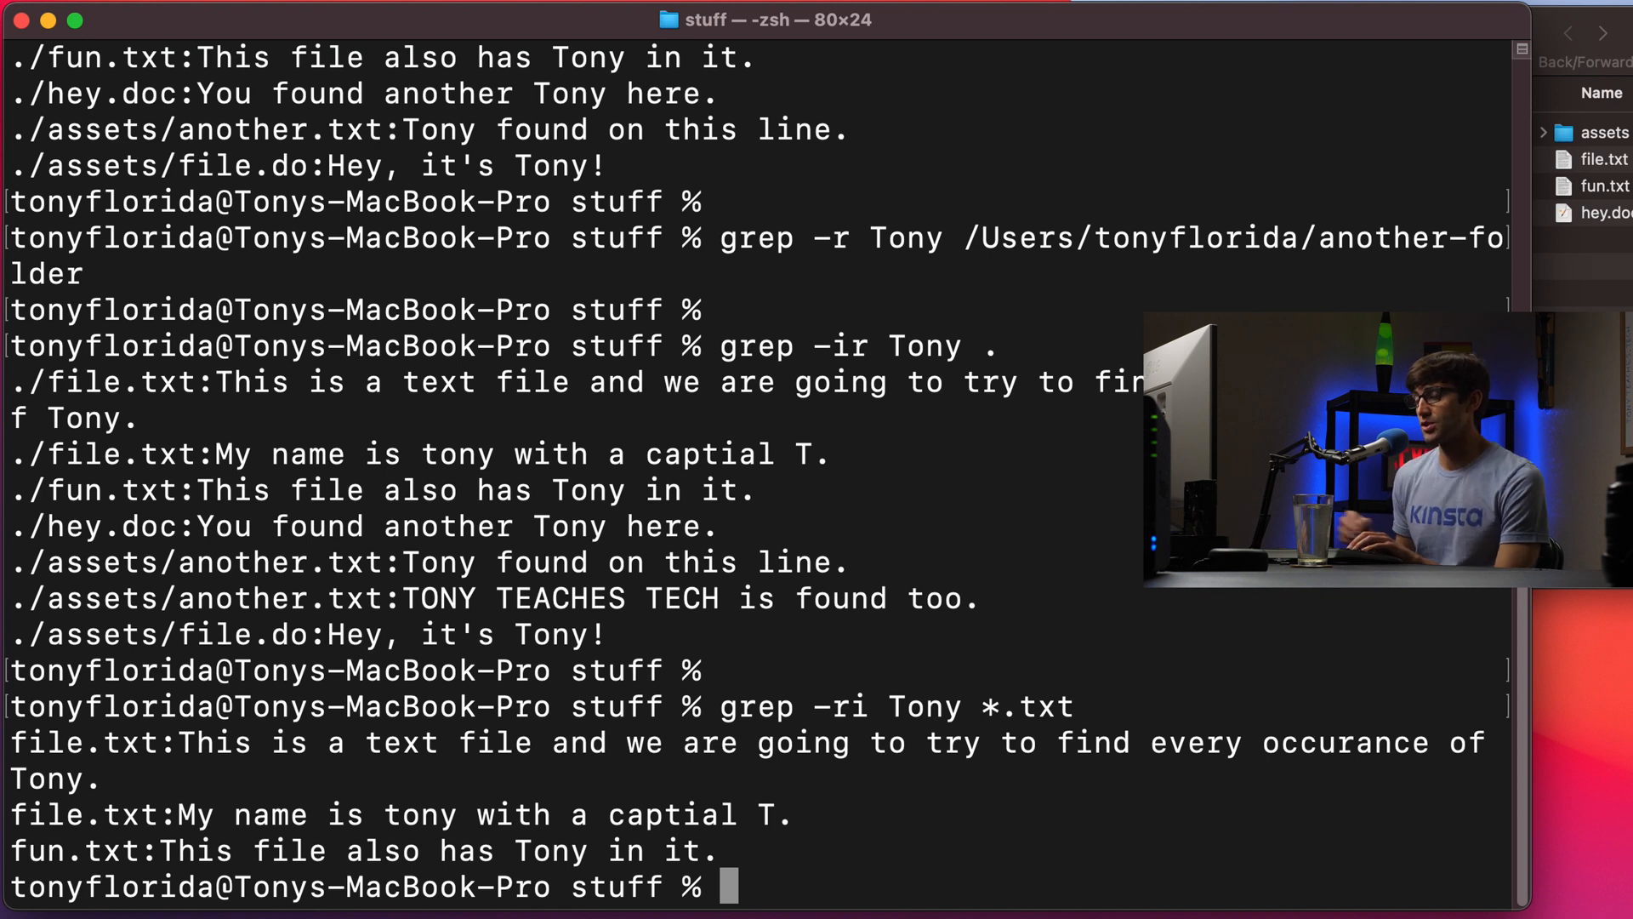
left_click_drag(12, 743, 137, 851)
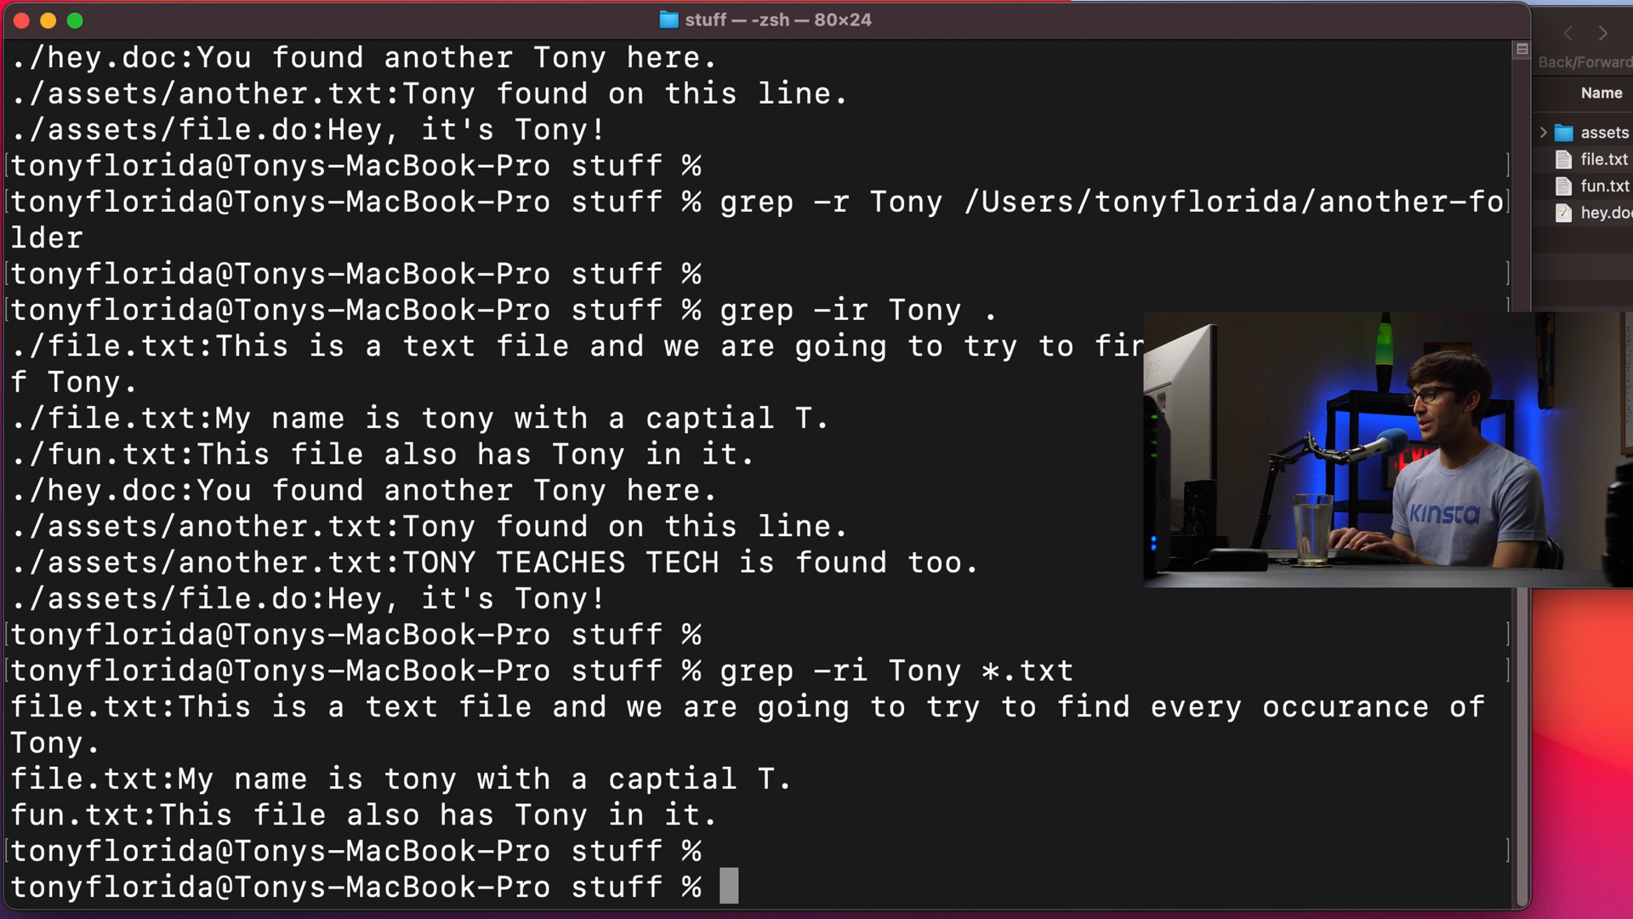
Run grep -ri --include="*.txt" Tony . and highlight the two matches from assets/another.txt
type("grep -")
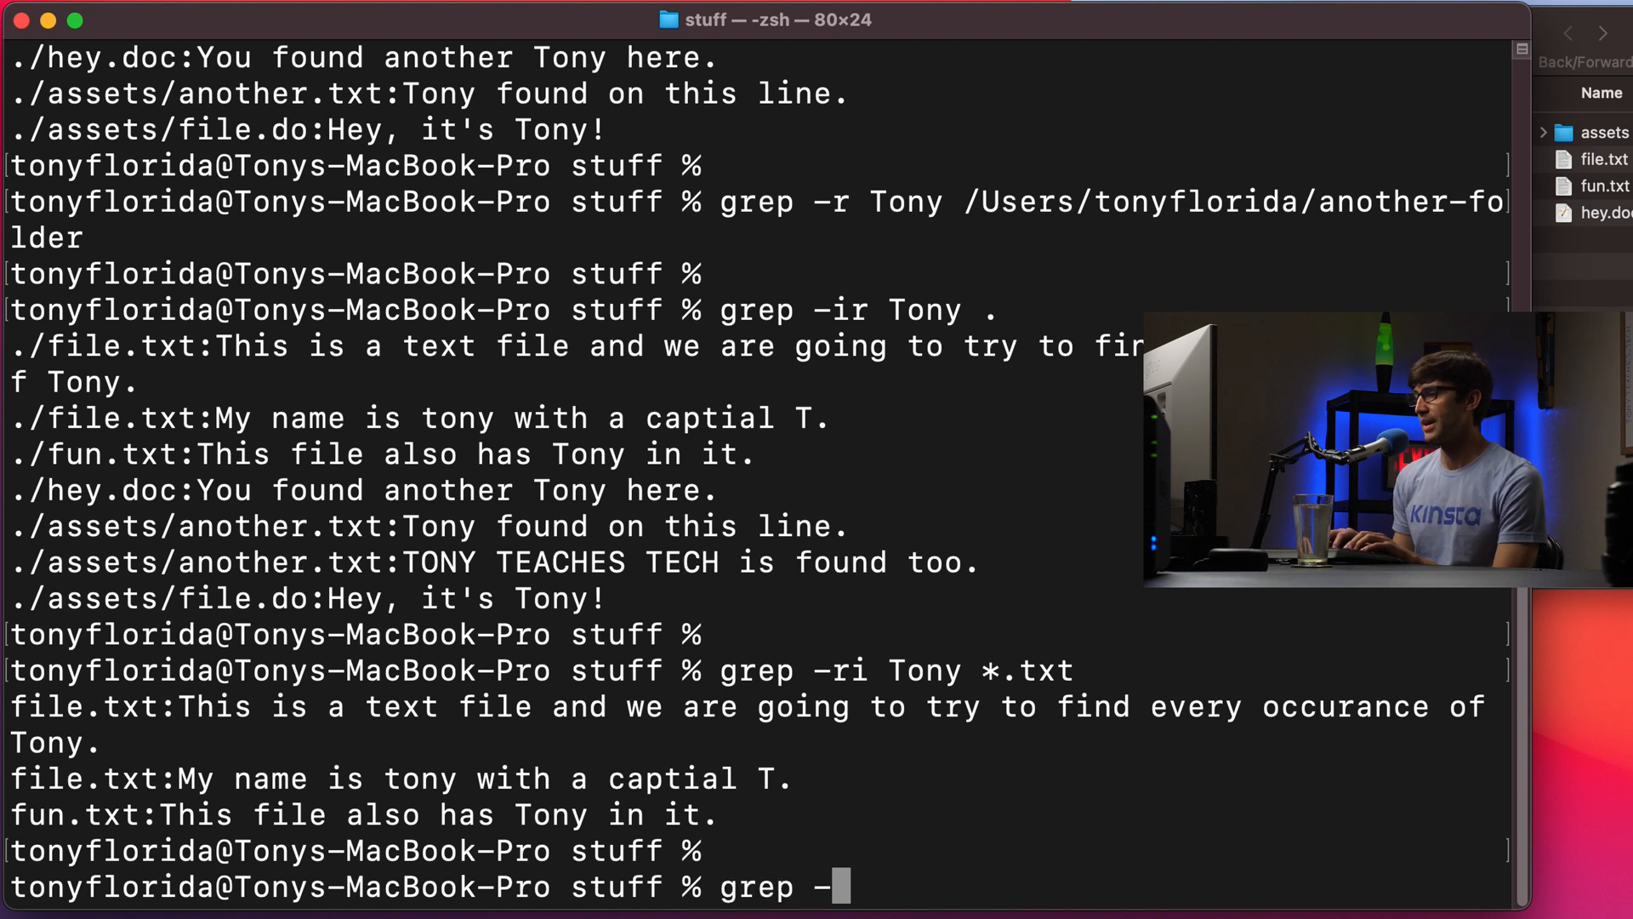
type("ri --")
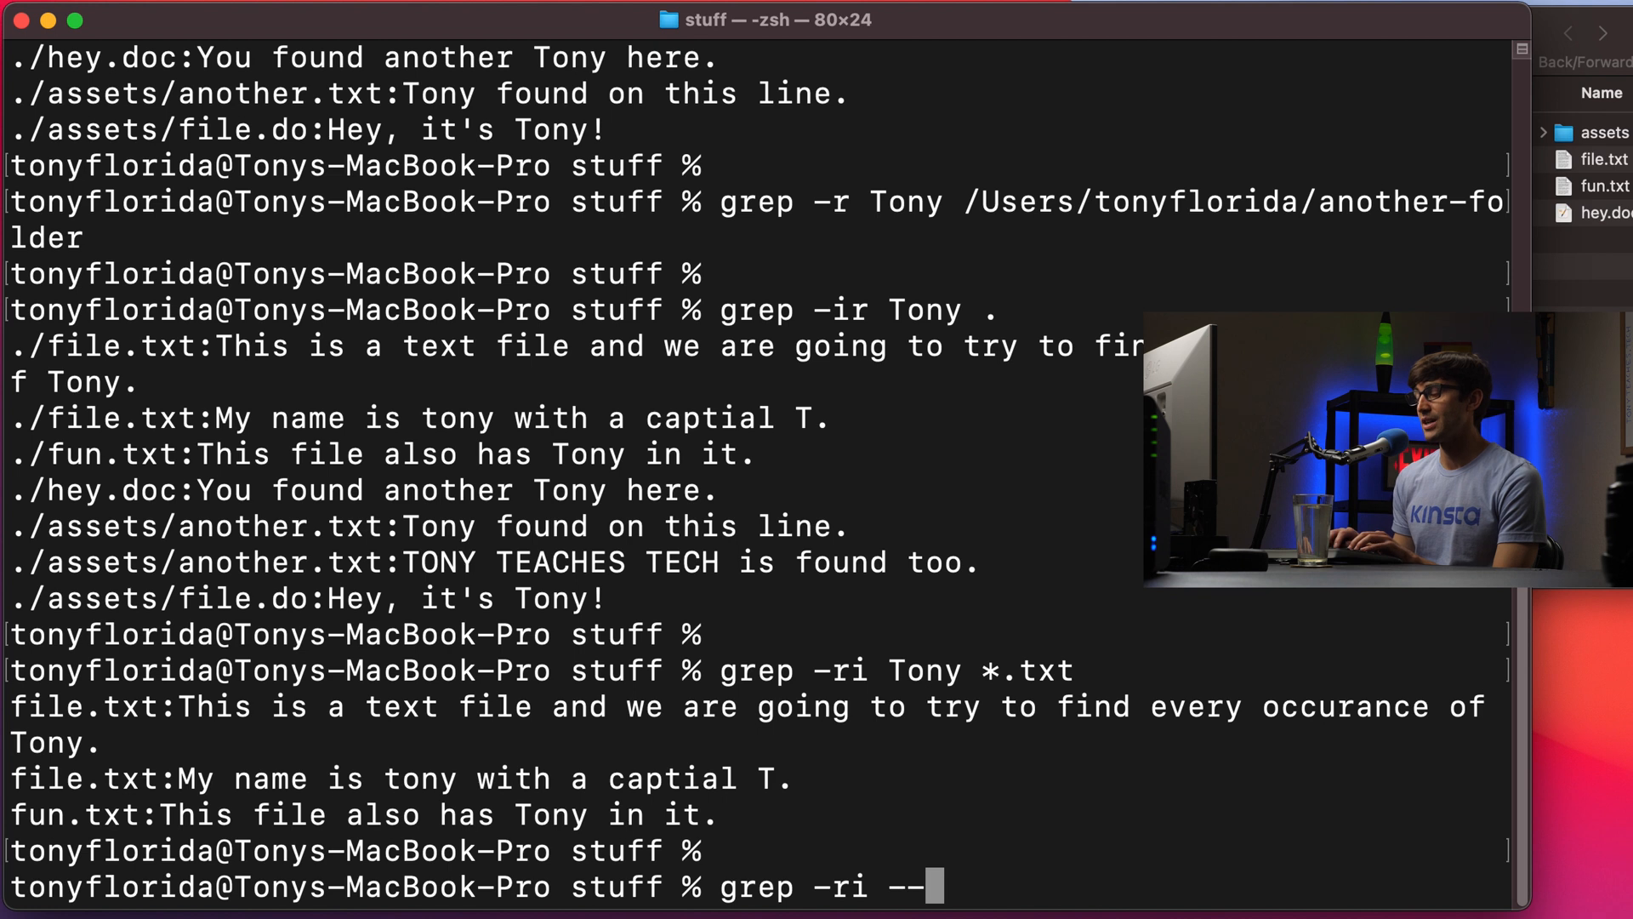
type("include")
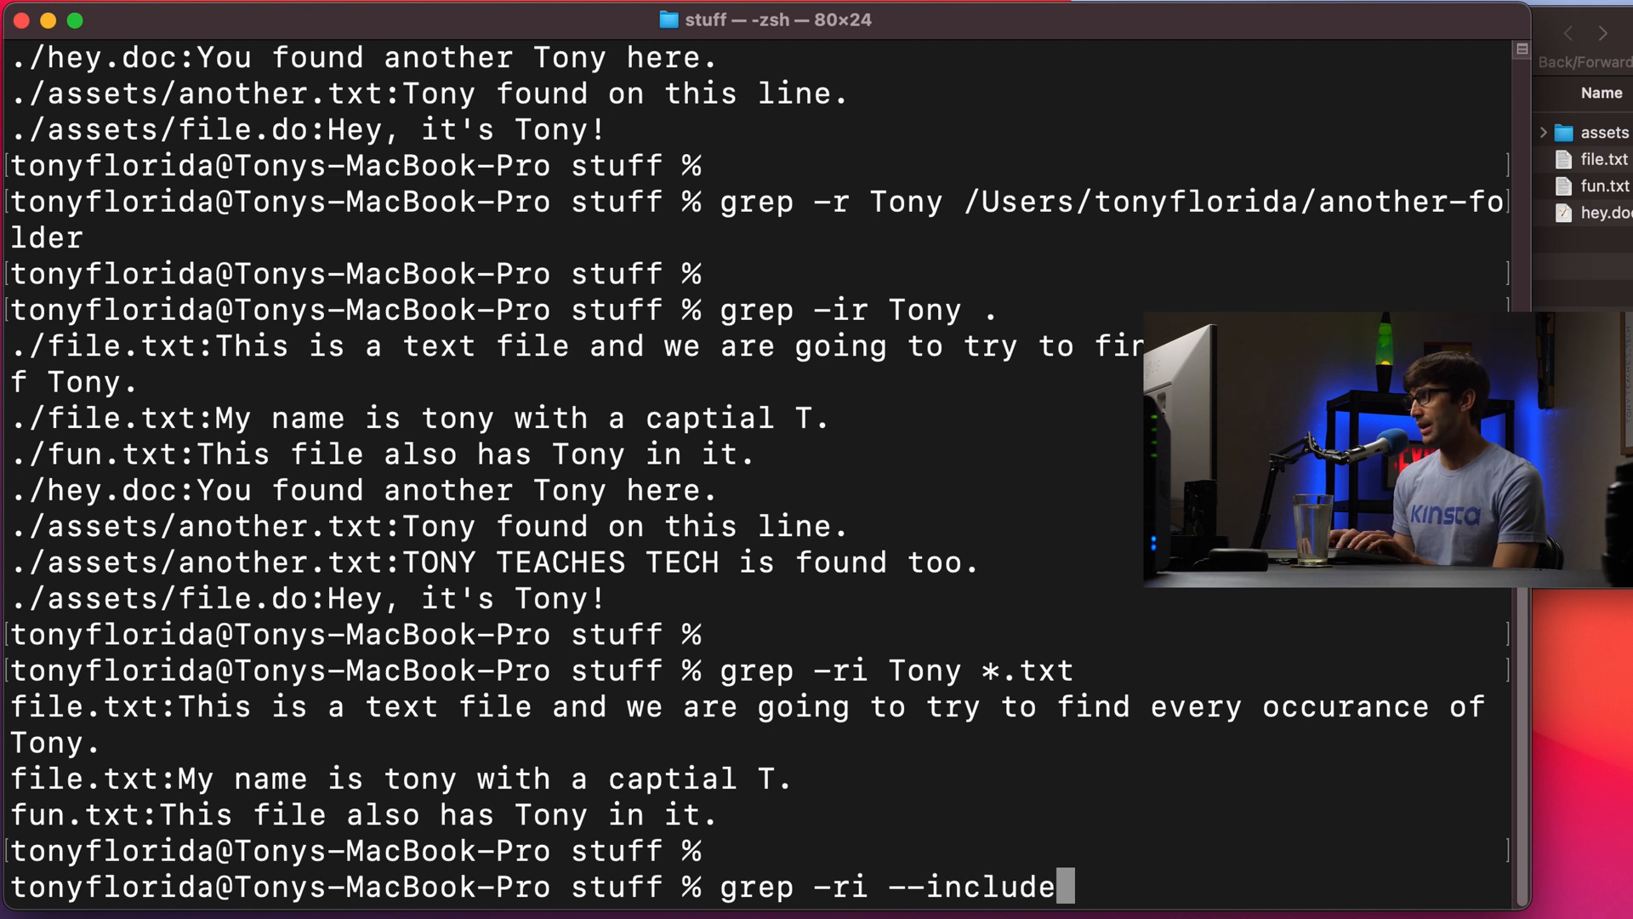
type("=\"*")
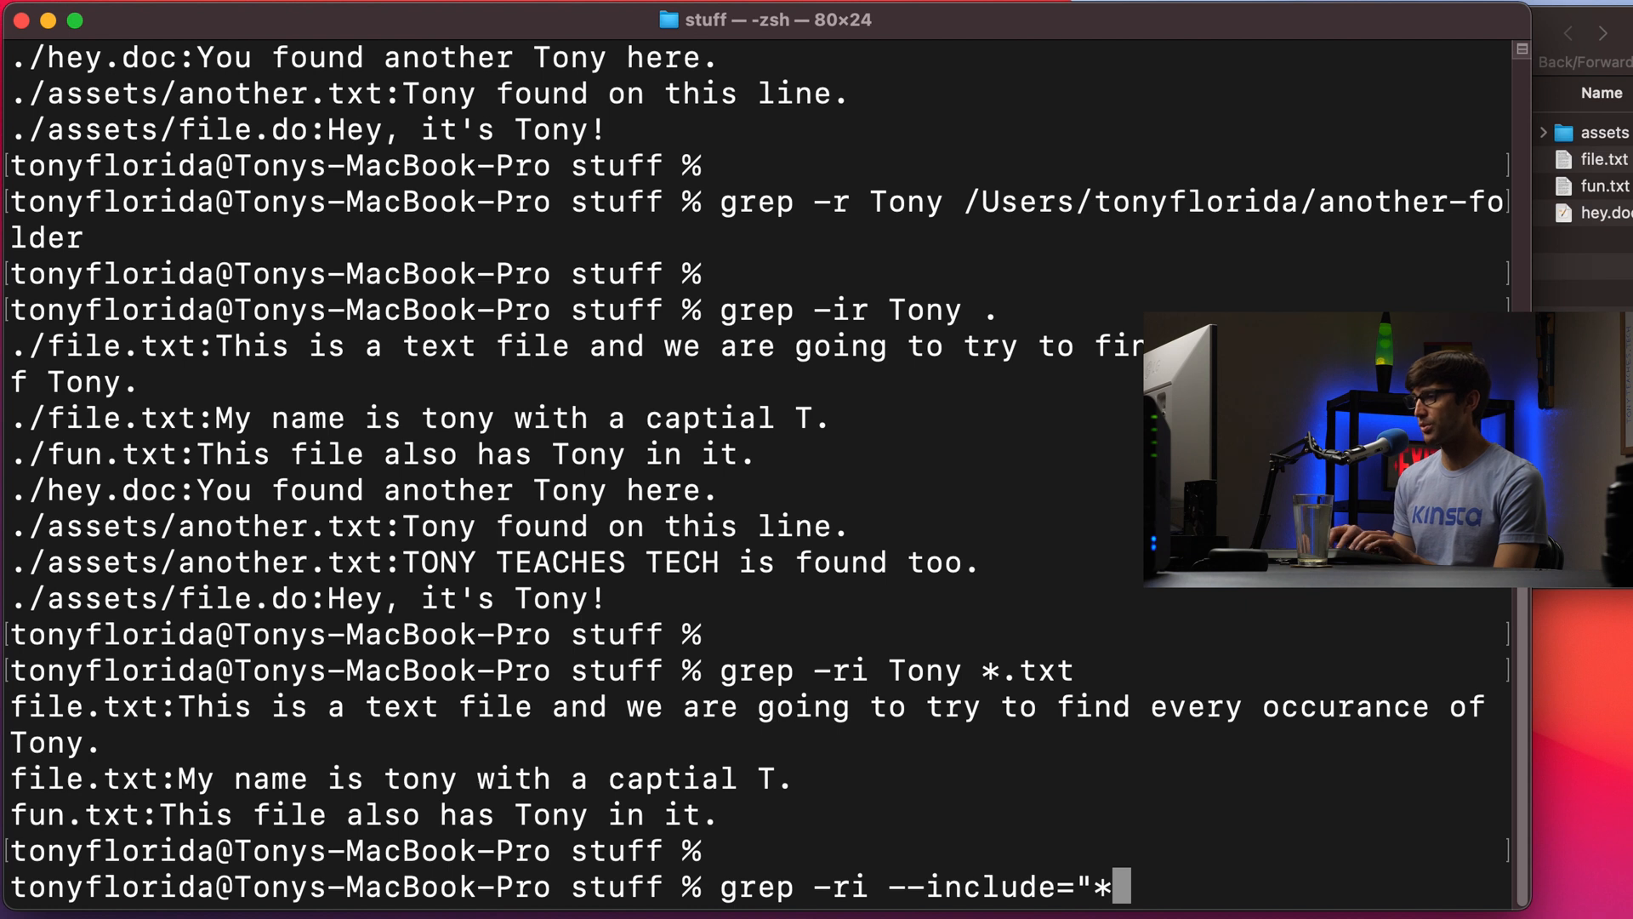
type(".txt")
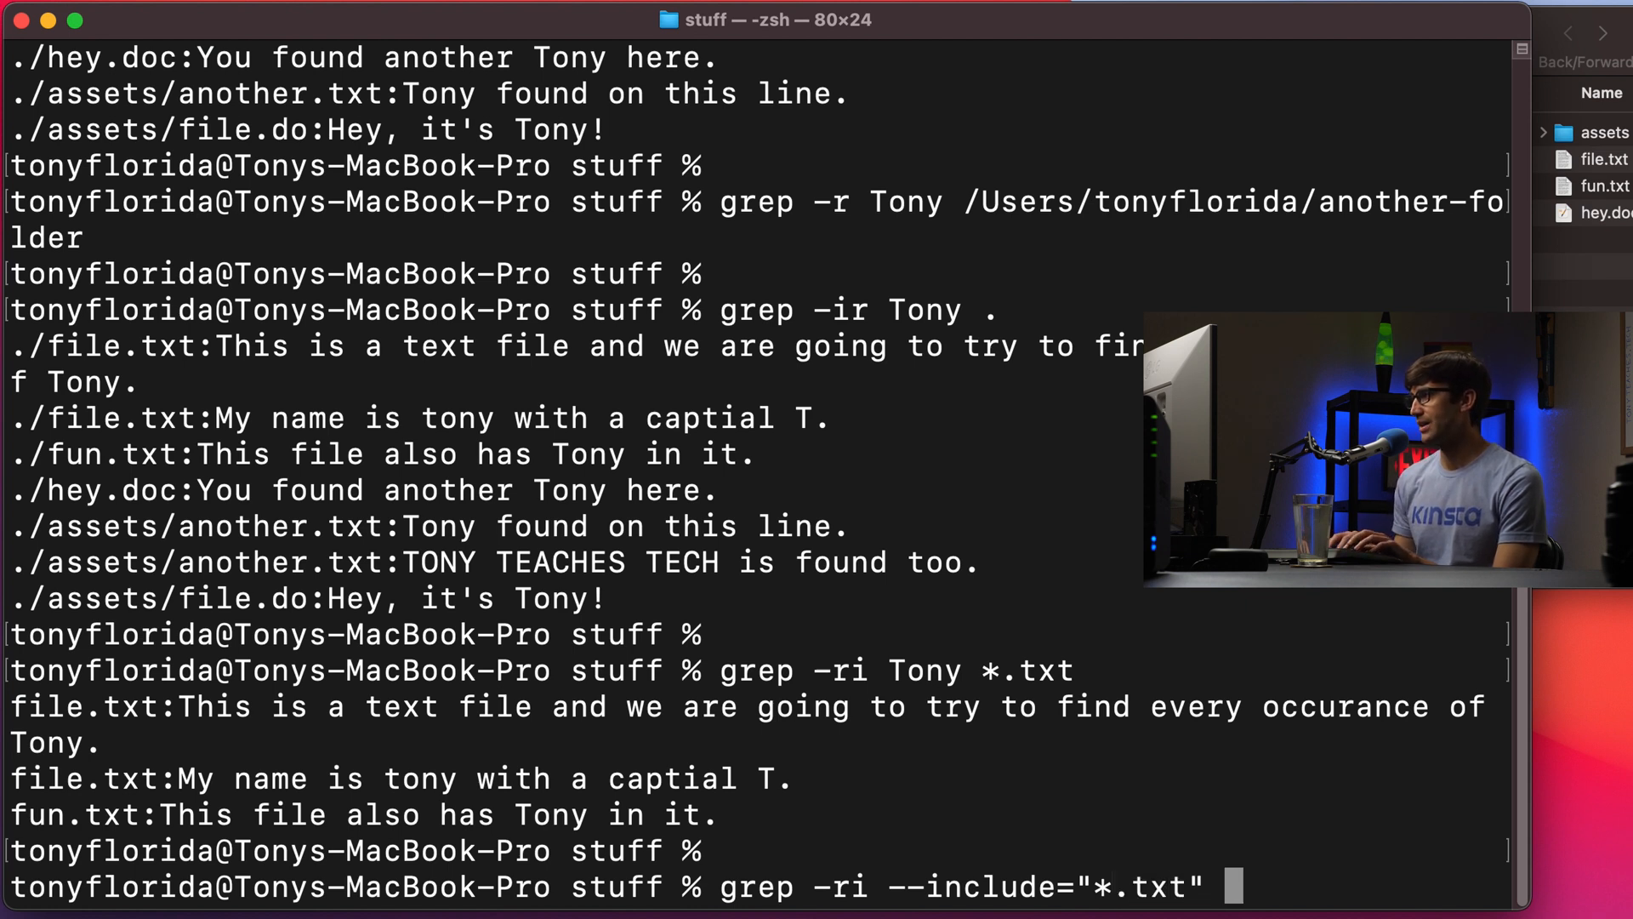
type("Tony")
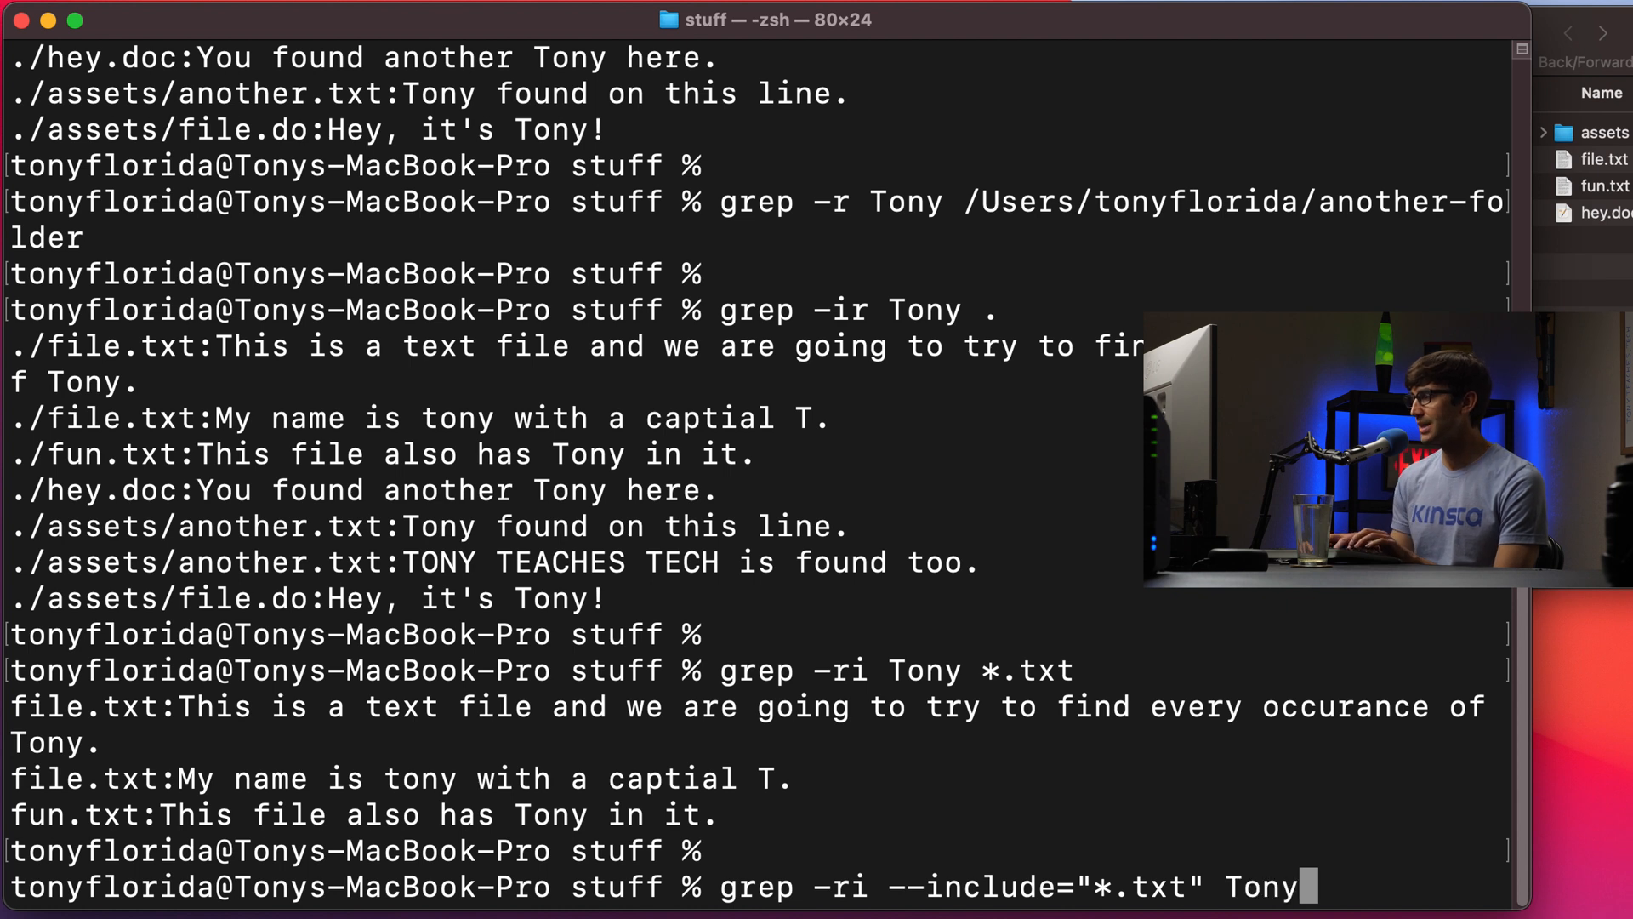
type(".")
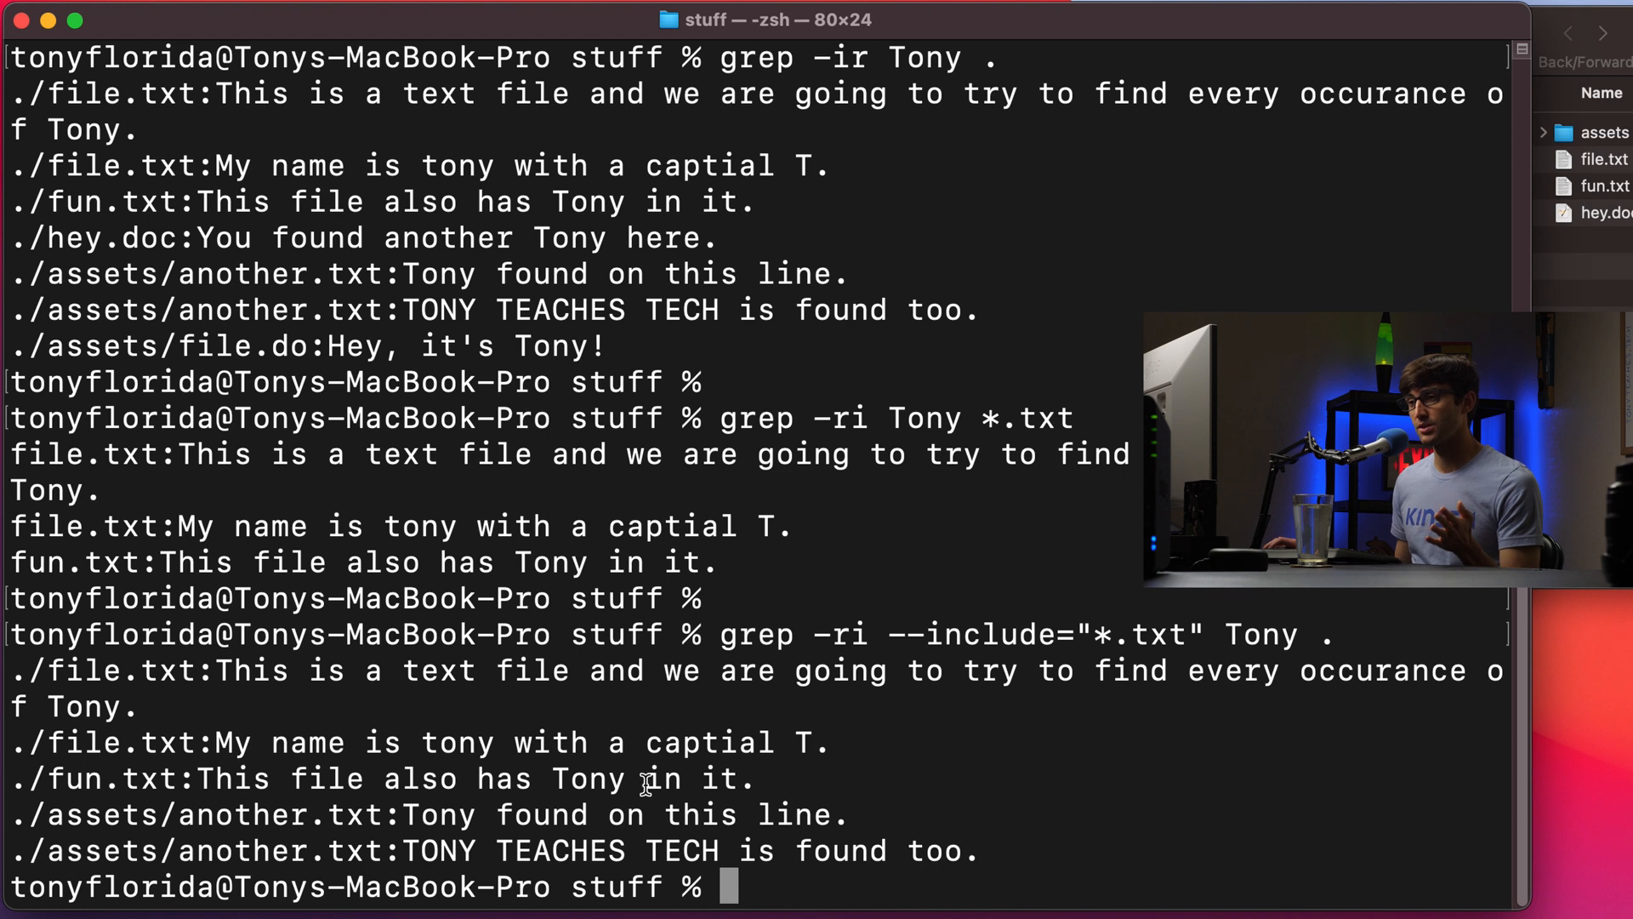
left_click_drag(48, 670, 177, 777)
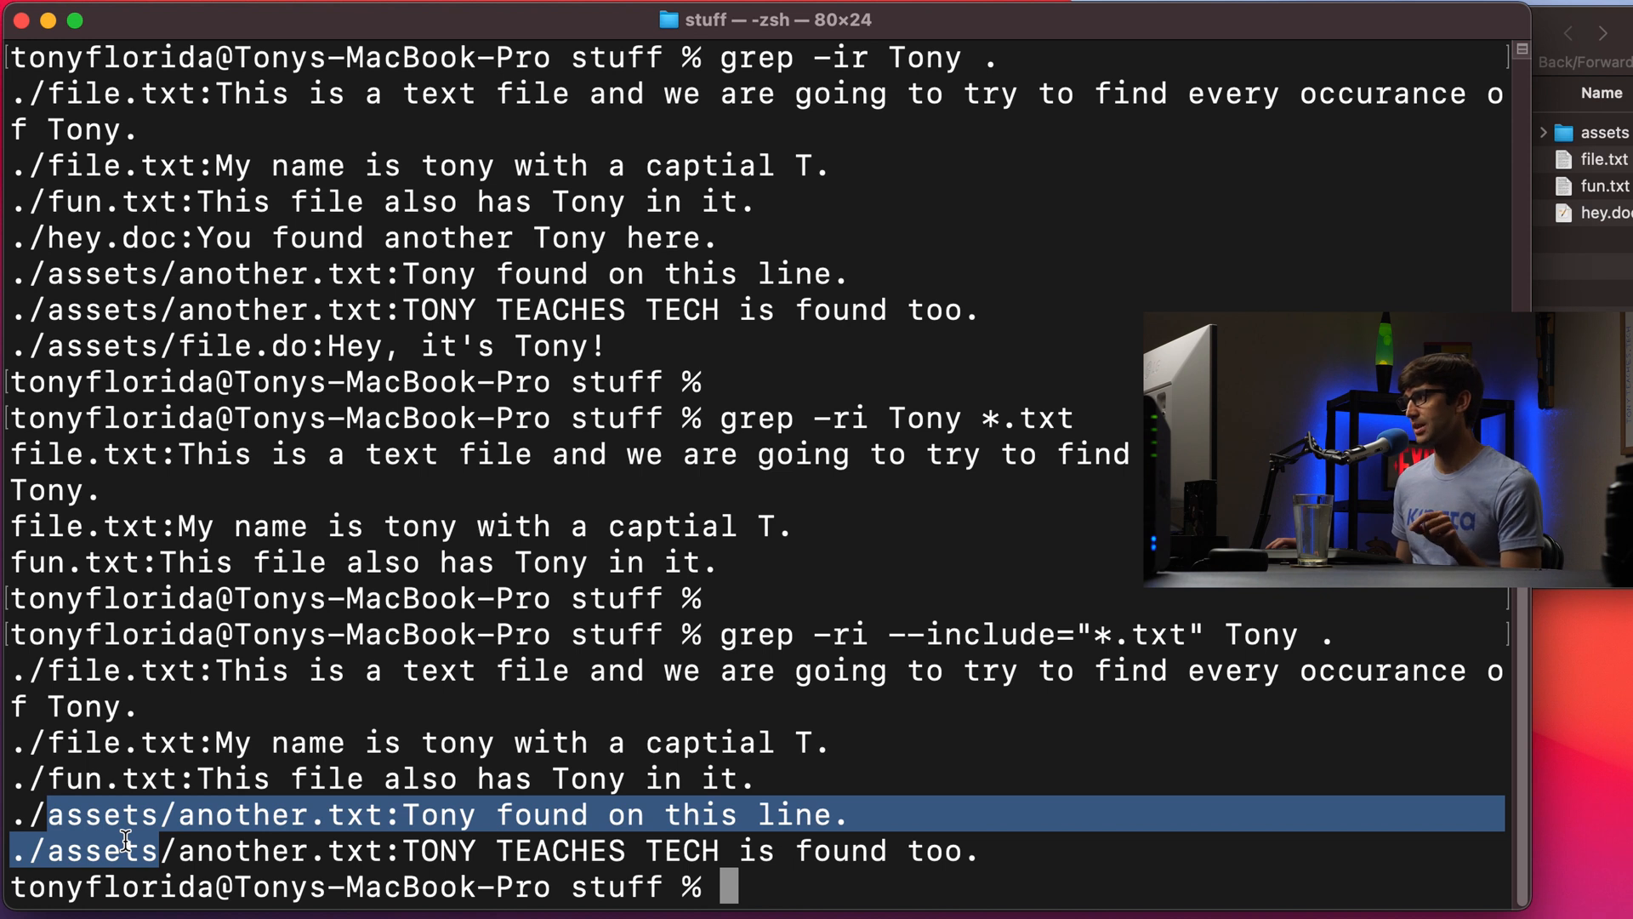
mouse_move(700, 727)
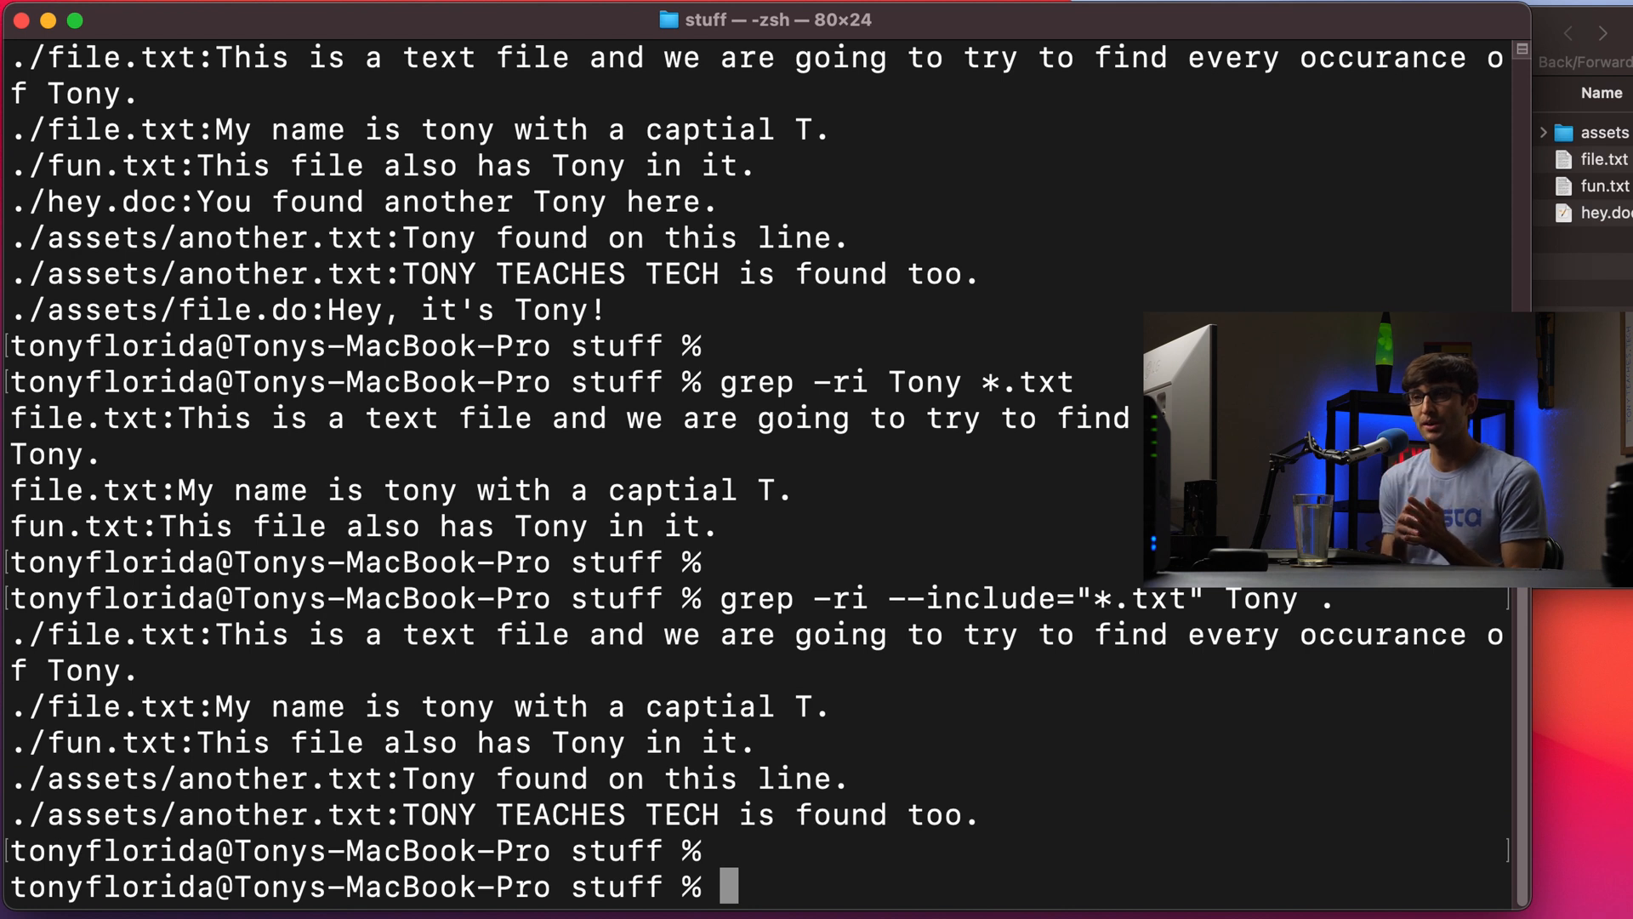
Run grep -ri "Tony Teaches Tech" . and highlight the single TONY TEACHES TECH match in assets/another.txt
type("g")
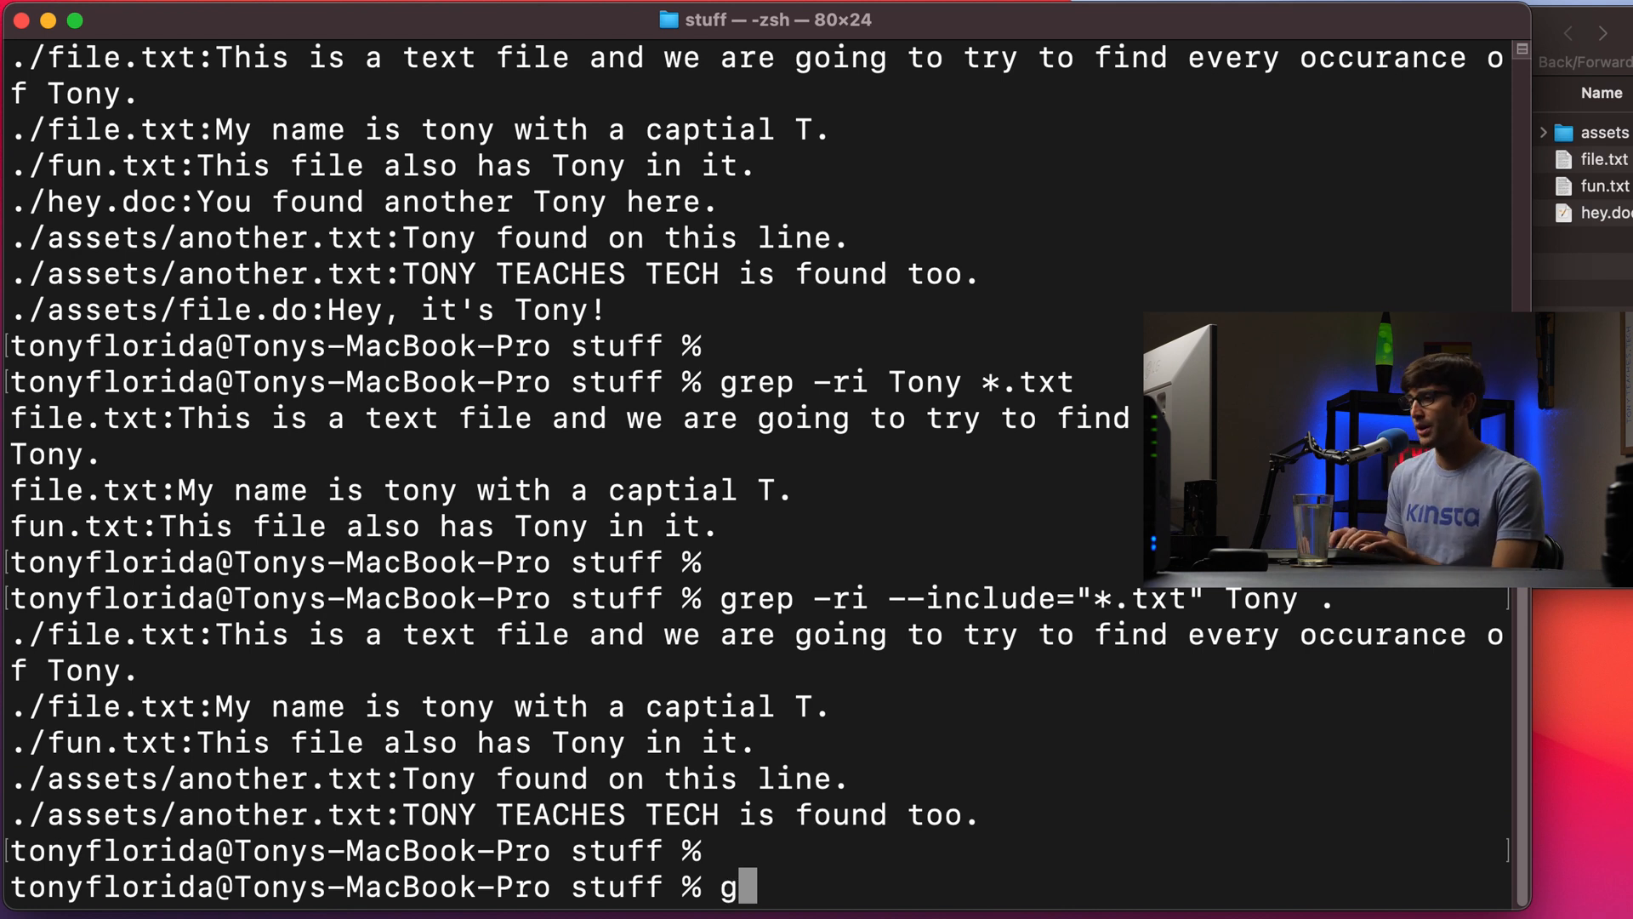
type("rep -ri")
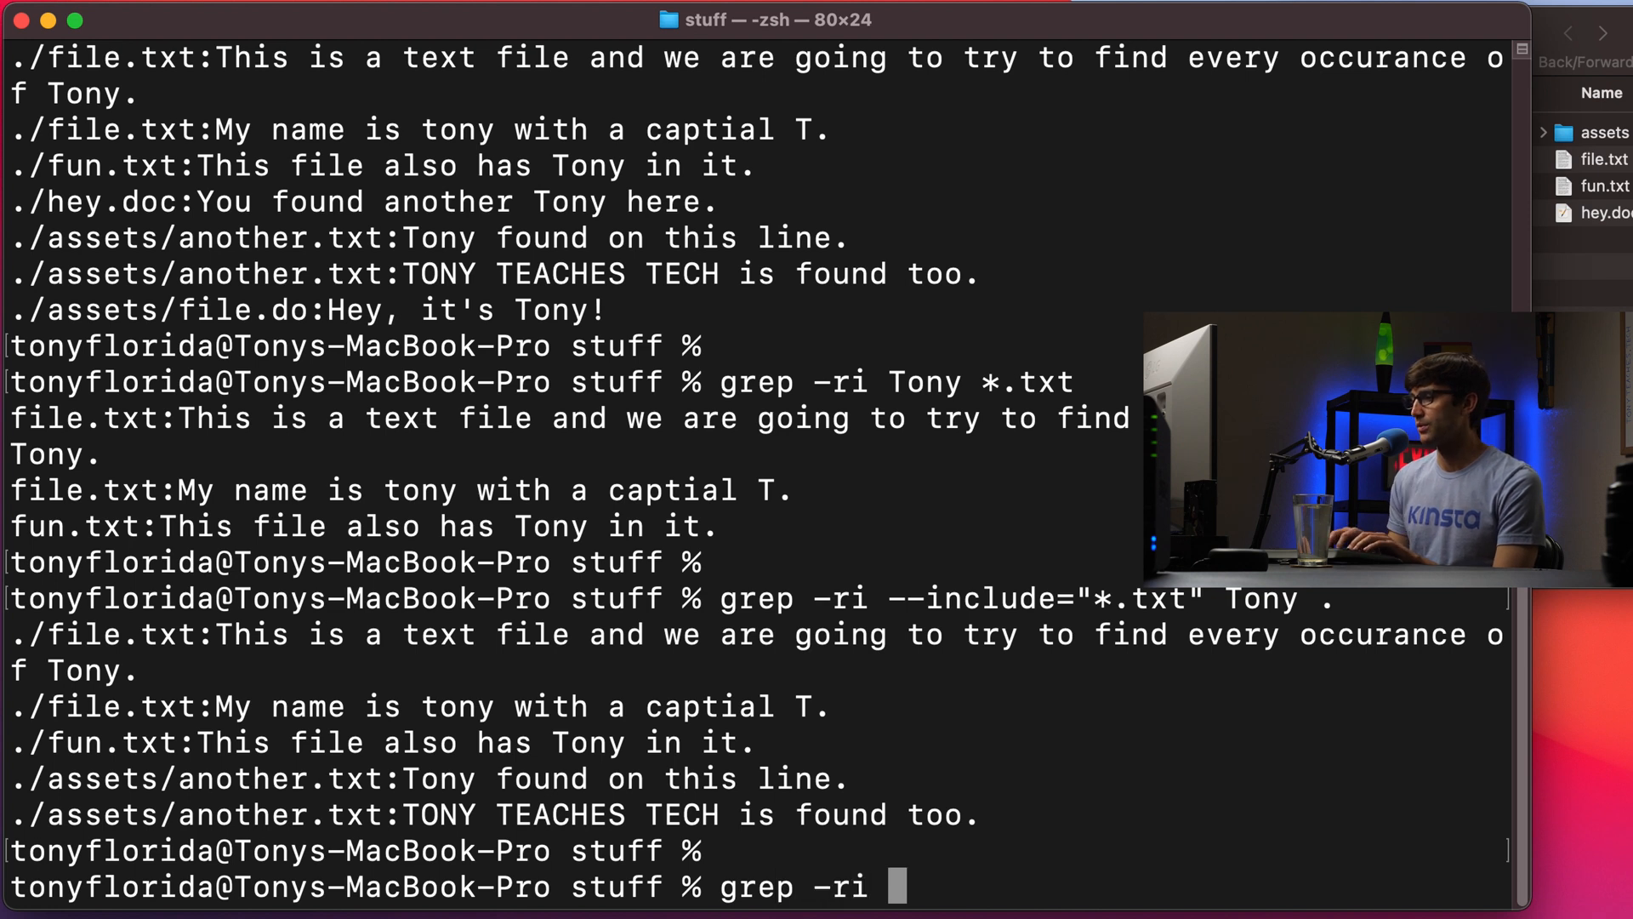
type("\"")
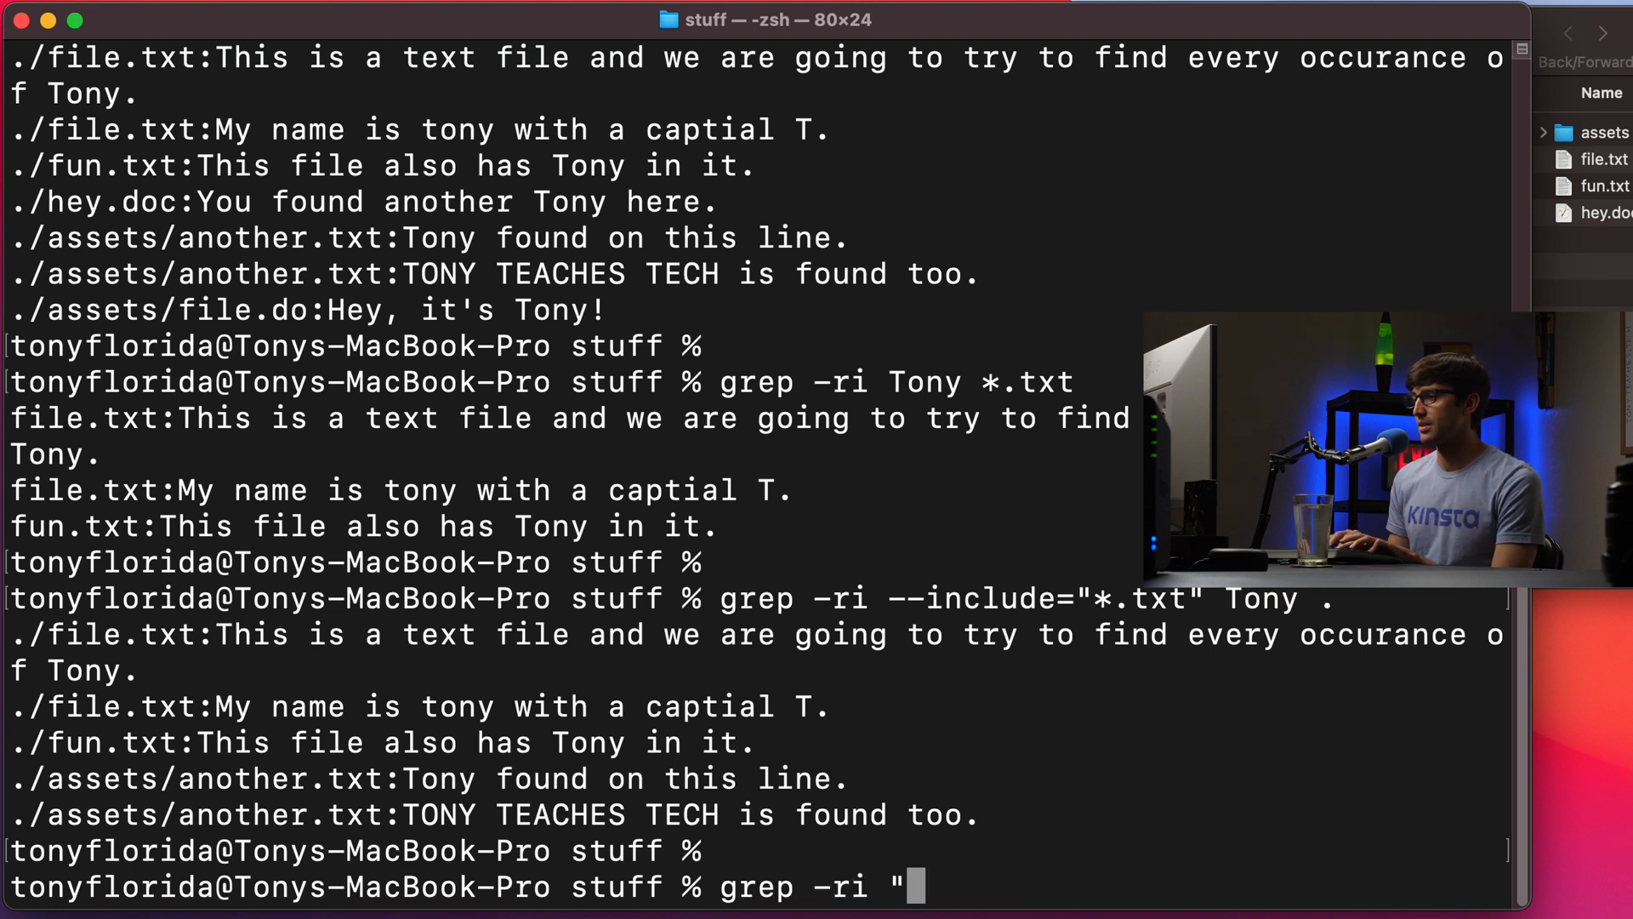
type("Tony Teaches")
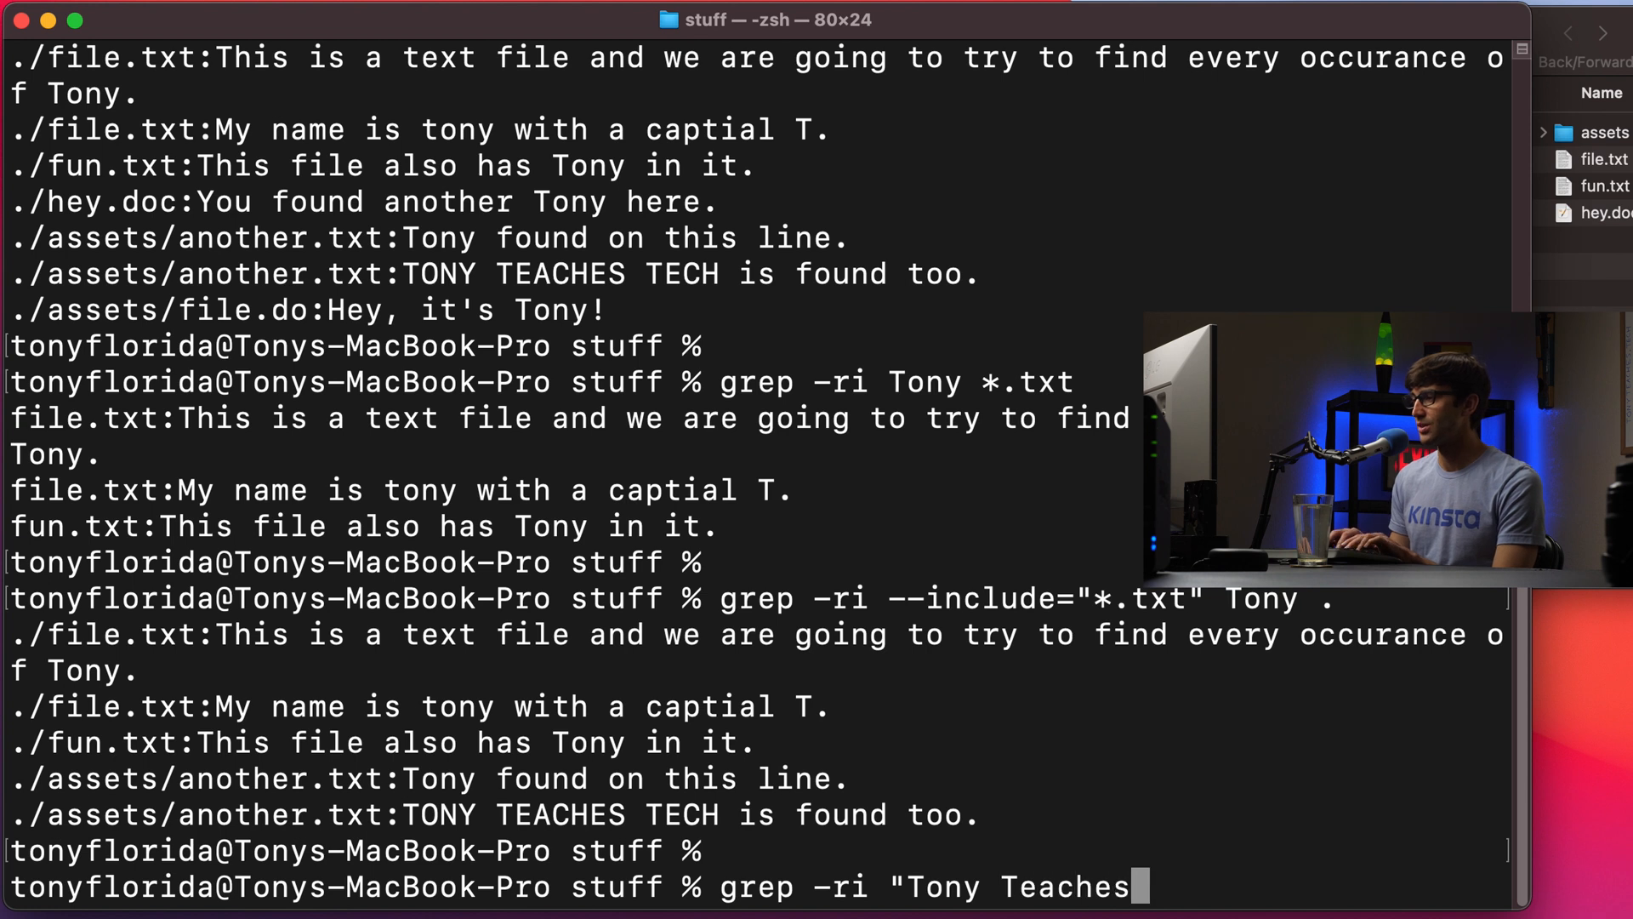
type("Tech\" .")
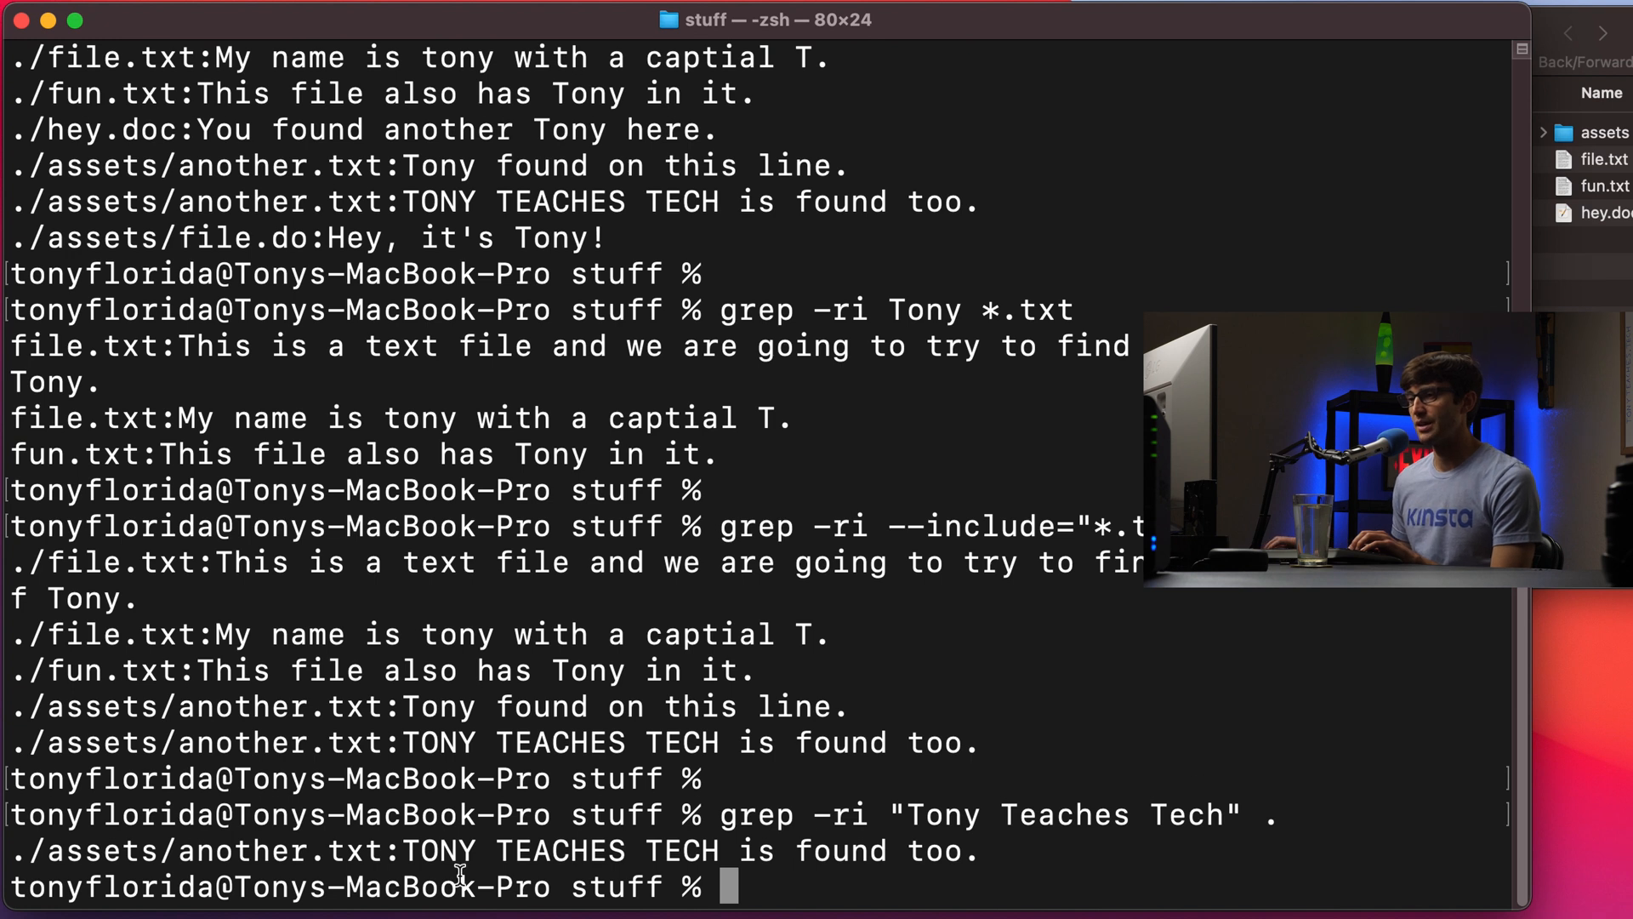
left_click_drag(405, 851, 716, 851)
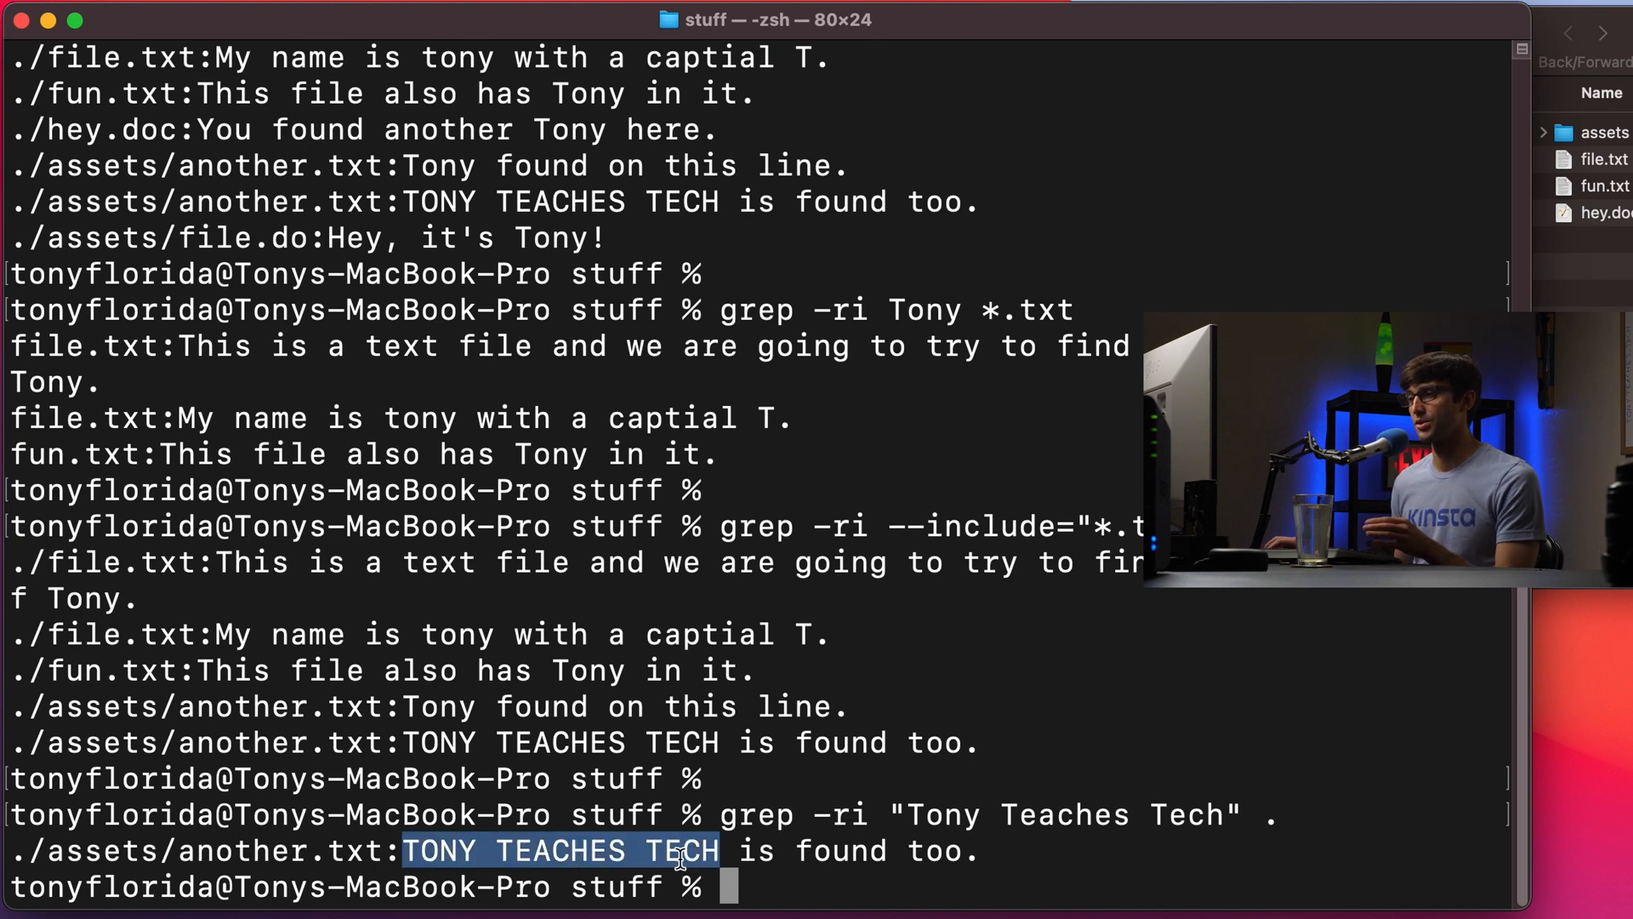